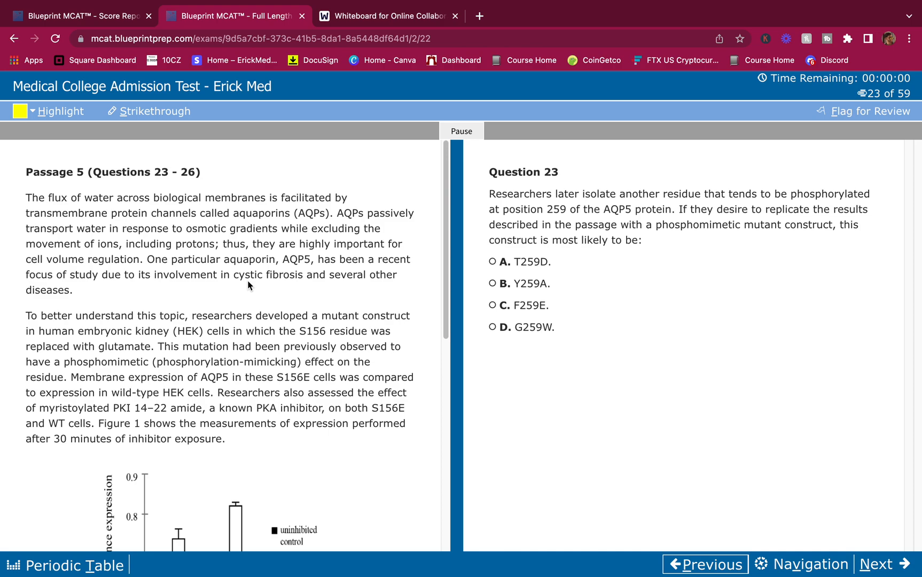
mouse_move(186, 307)
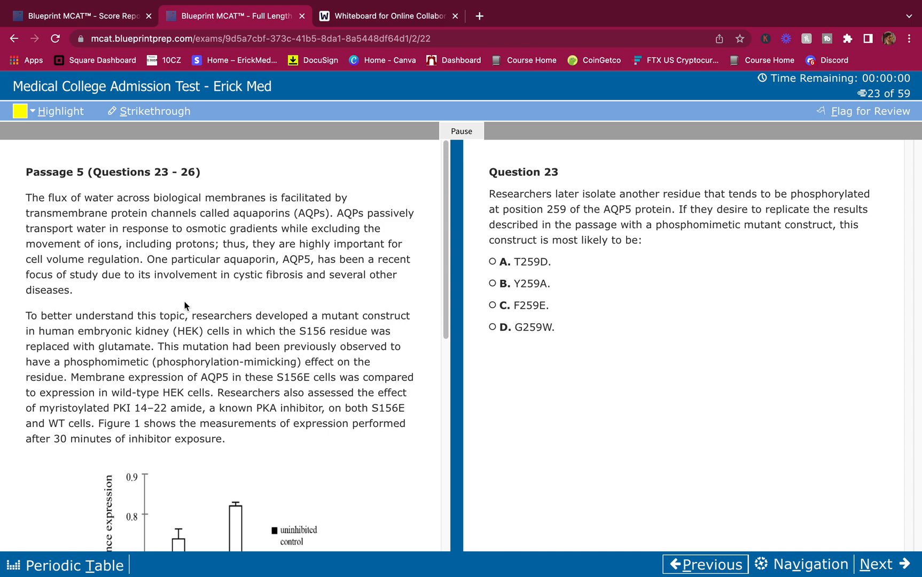
Scroll through the aquaporin passage to read it.
scroll(down, 3)
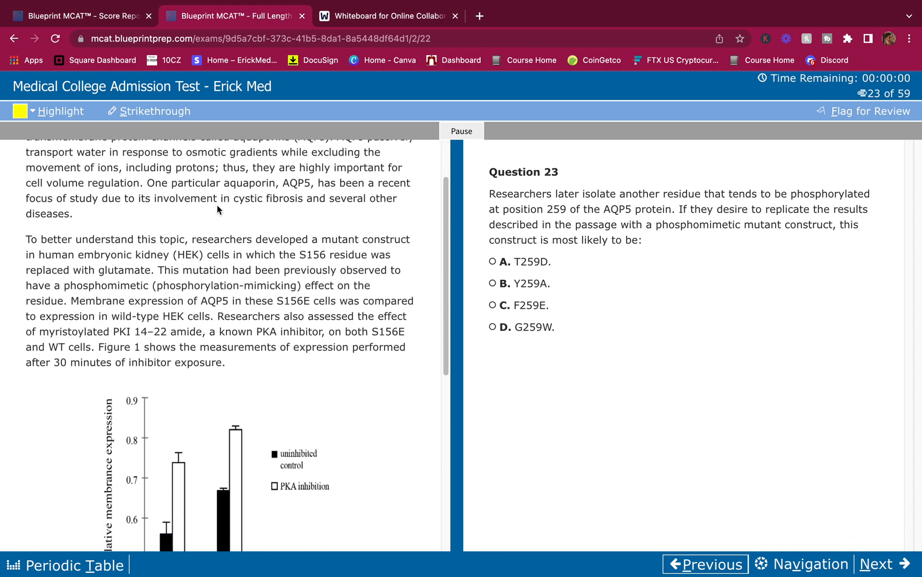
scroll(down, 3)
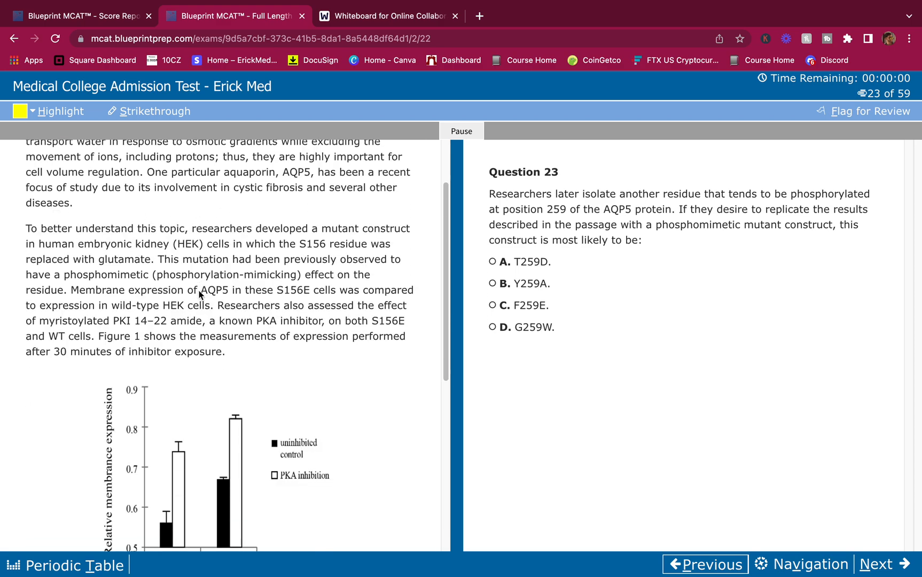
scroll(down, 3)
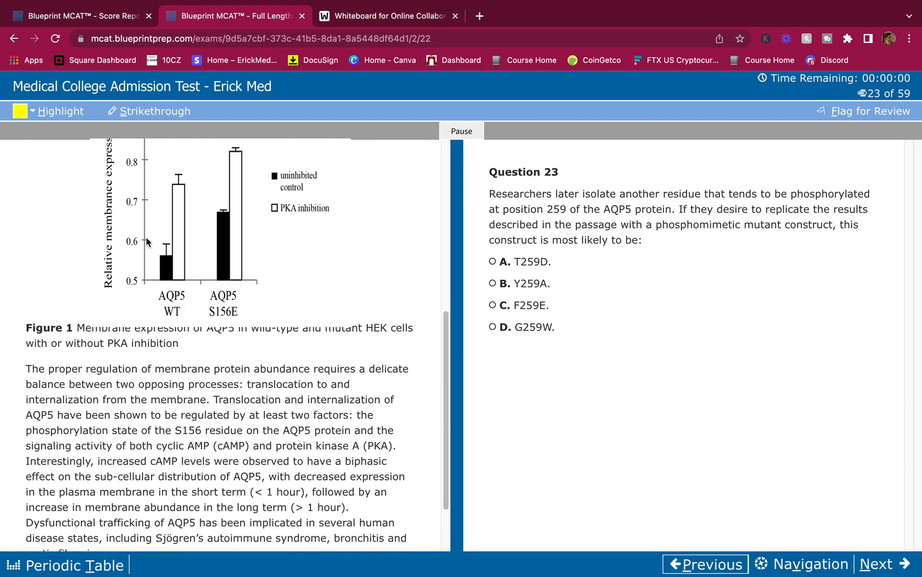
scroll(down, 3)
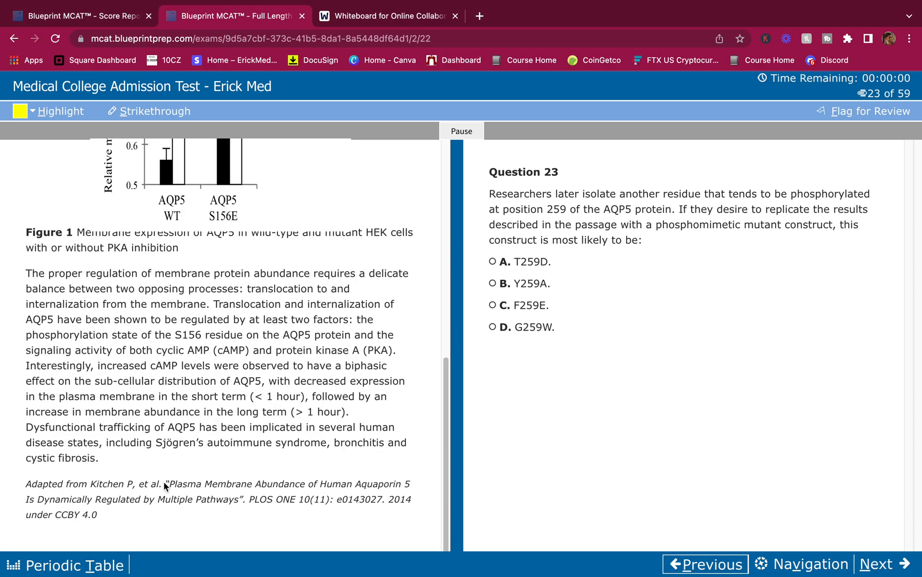
scroll(up, 3)
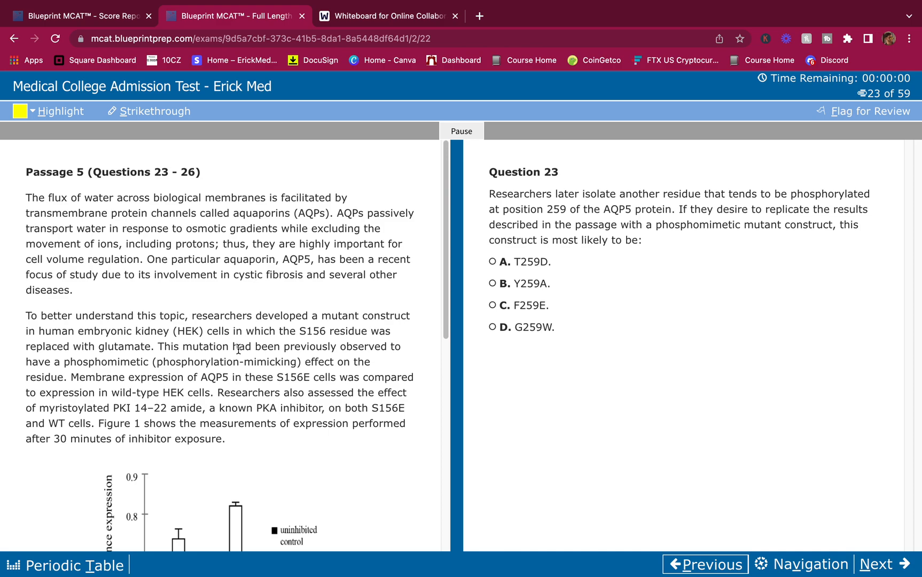
mouse_move(270, 379)
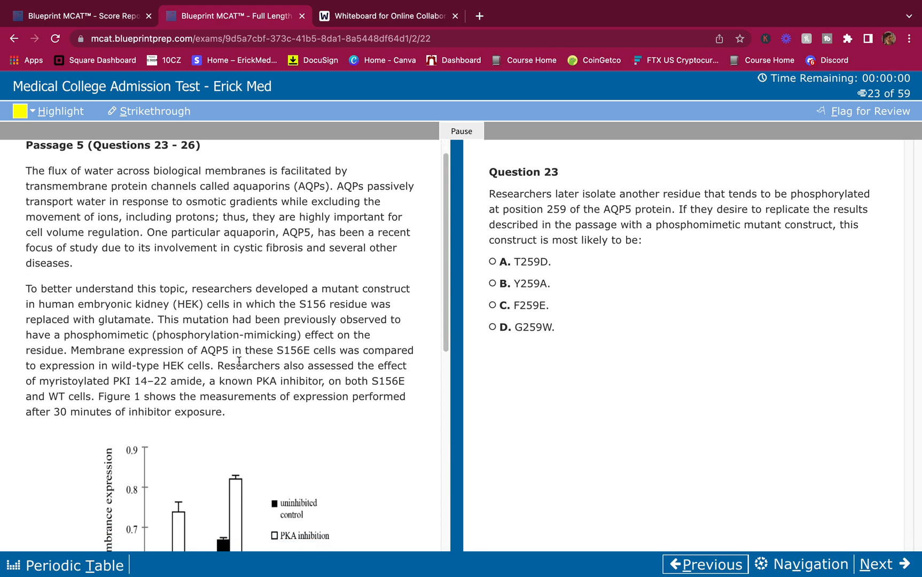
Preview Questions 24 and 25, then return to Question 23.
scroll(down, 3)
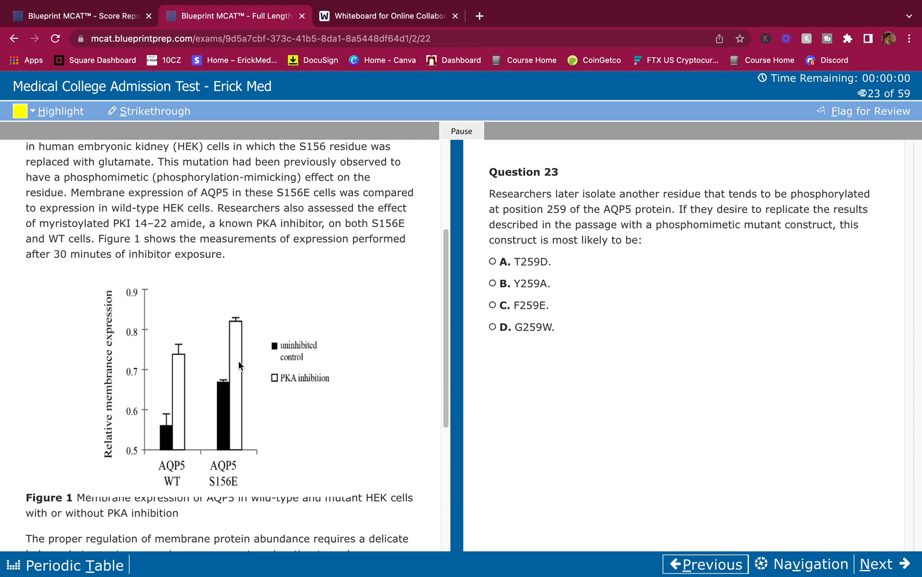
scroll(down, 3)
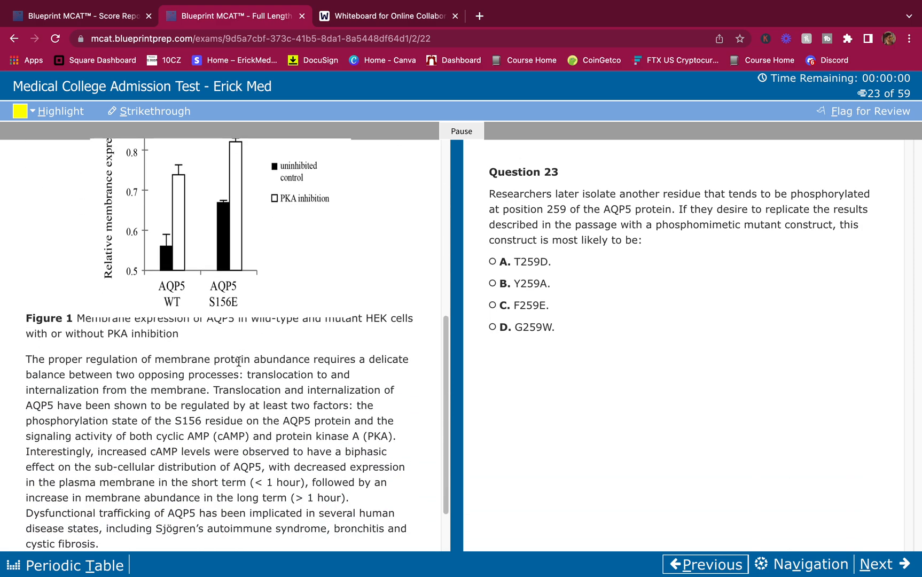
scroll(down, 3)
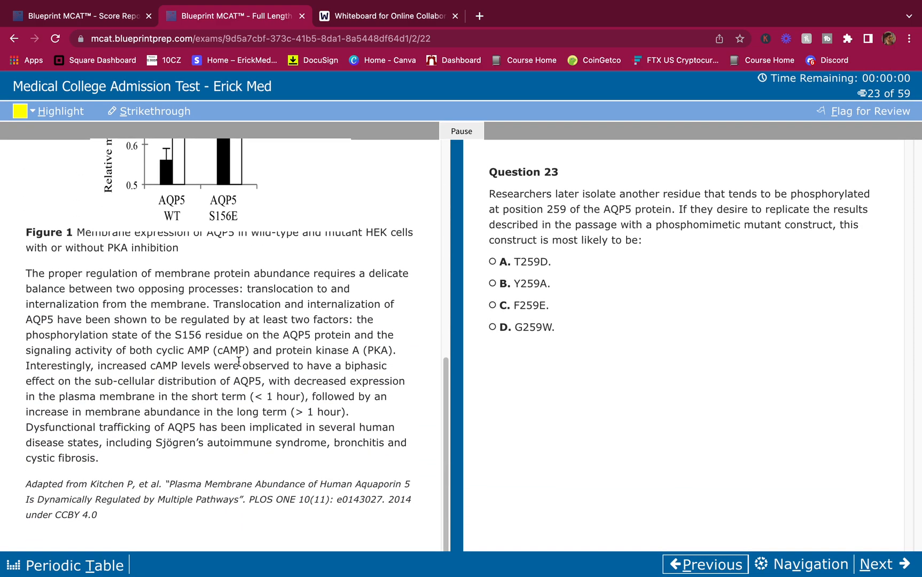
scroll(up, 3)
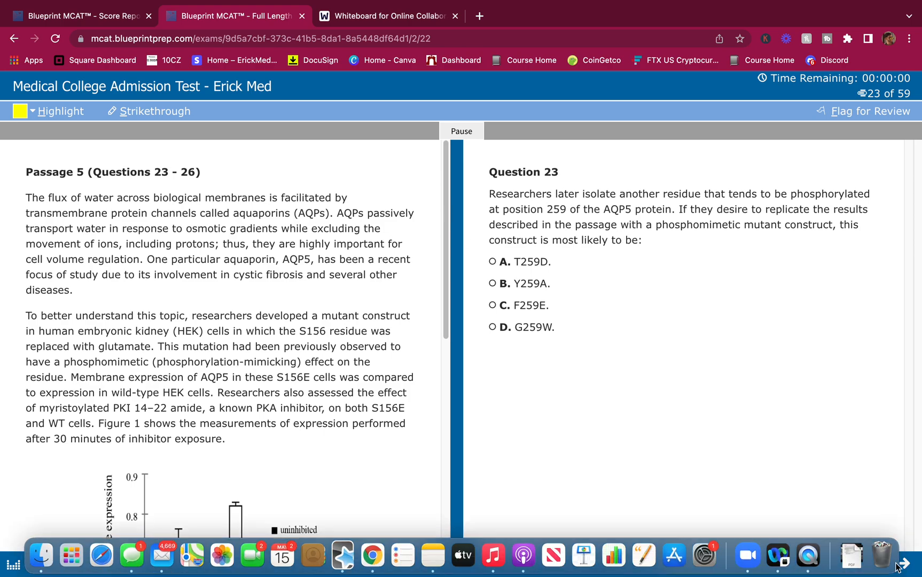
click(881, 563)
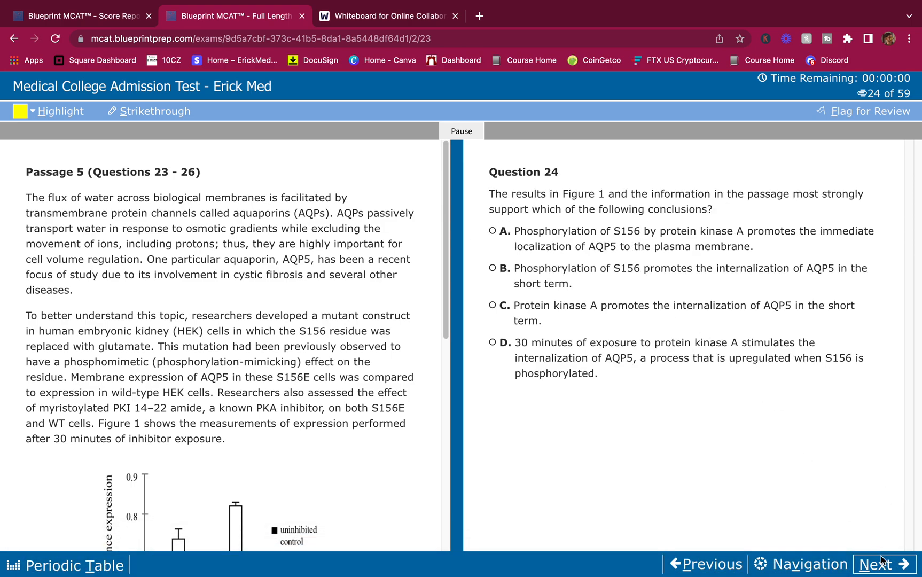
click(877, 563)
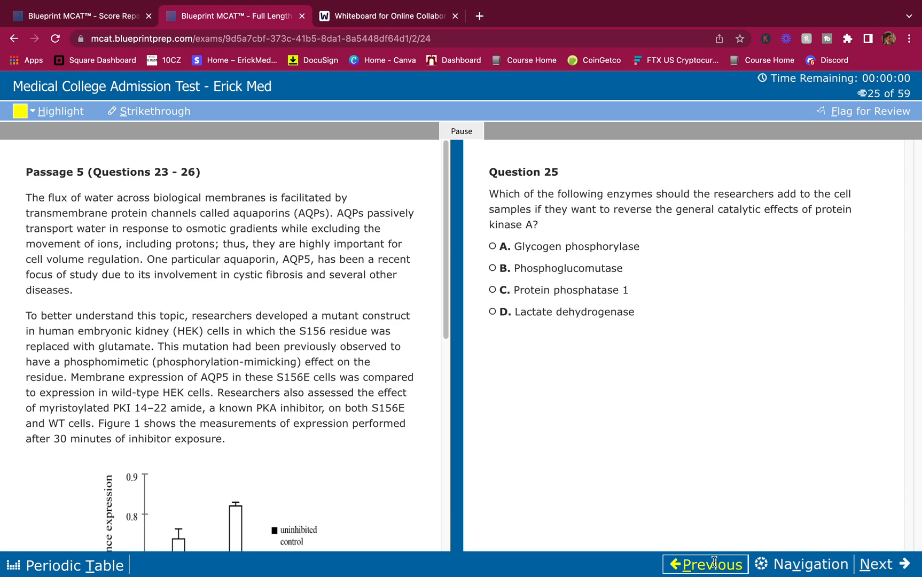
click(704, 564)
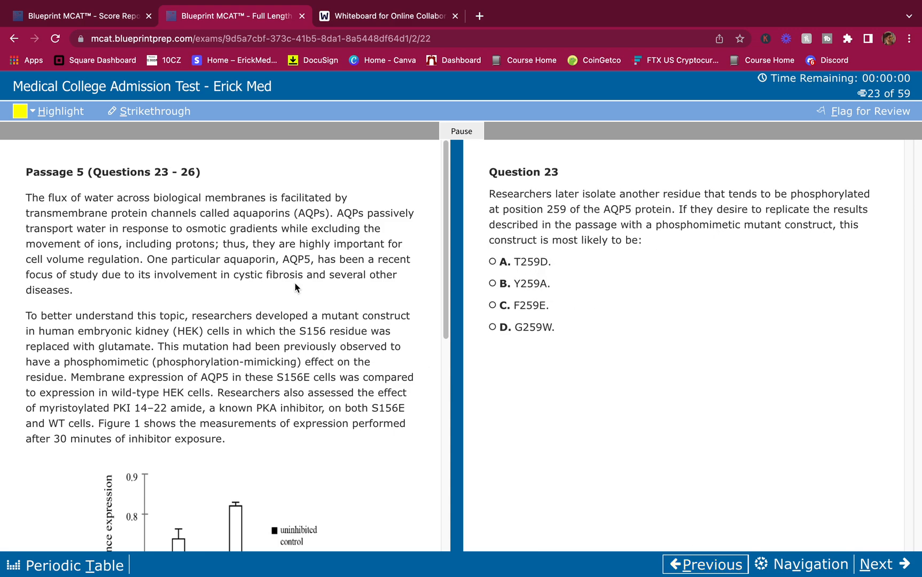
mouse_move(181, 127)
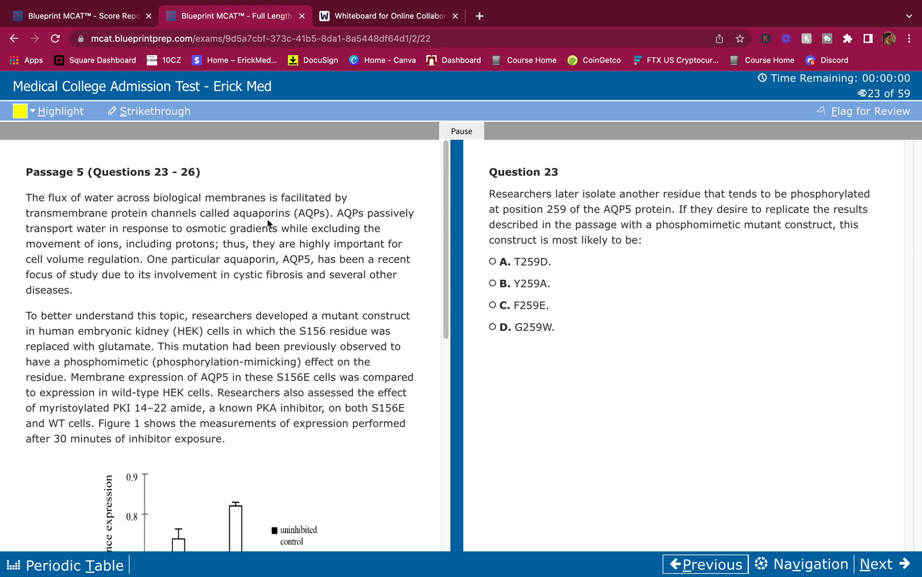
mouse_move(136, 261)
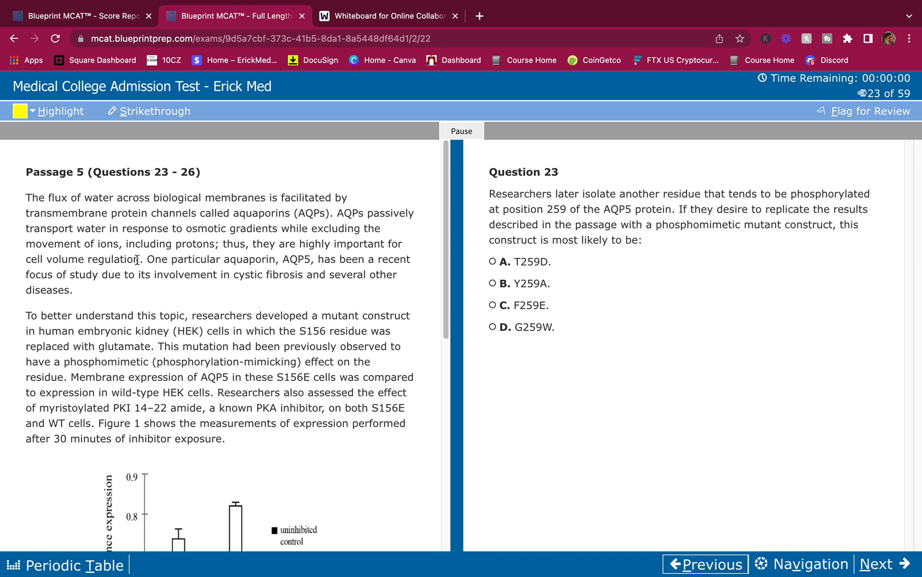
mouse_move(288, 251)
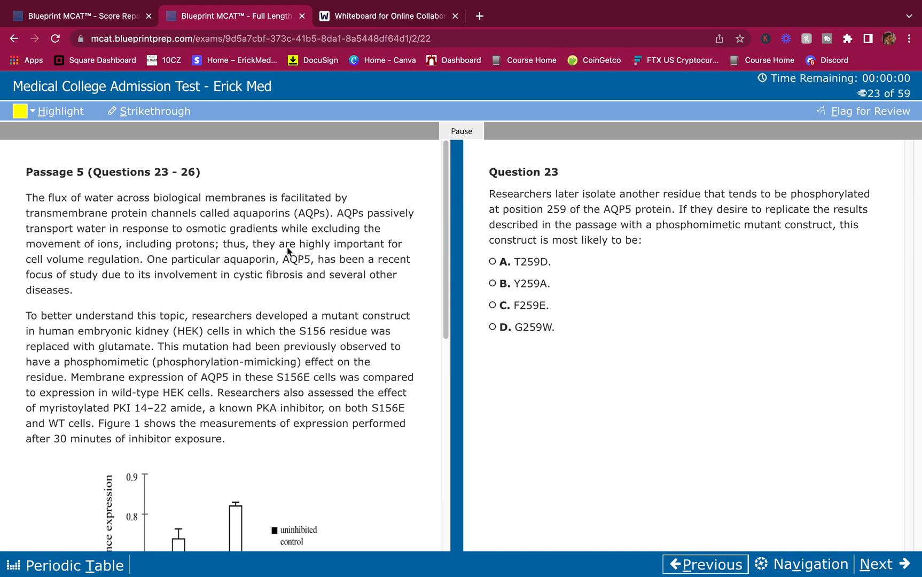
mouse_move(332, 231)
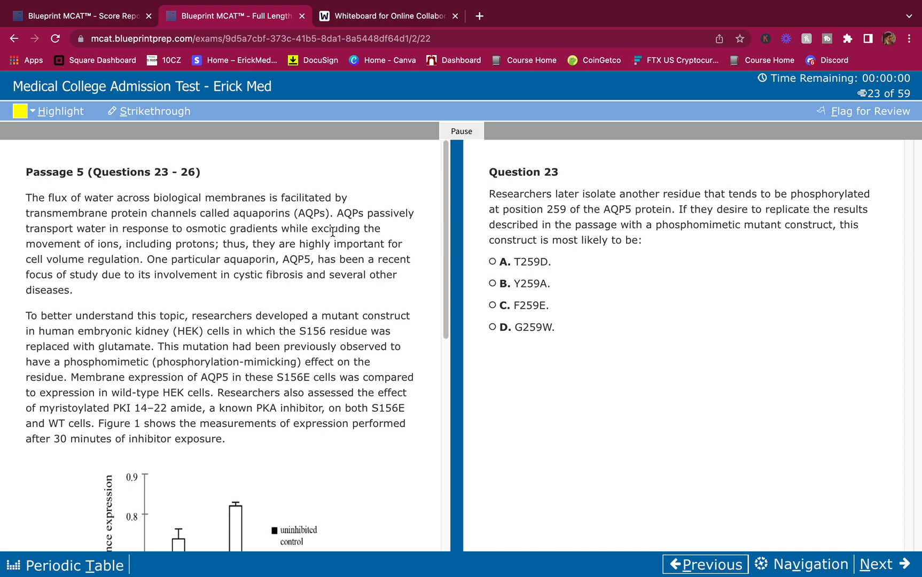
mouse_move(254, 240)
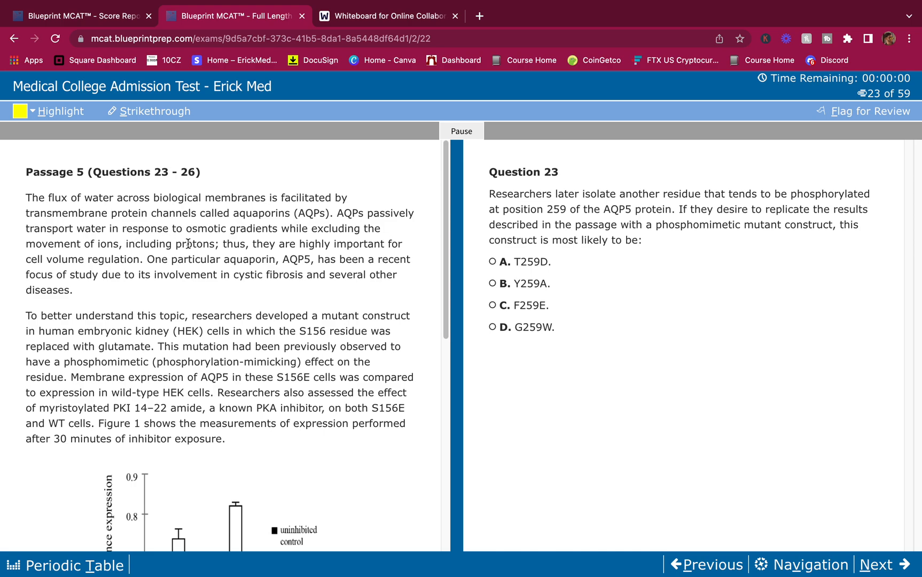
mouse_move(179, 239)
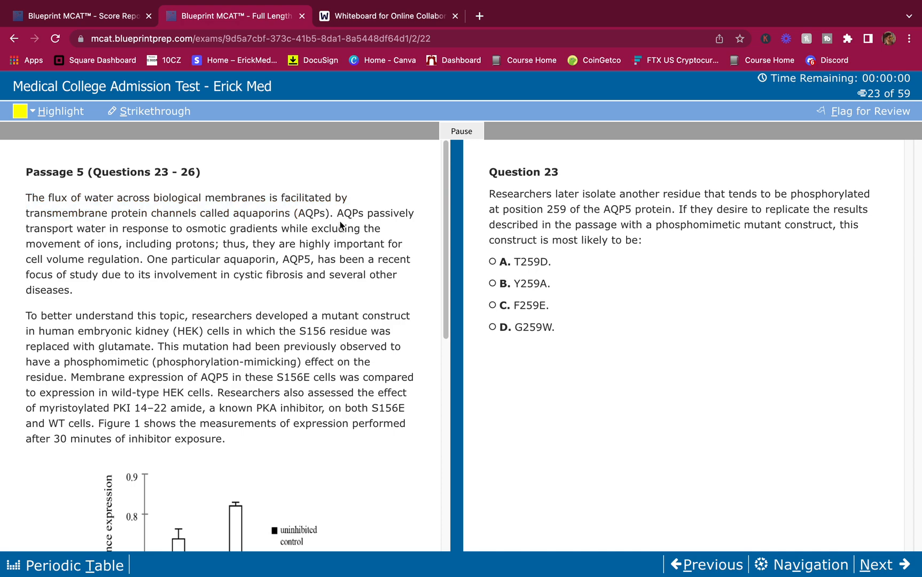
mouse_move(200, 243)
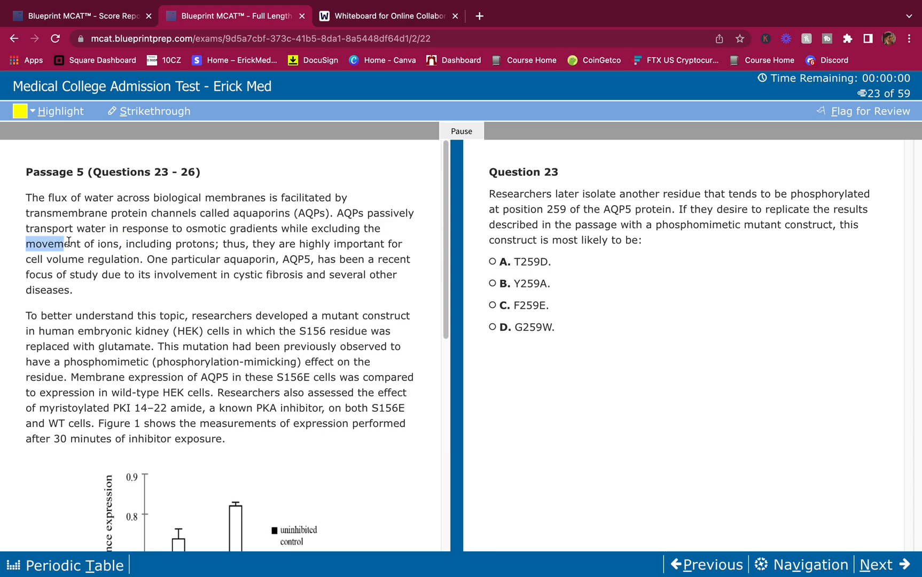
Highlight the passage phrase 'movement of ions, including protons'.
click(59, 111)
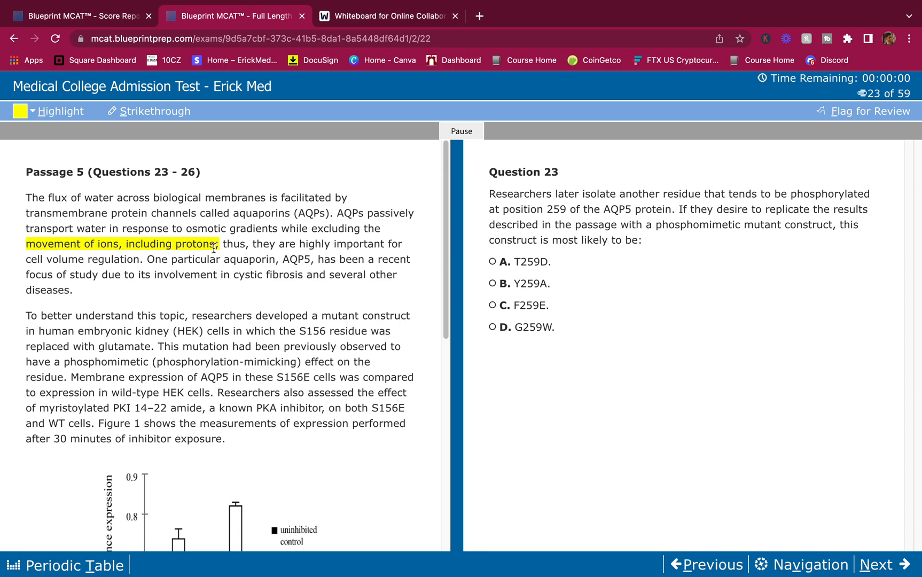
scroll(down, 3)
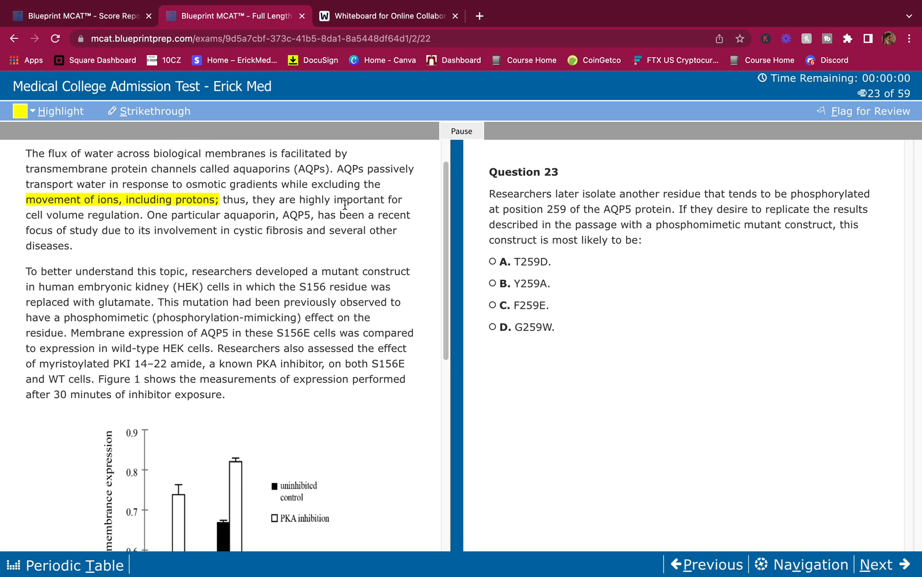
mouse_move(148, 229)
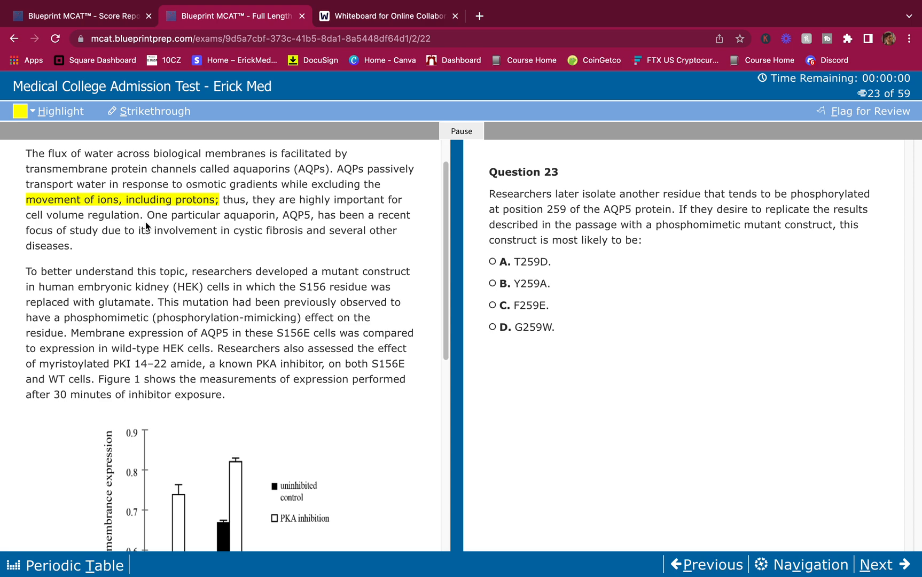
mouse_move(264, 256)
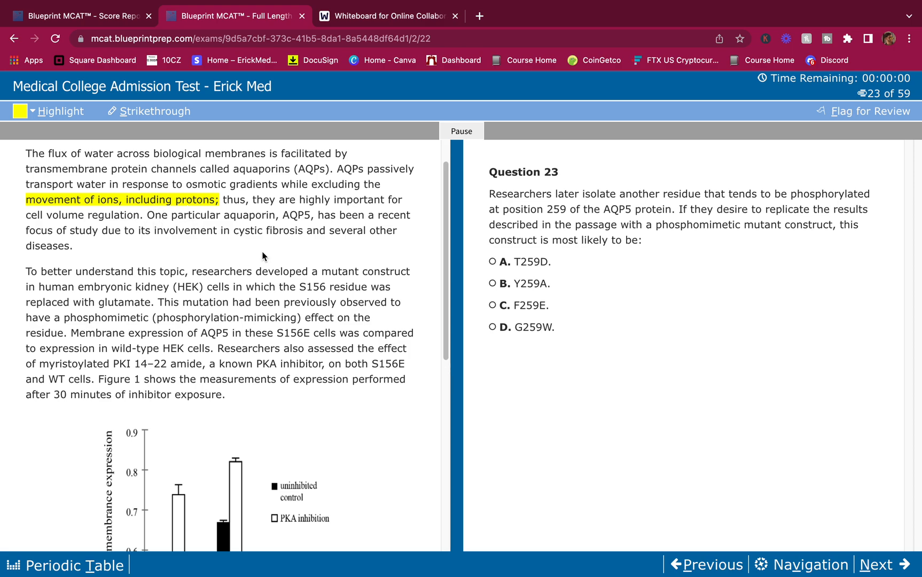
mouse_move(325, 230)
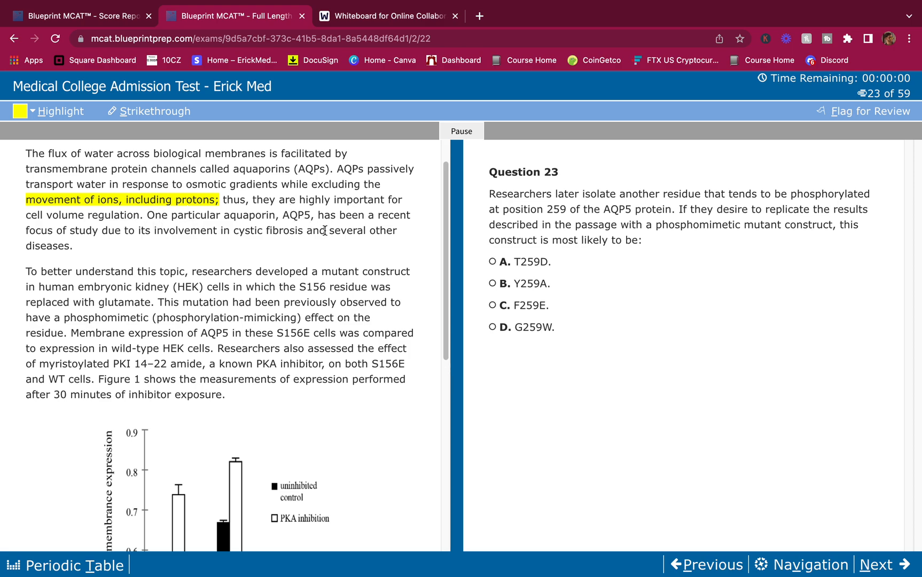
mouse_move(130, 243)
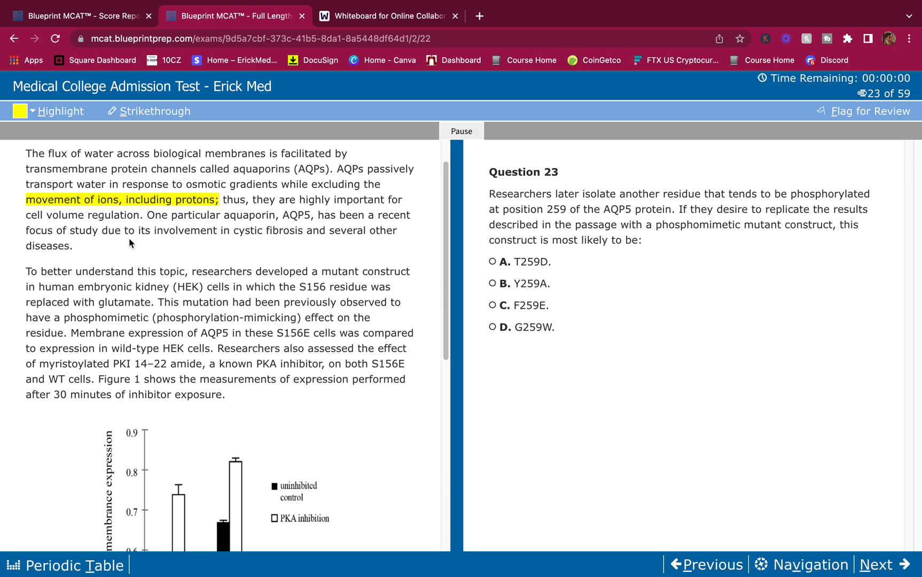
mouse_move(260, 266)
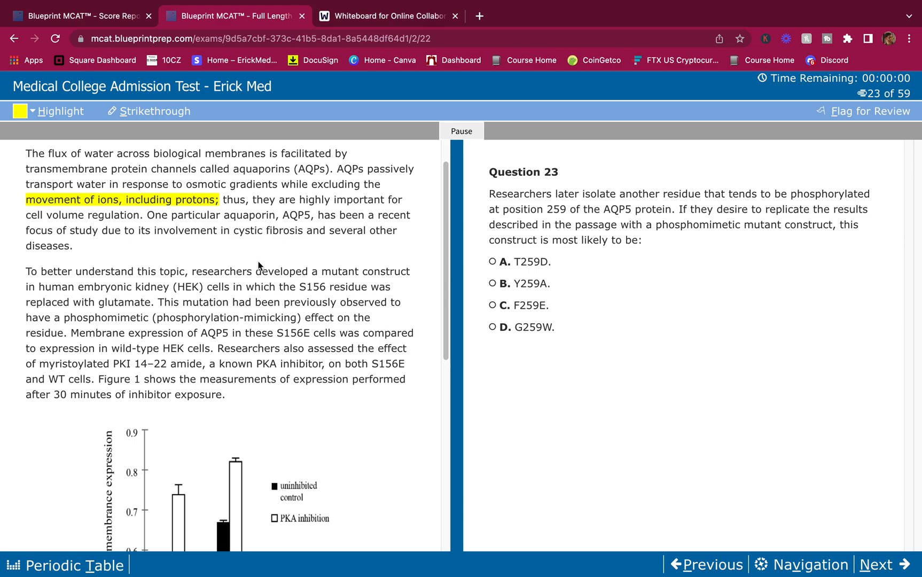
mouse_move(335, 226)
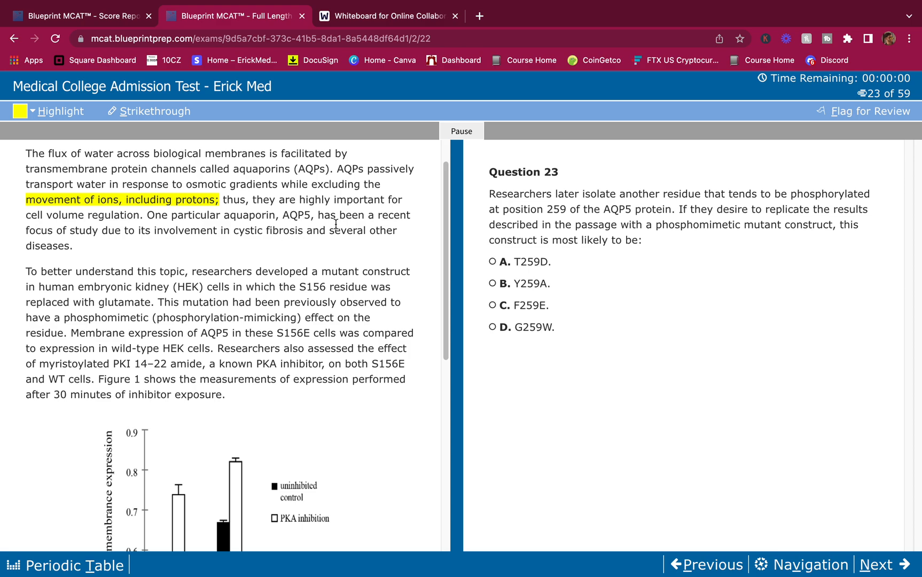
scroll(up, 3)
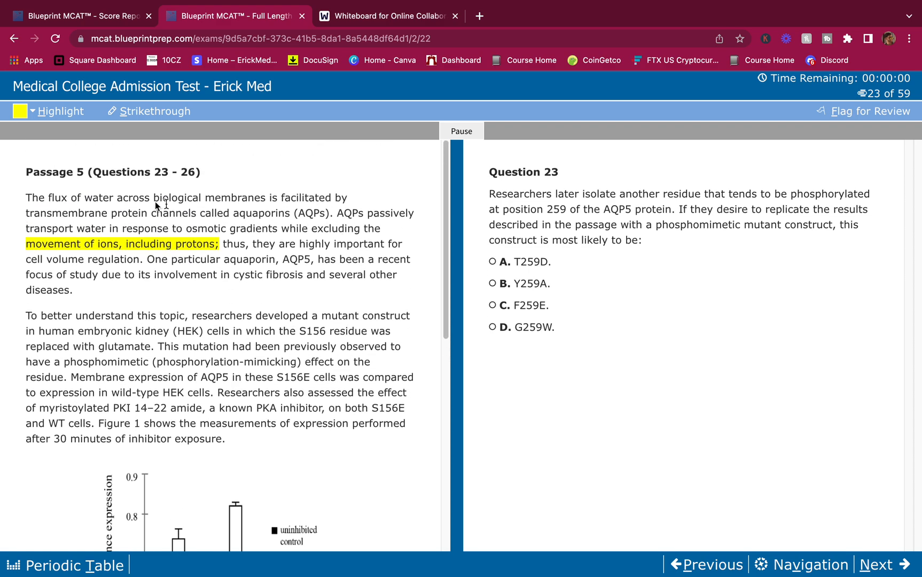
scroll(down, 3)
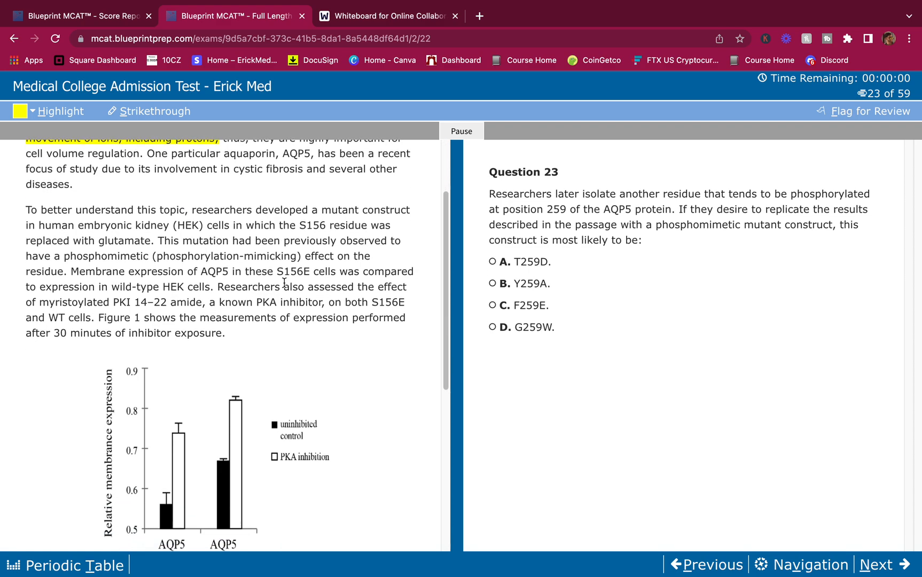
scroll(down, 3)
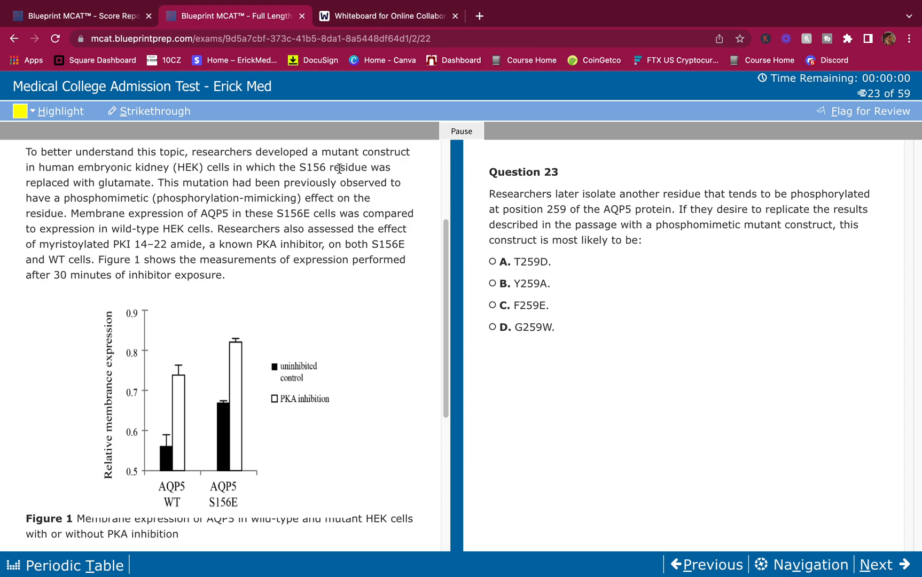
mouse_move(155, 179)
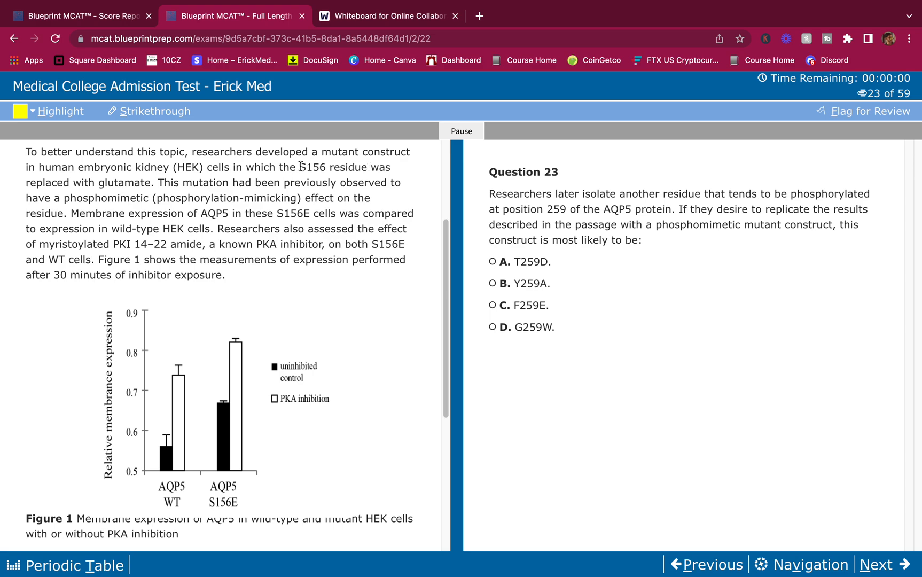
Highlight 'S156 residue was replaced with glutamate' and 'phosphorylation-mimicking effect'.
click(61, 111)
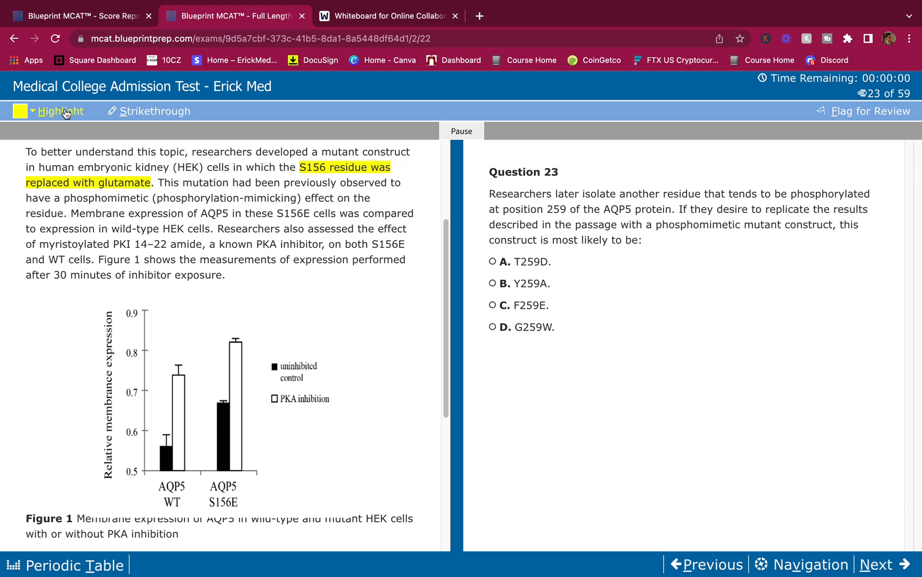
mouse_move(176, 199)
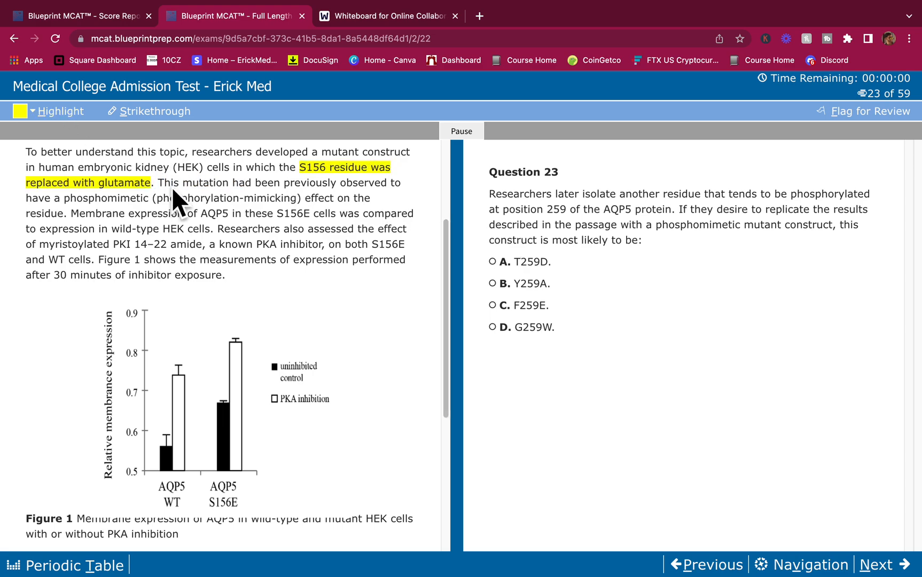
mouse_move(135, 185)
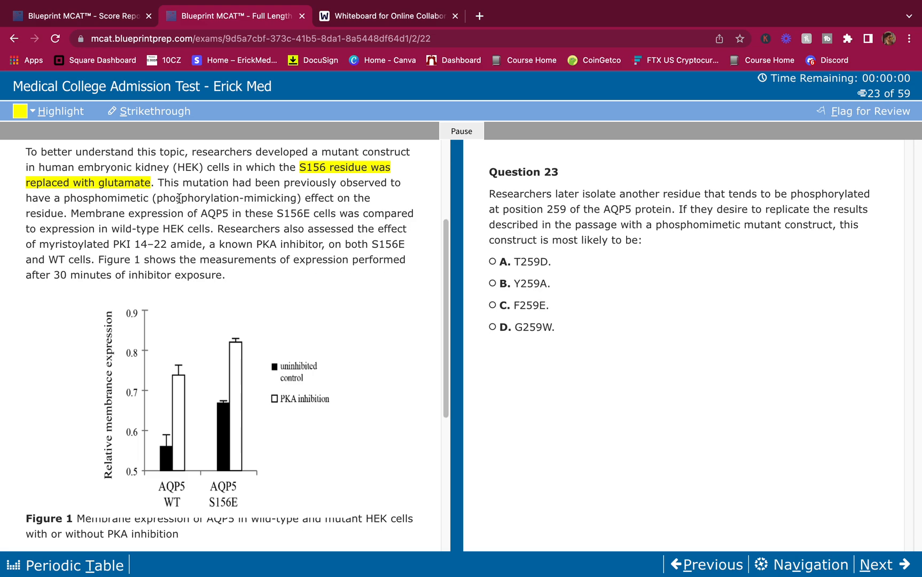
mouse_move(286, 212)
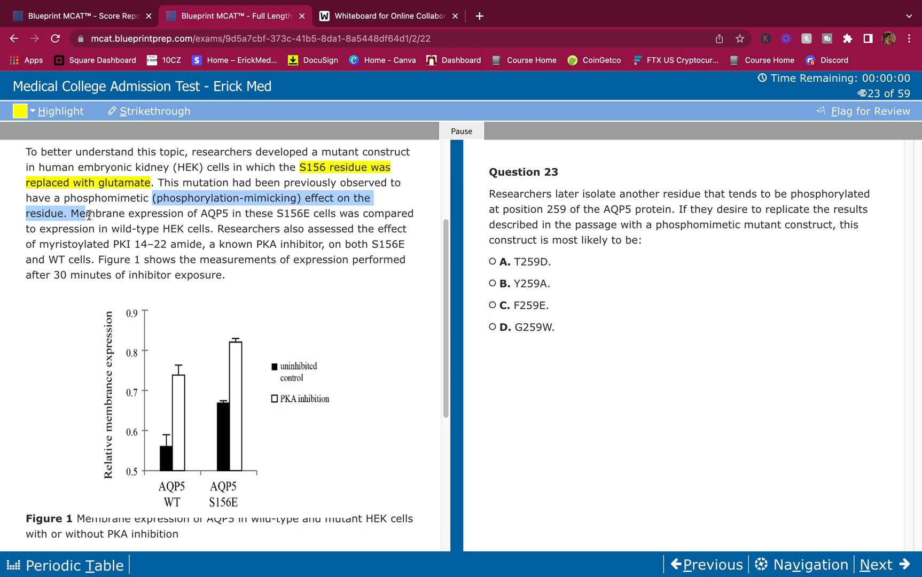
click(314, 264)
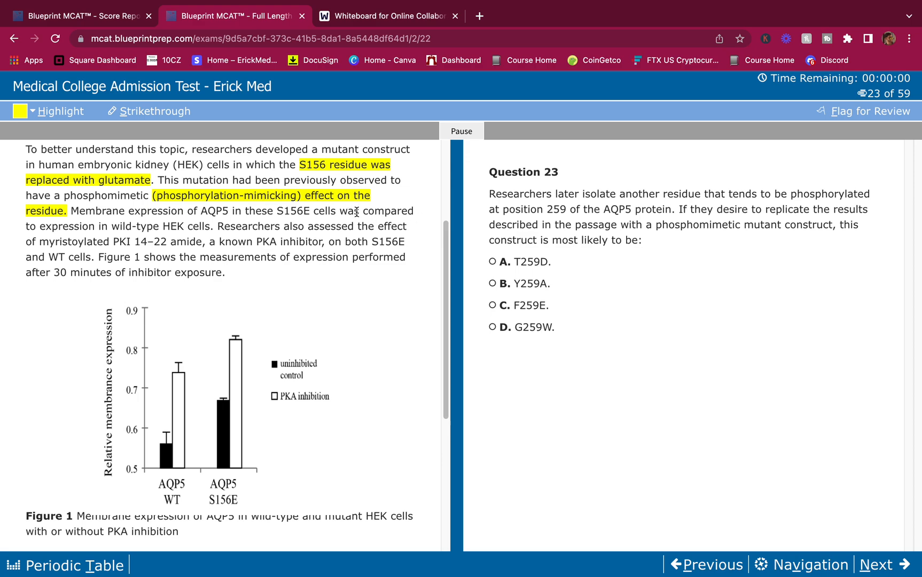
mouse_move(403, 206)
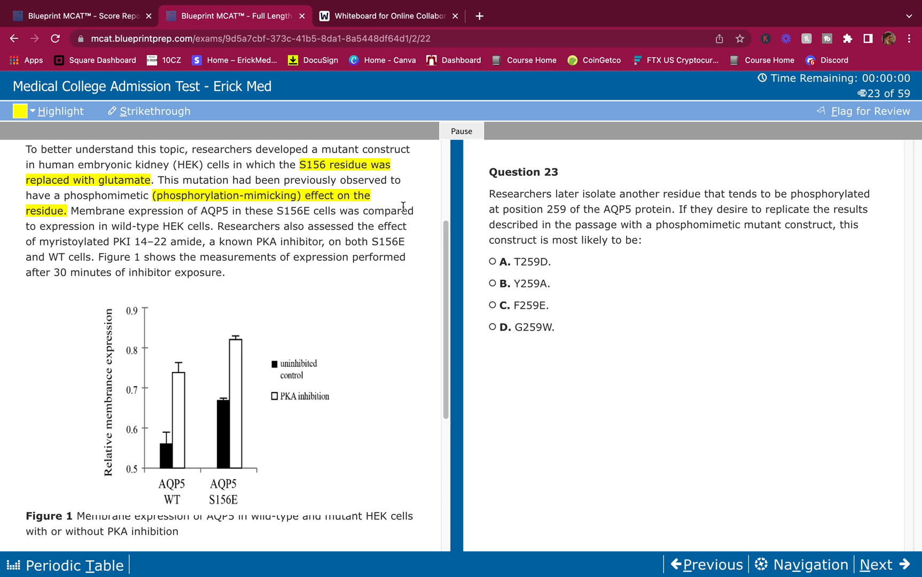
mouse_move(211, 227)
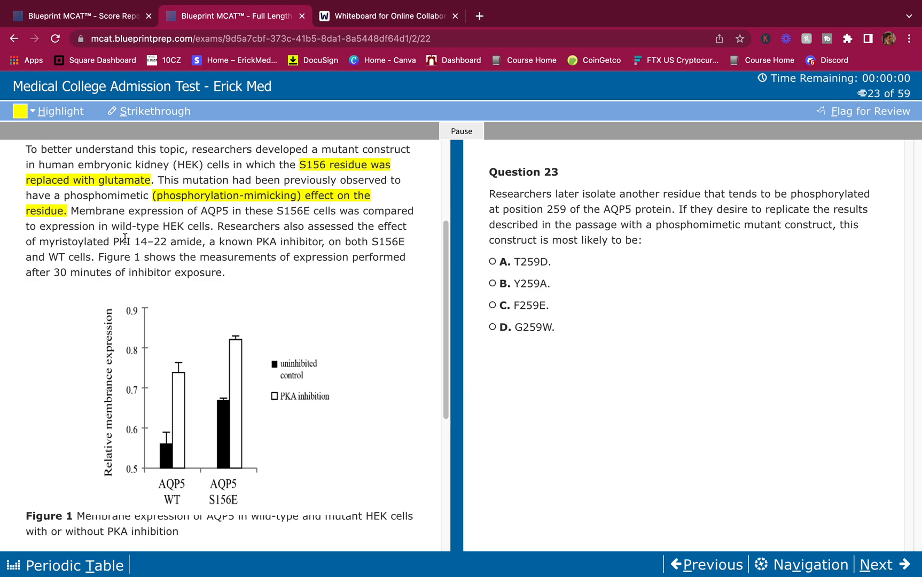
mouse_move(171, 243)
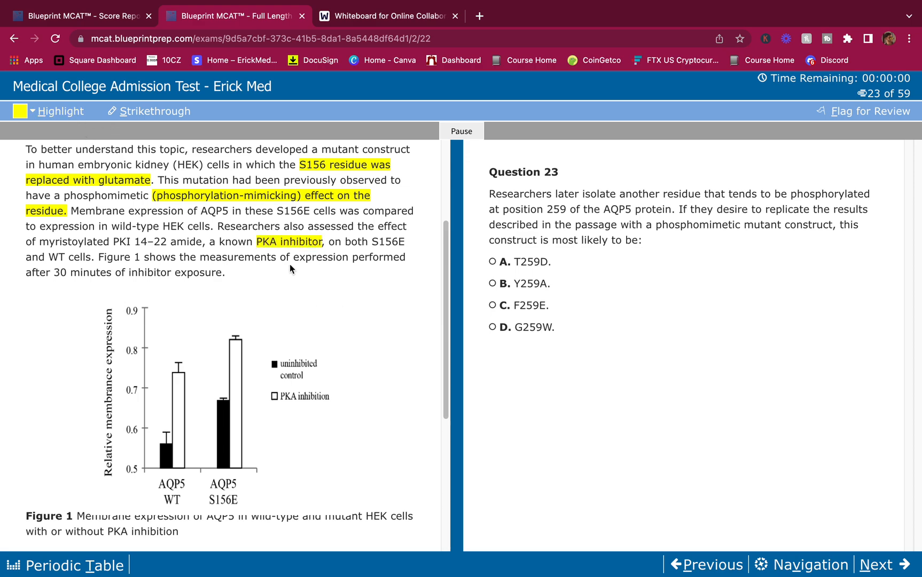
mouse_move(367, 252)
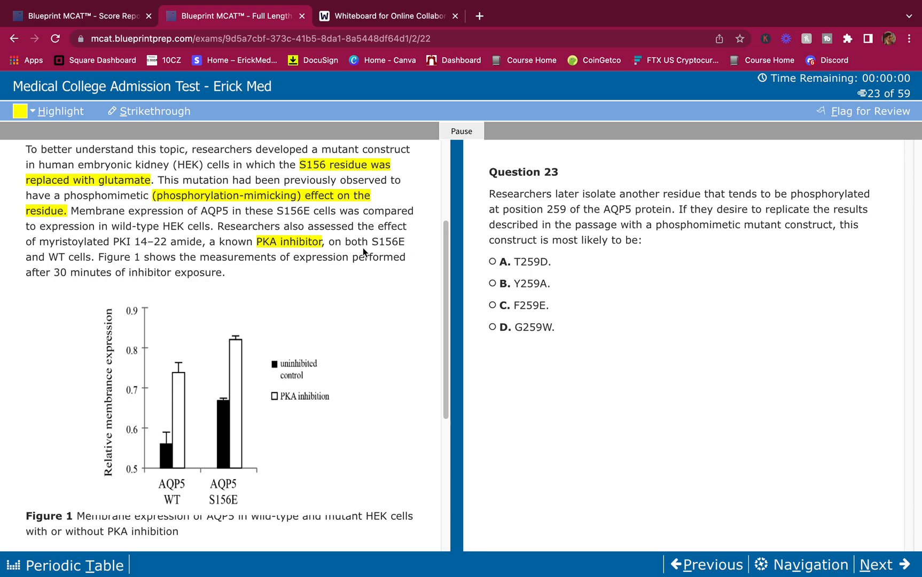
scroll(down, 3)
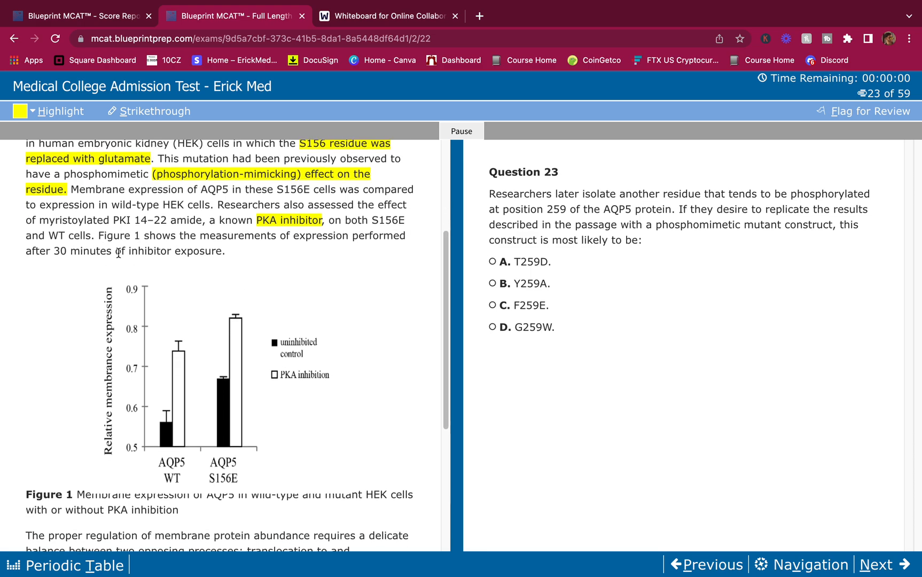
scroll(down, 3)
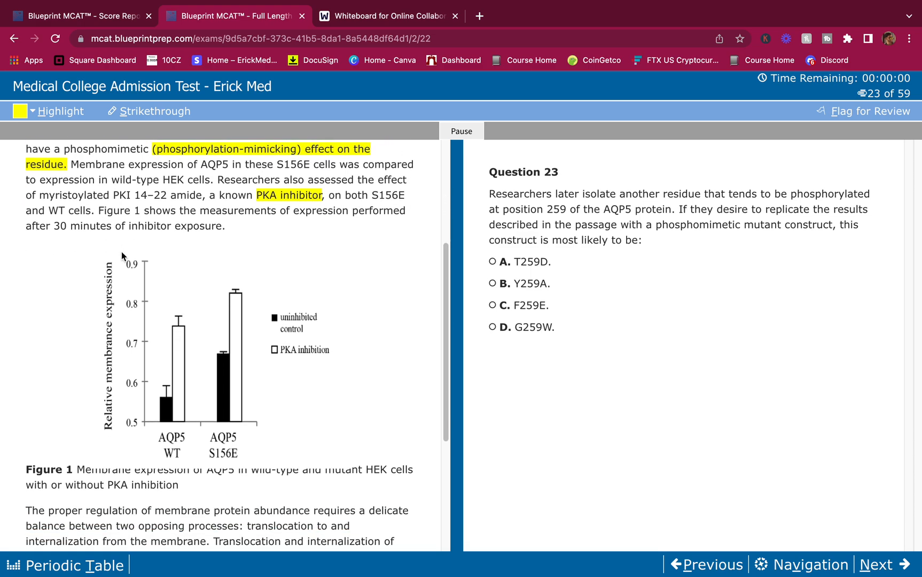
mouse_move(174, 247)
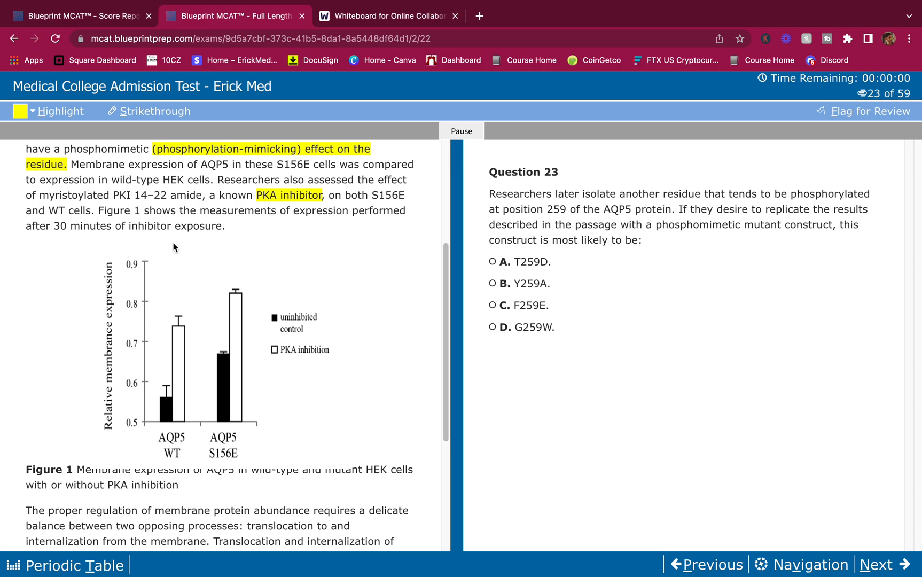
mouse_move(205, 251)
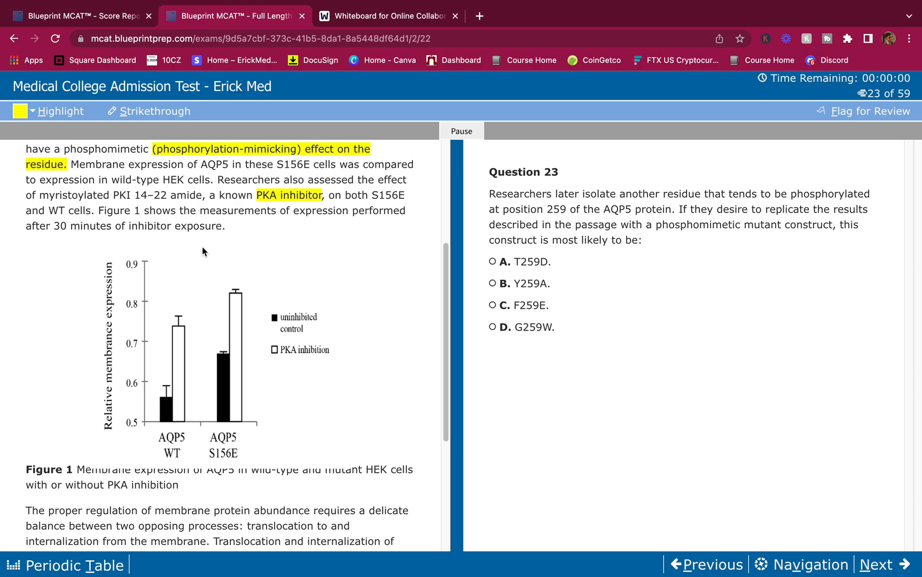
scroll(up, 3)
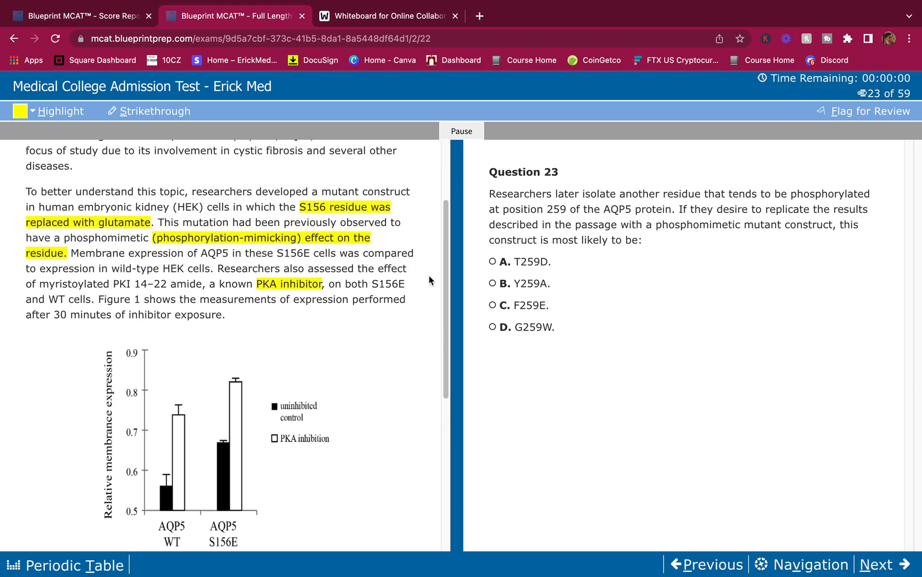
mouse_move(314, 243)
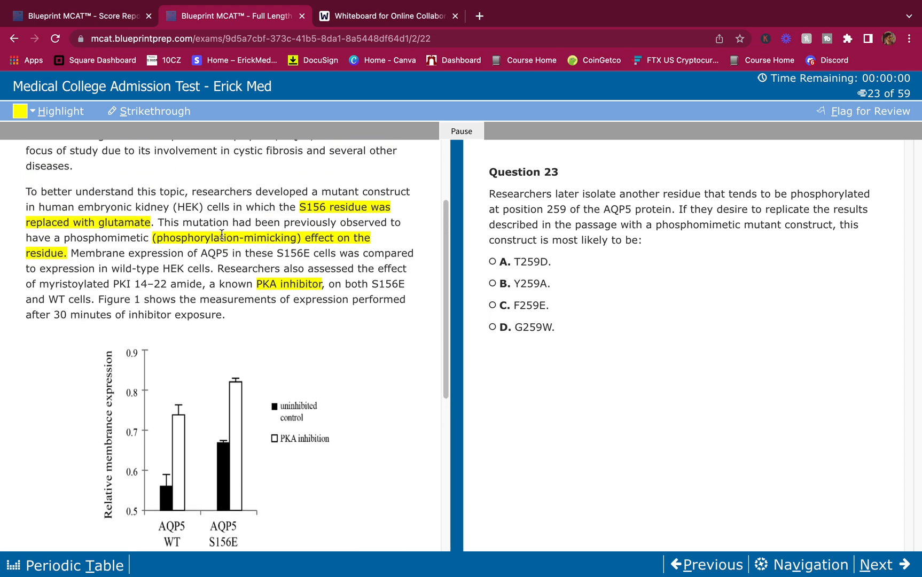
scroll(down, 3)
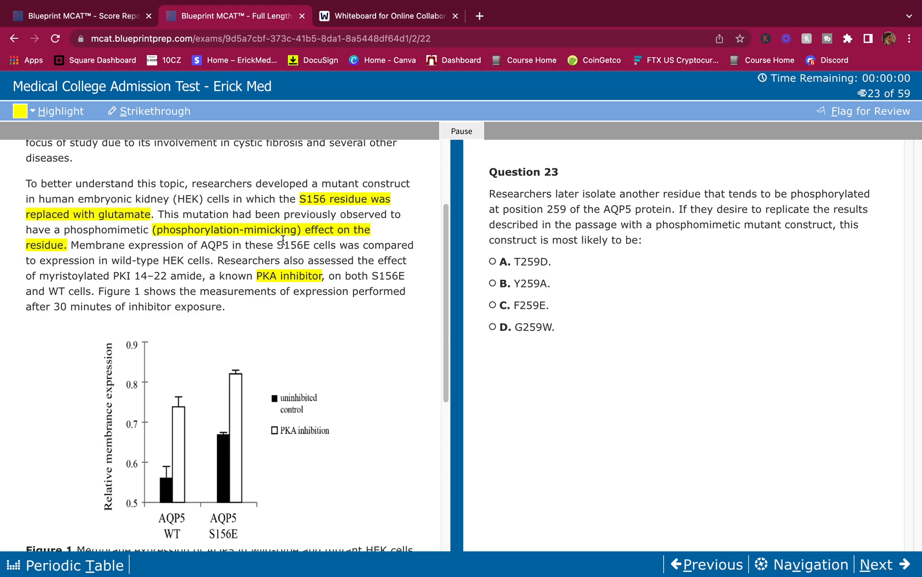
scroll(down, 3)
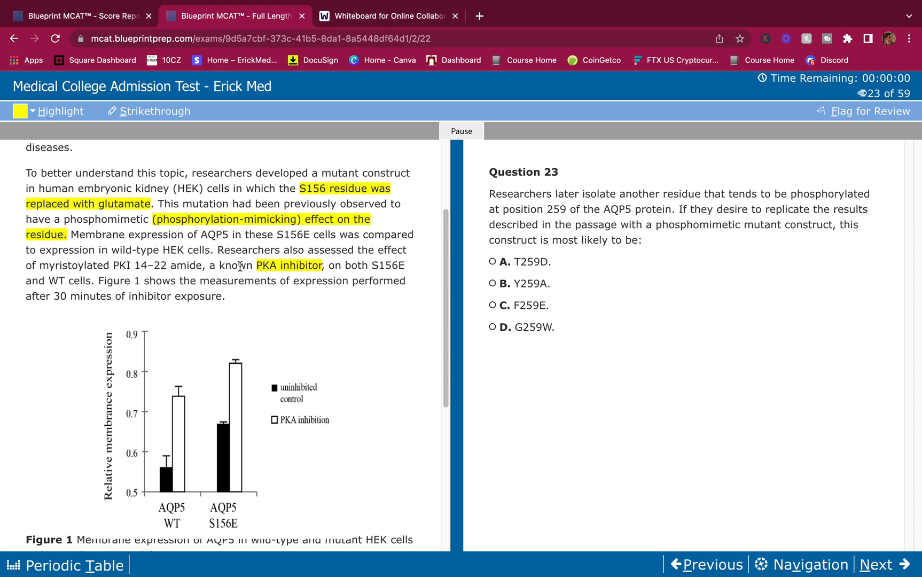
scroll(down, 3)
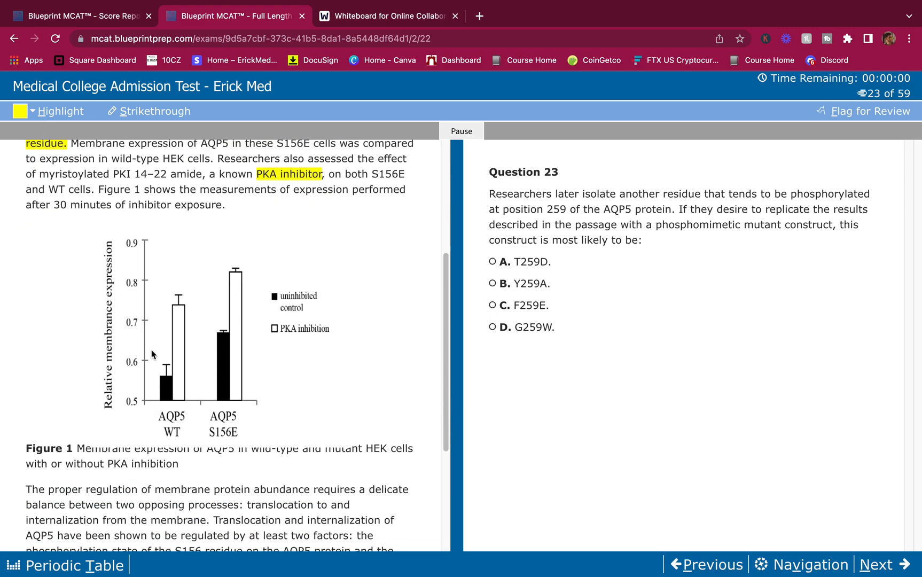
scroll(down, 3)
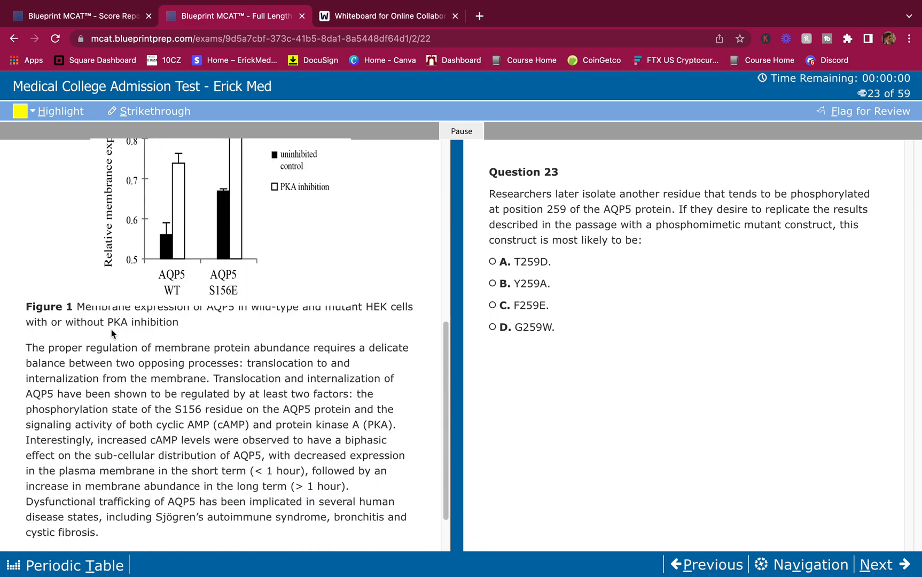
scroll(down, 3)
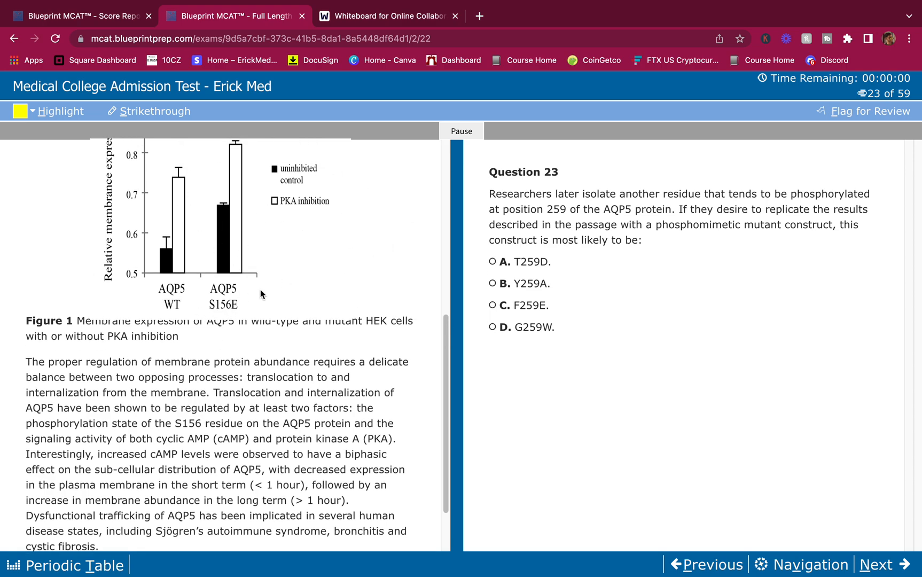
mouse_move(210, 287)
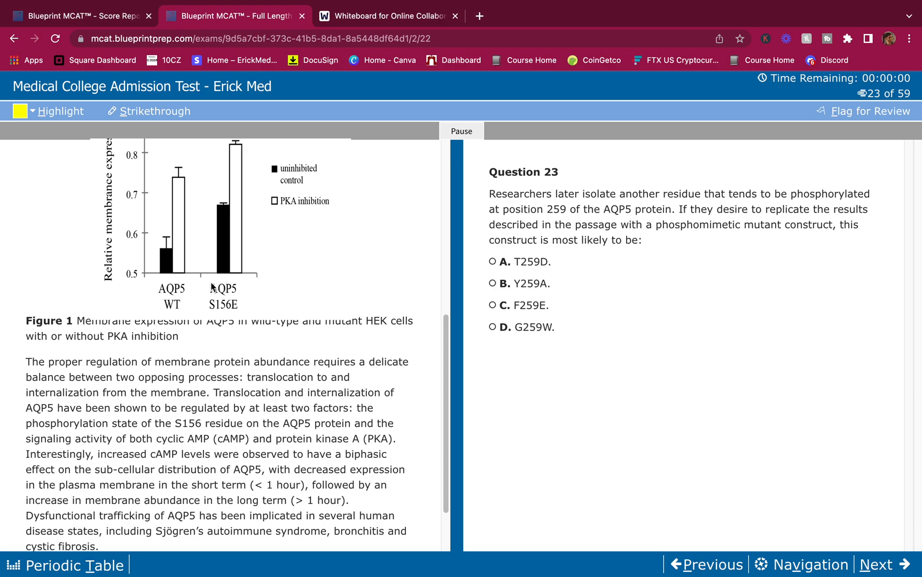
scroll(down, 3)
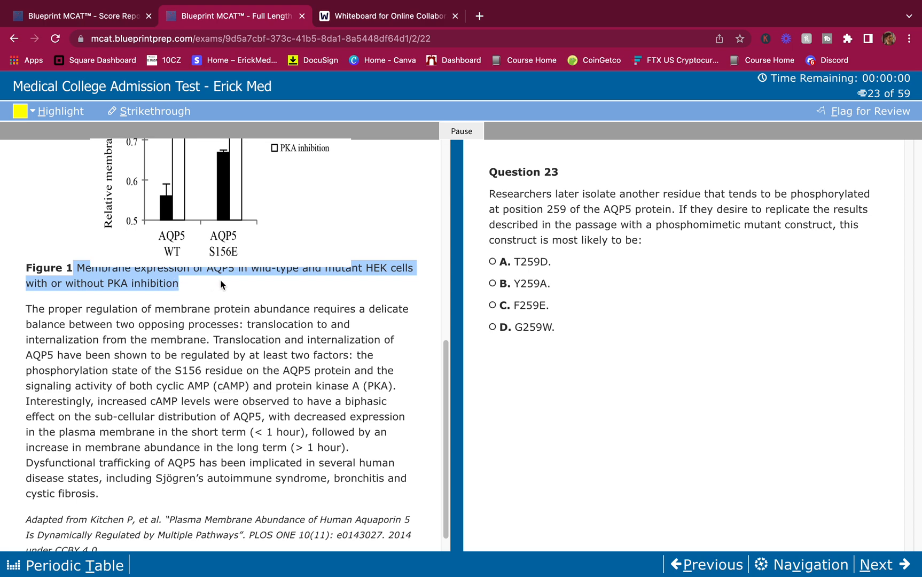
mouse_move(274, 281)
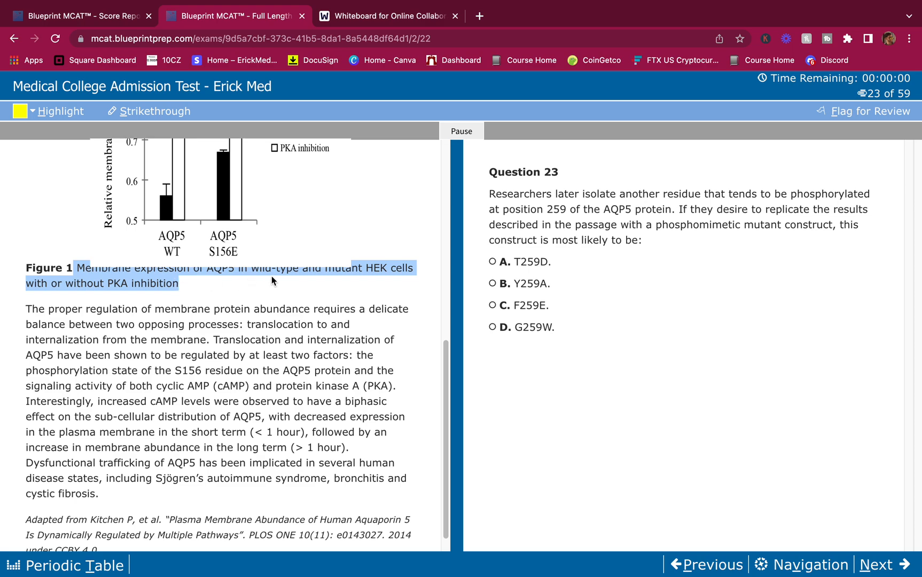
mouse_move(400, 284)
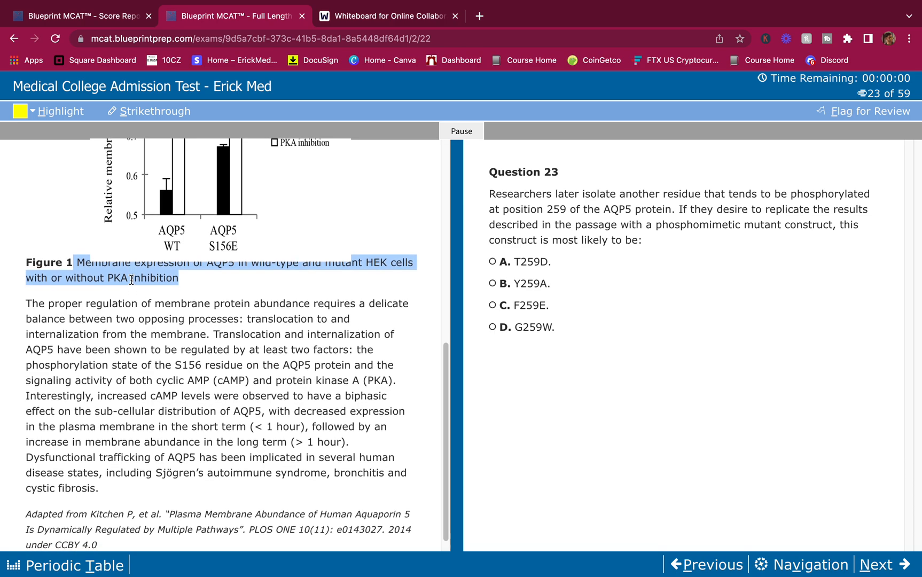
scroll(down, 3)
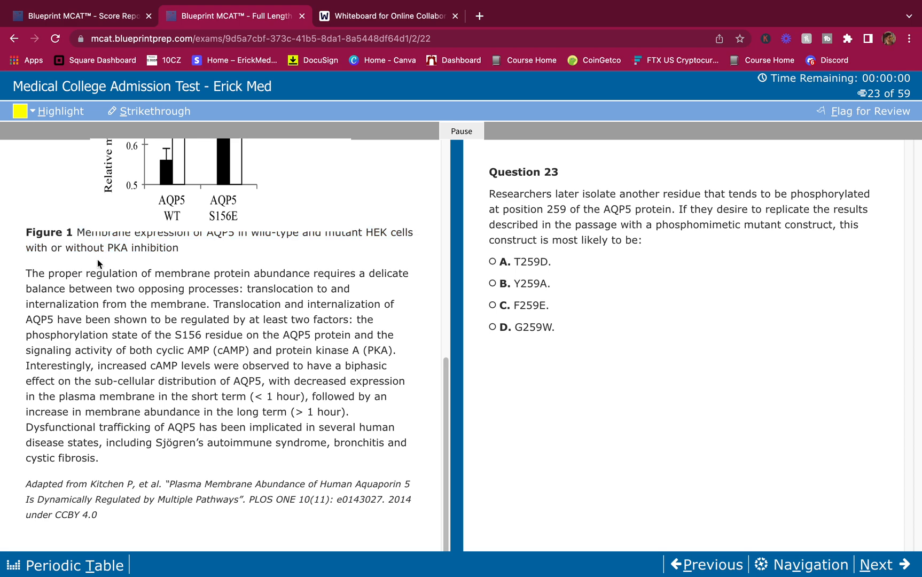
mouse_move(270, 271)
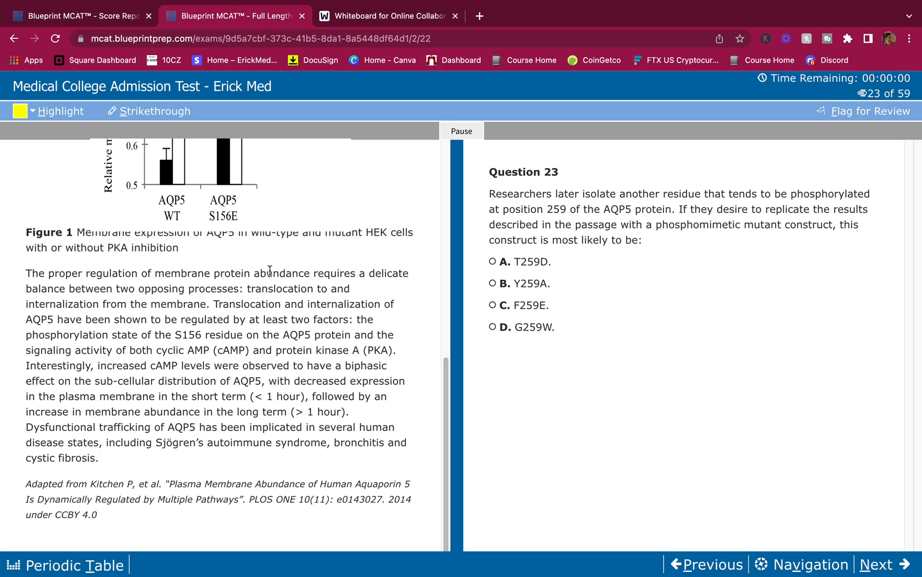
mouse_move(130, 315)
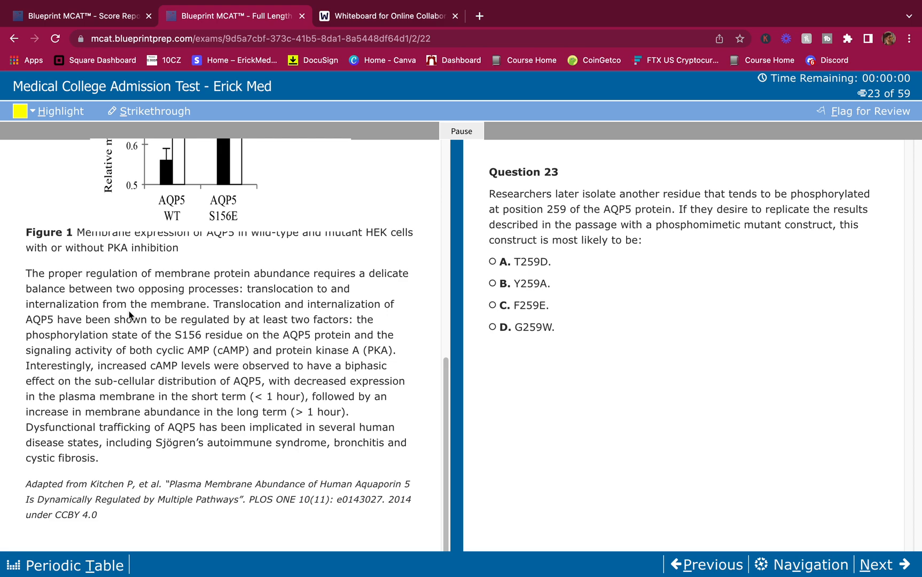
mouse_move(259, 289)
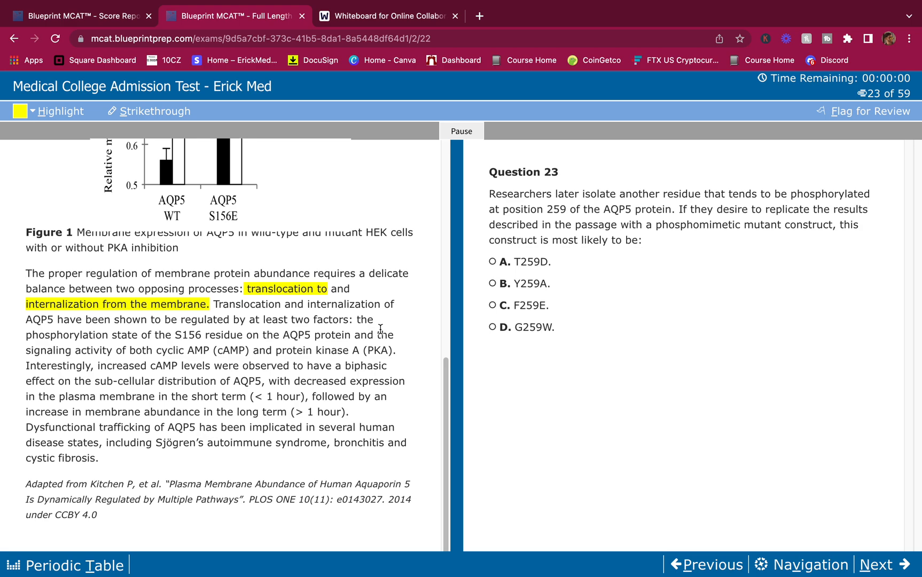
mouse_move(362, 322)
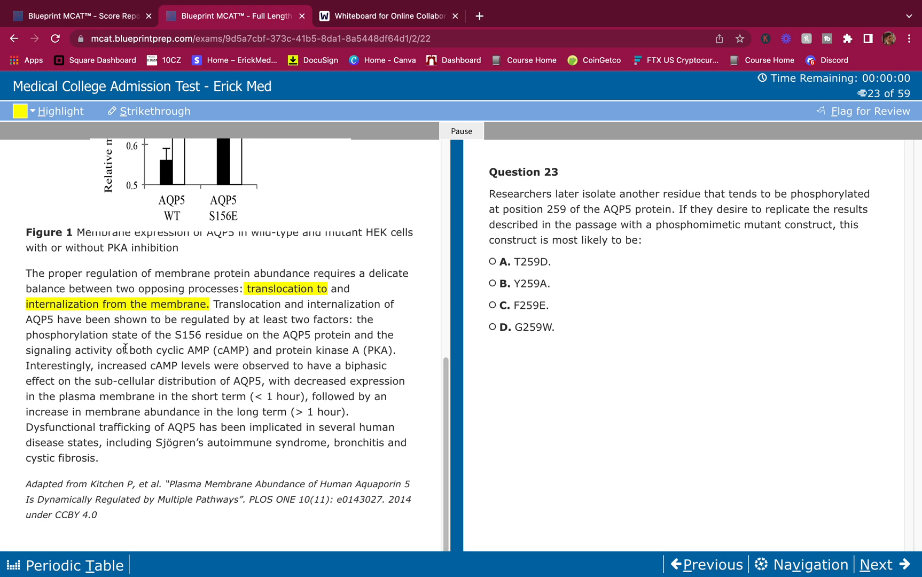
mouse_move(241, 347)
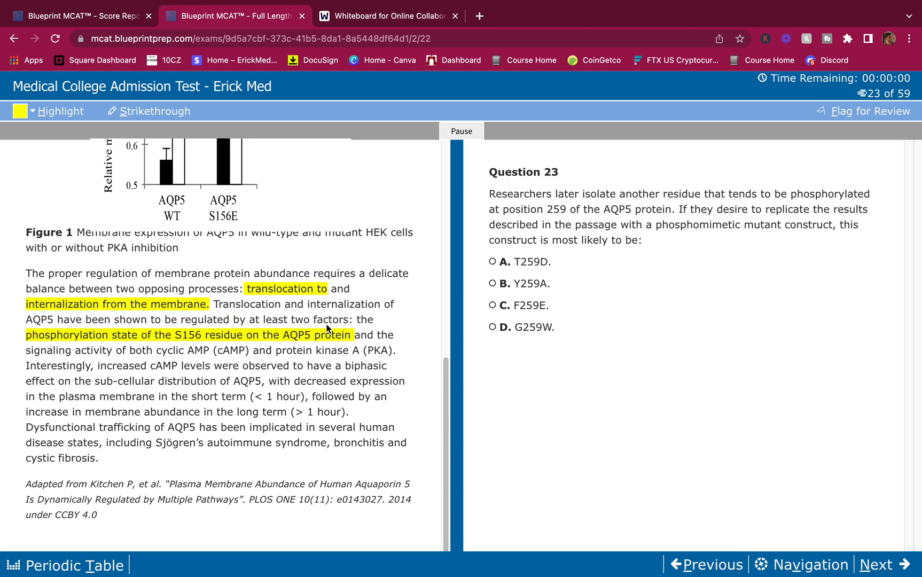
mouse_move(35, 362)
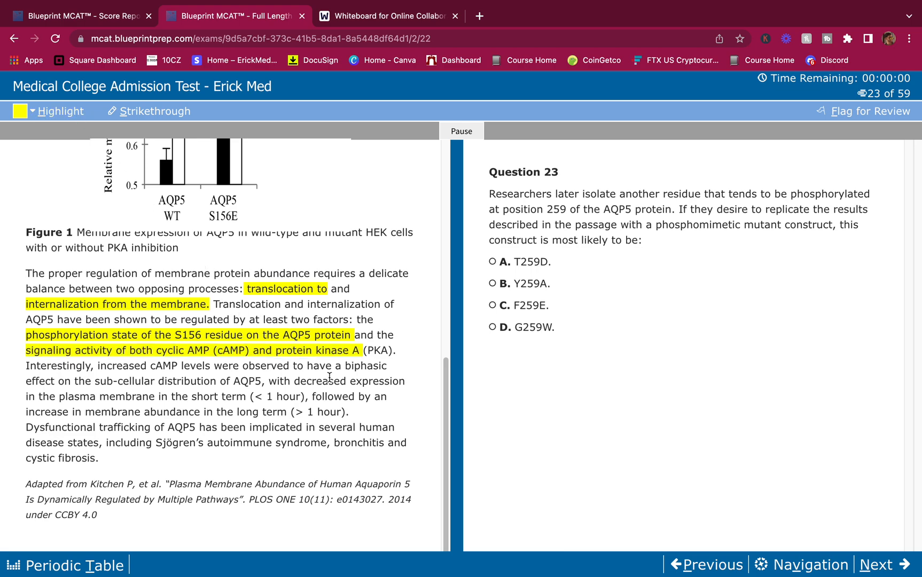
mouse_move(241, 317)
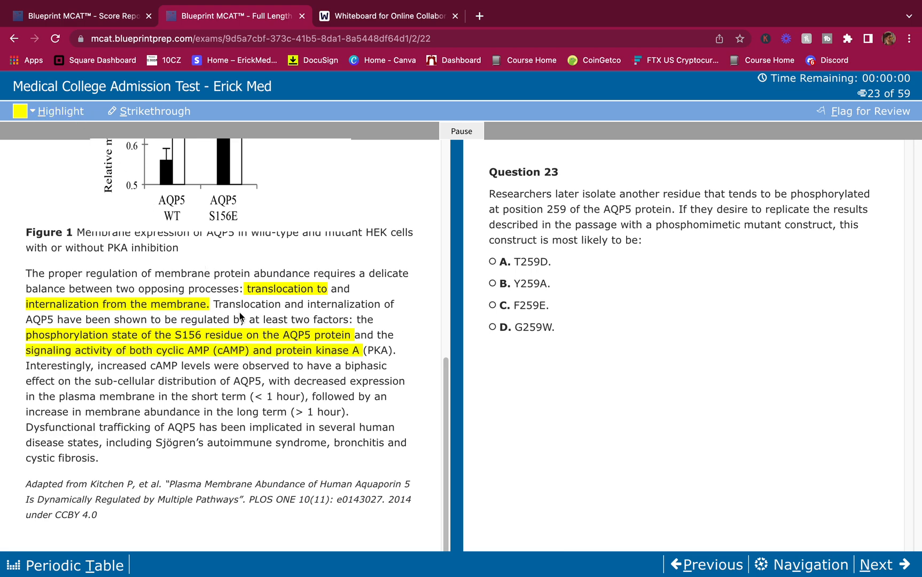
mouse_move(87, 379)
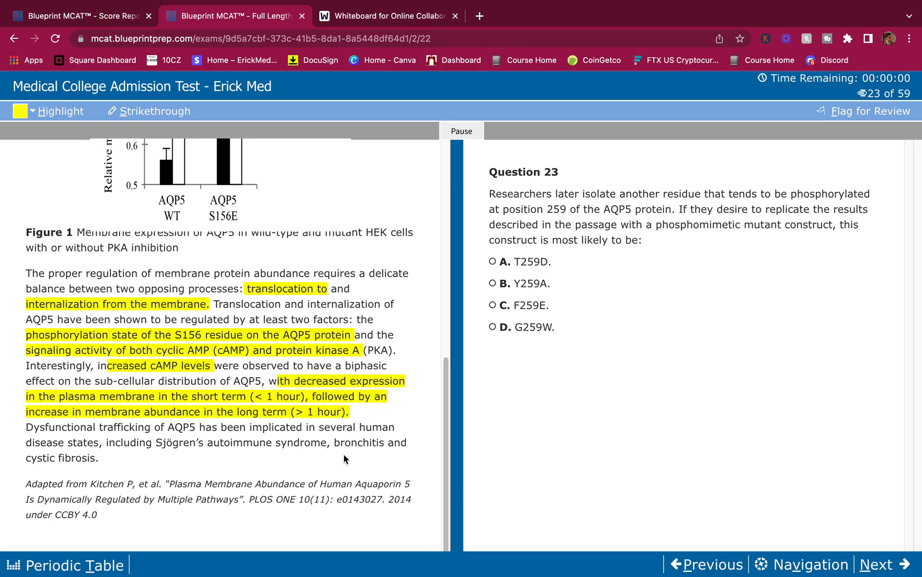
mouse_move(263, 391)
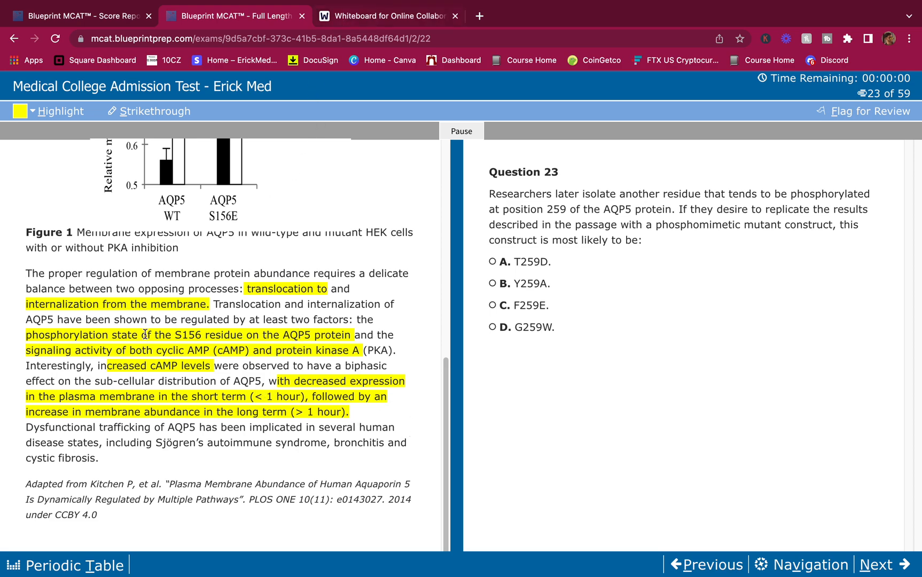
mouse_move(293, 396)
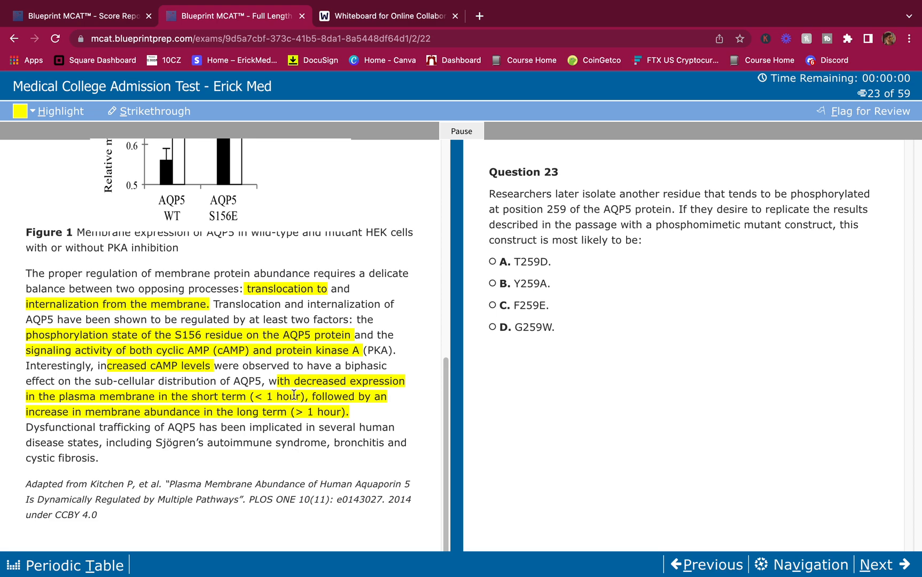
mouse_move(367, 386)
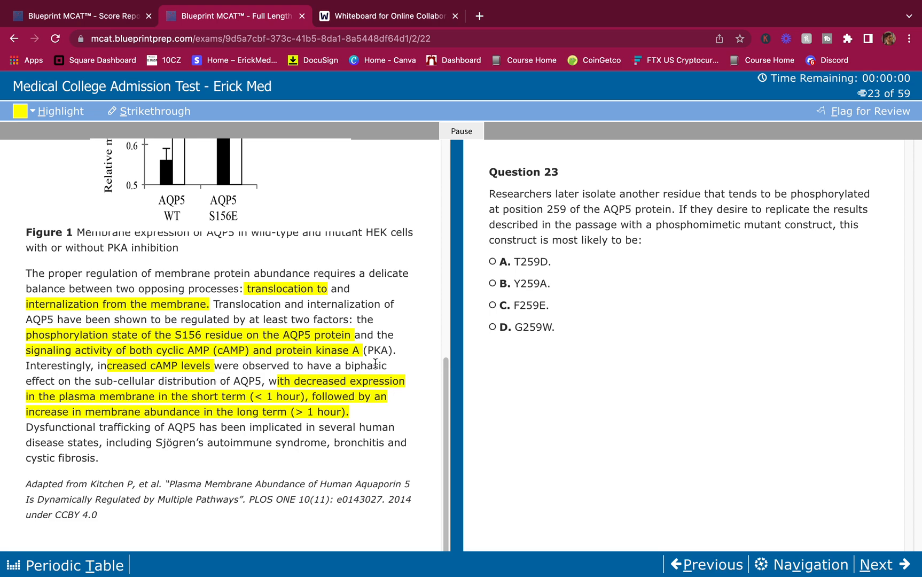
Write '↑cAMP = ↓ST expression' on the whiteboard, then return to the exam passage.
click(388, 16)
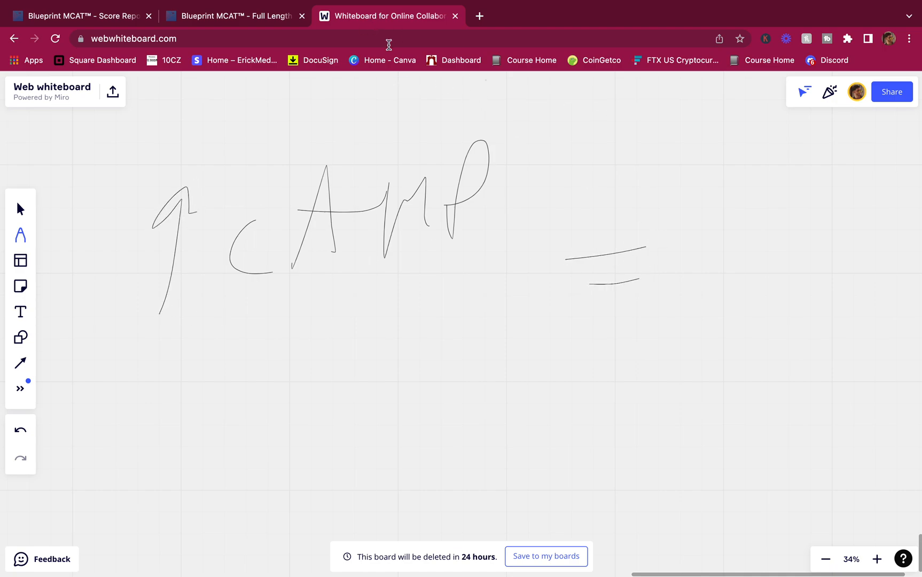
click(234, 16)
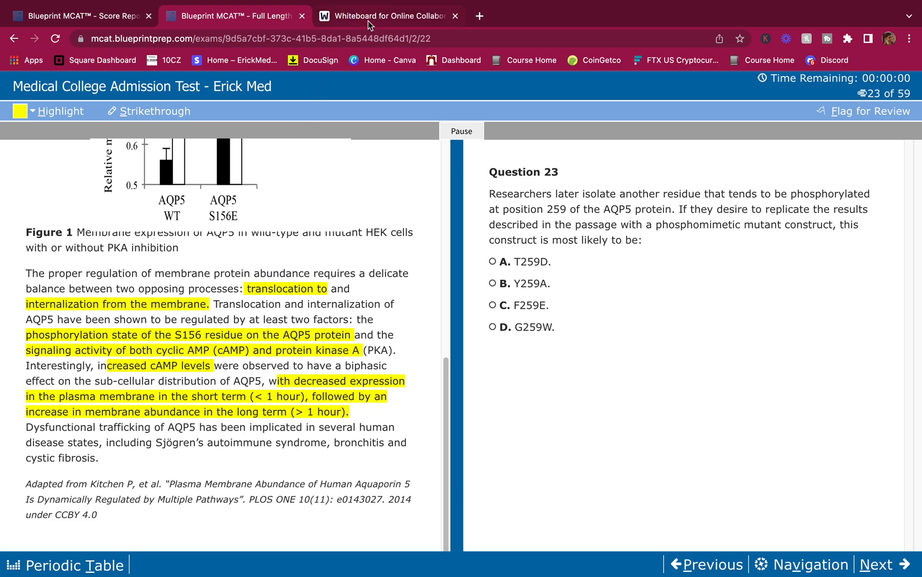
click(388, 16)
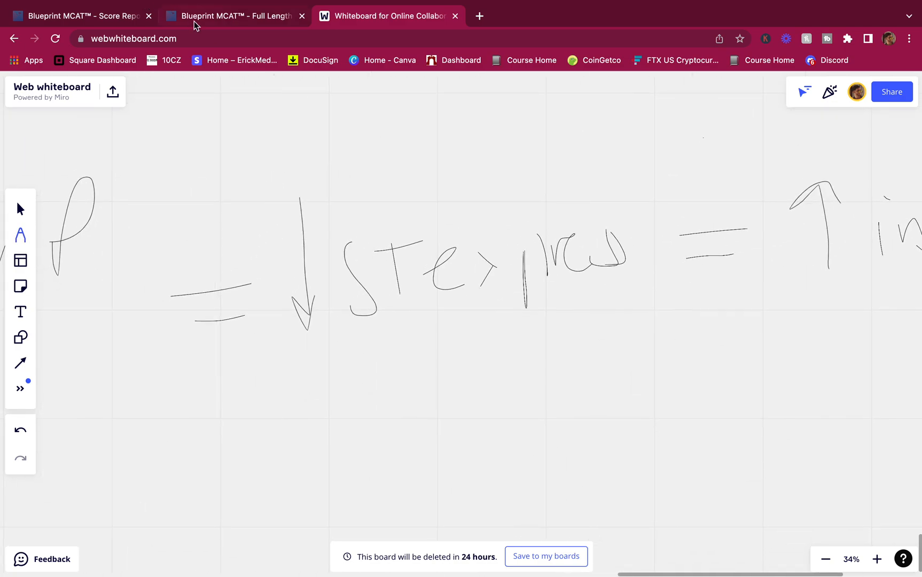
click(233, 16)
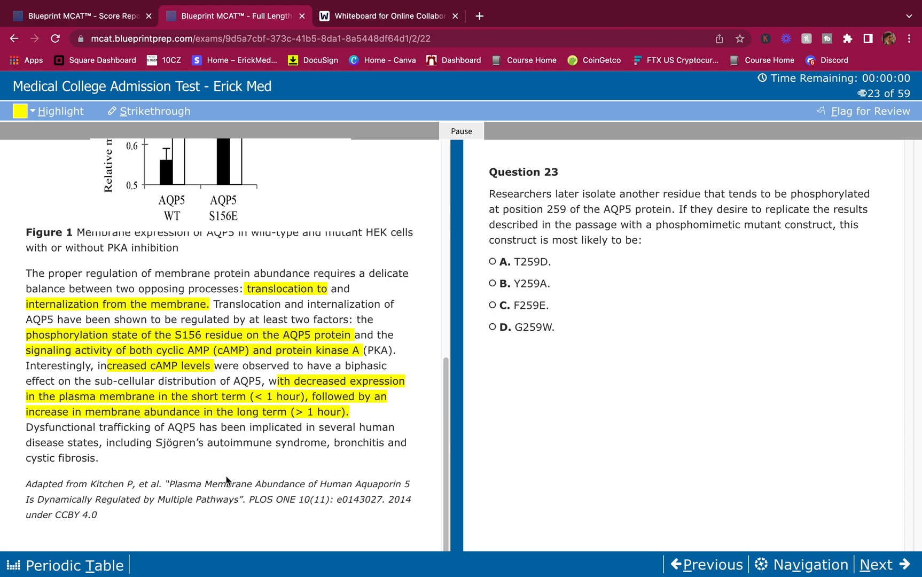
mouse_move(303, 433)
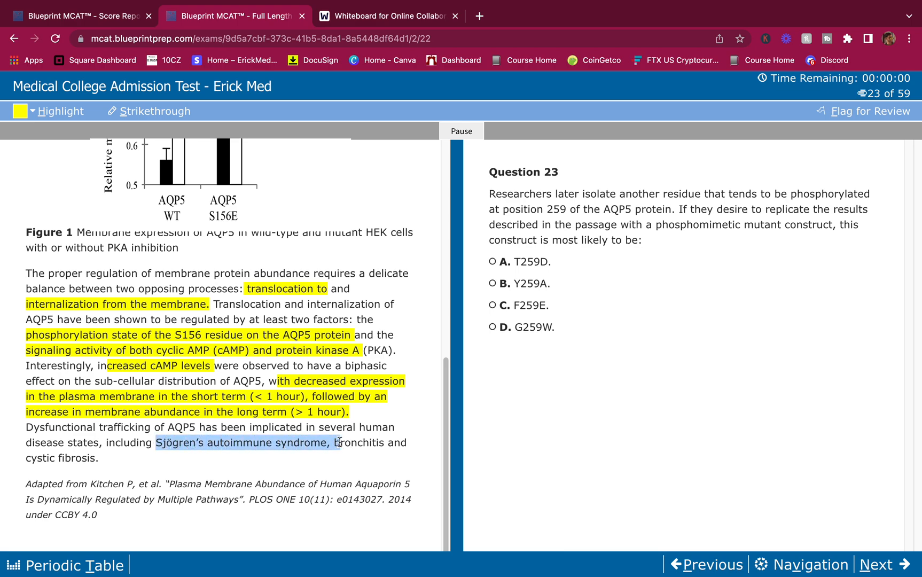
scroll(up, 3)
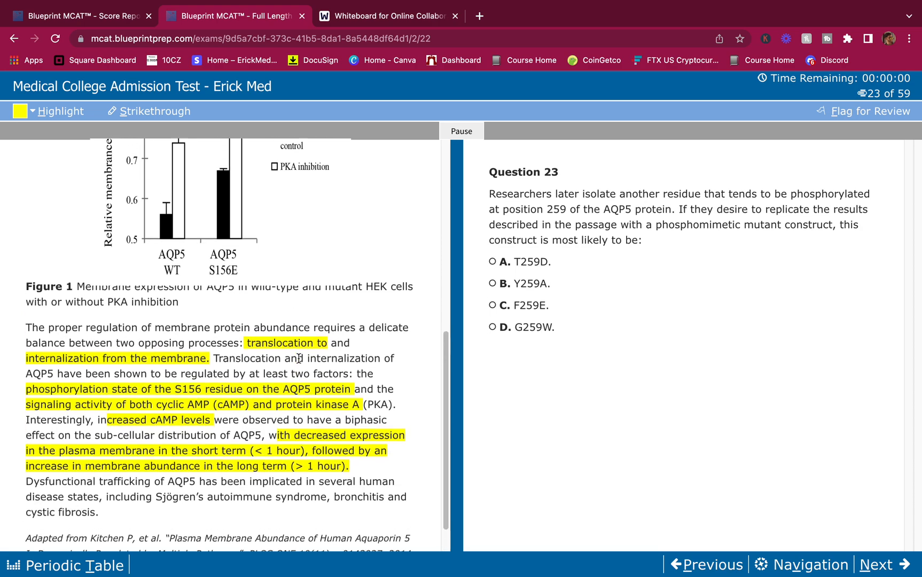
scroll(up, 3)
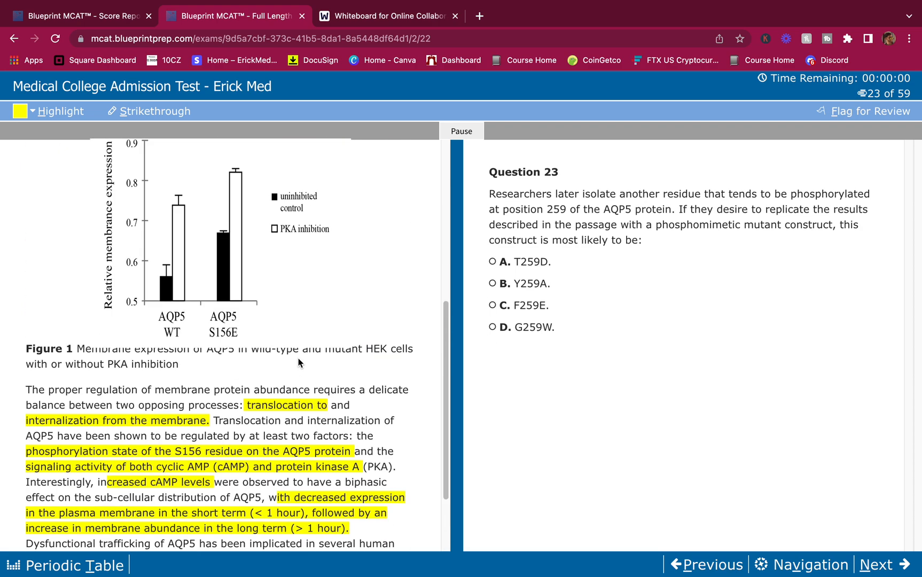
scroll(down, 3)
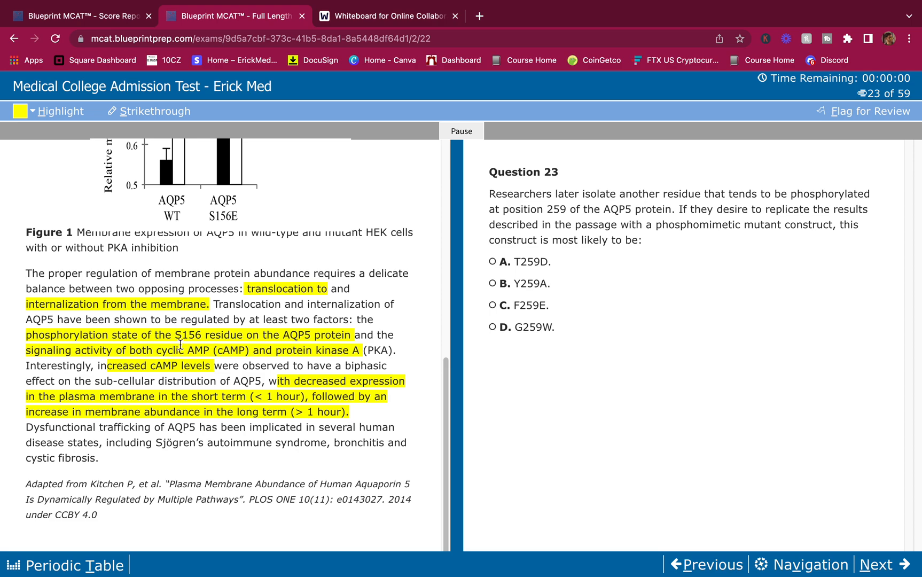
scroll(up, 3)
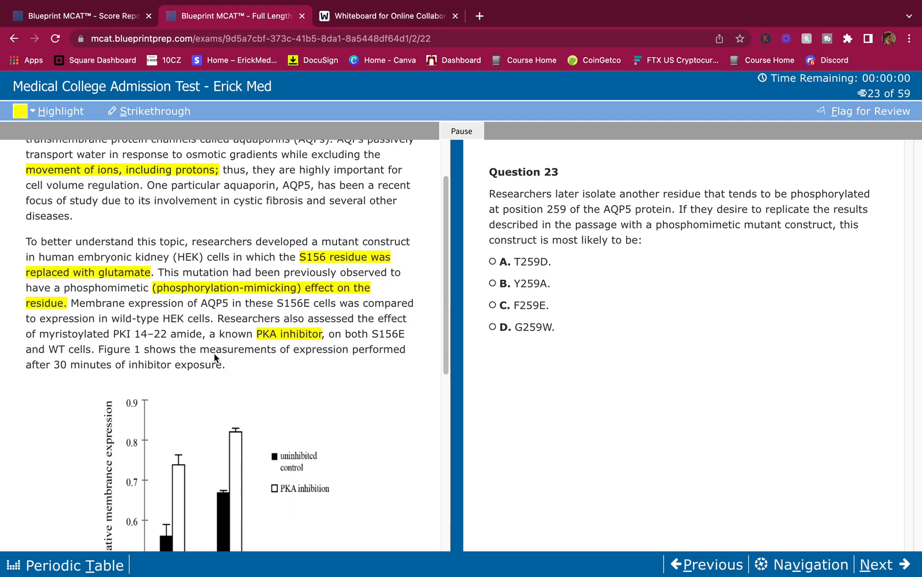
scroll(up, 3)
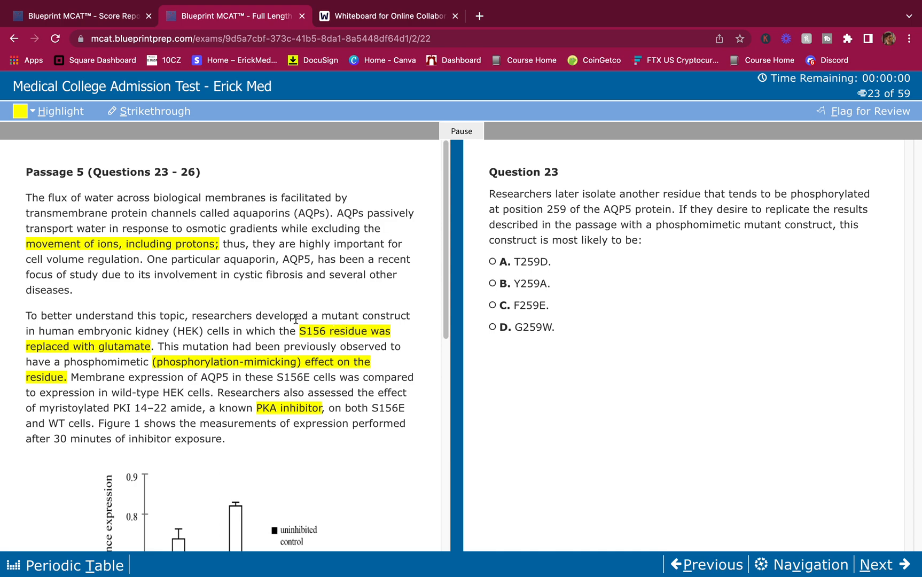
scroll(down, 3)
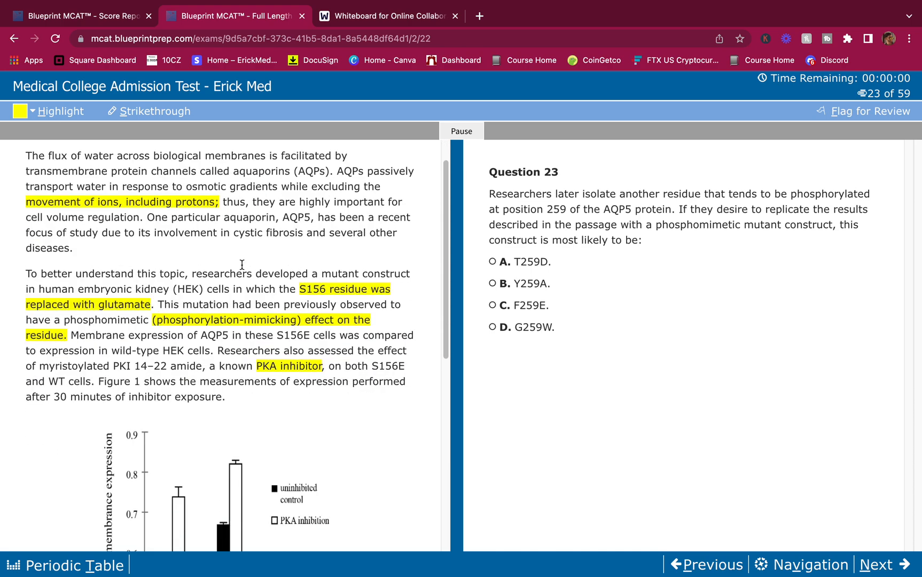
scroll(down, 3)
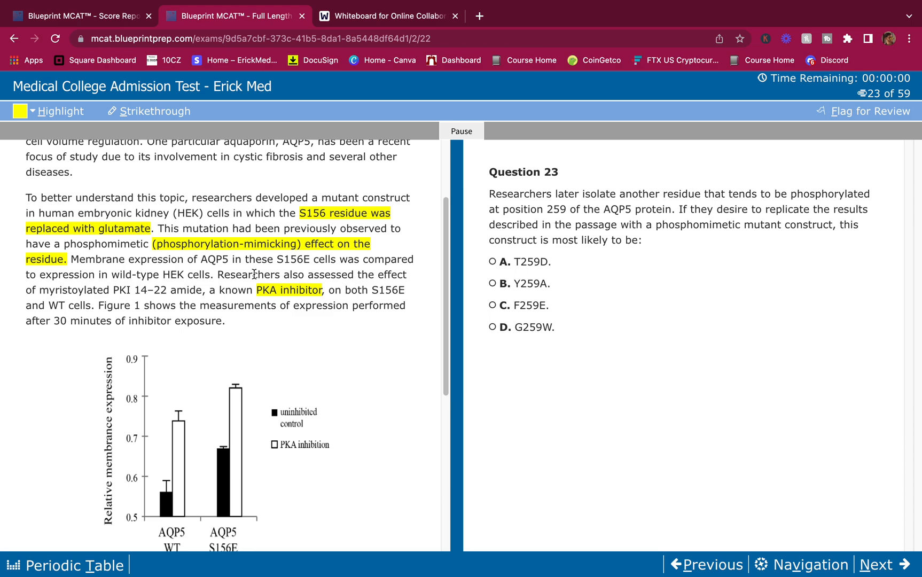
scroll(down, 3)
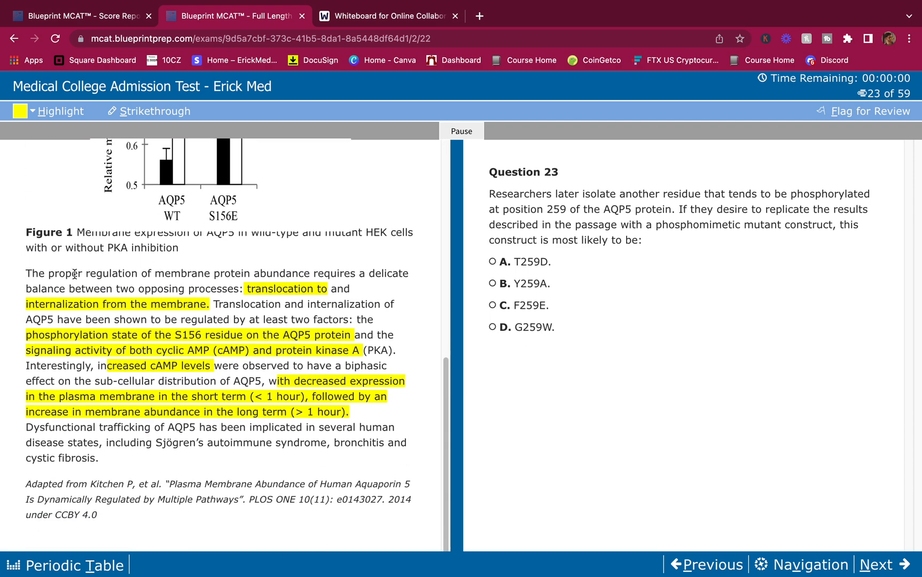
scroll(up, 3)
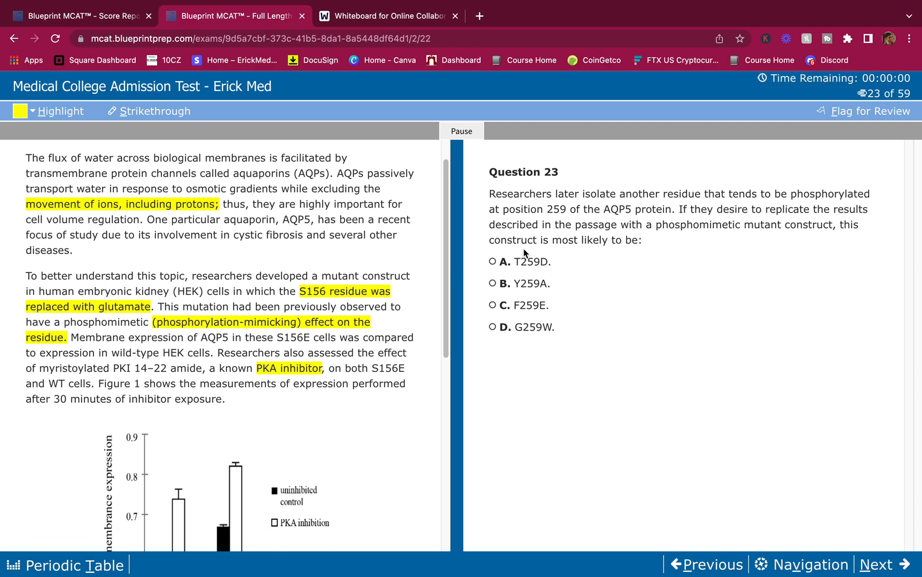
mouse_move(616, 239)
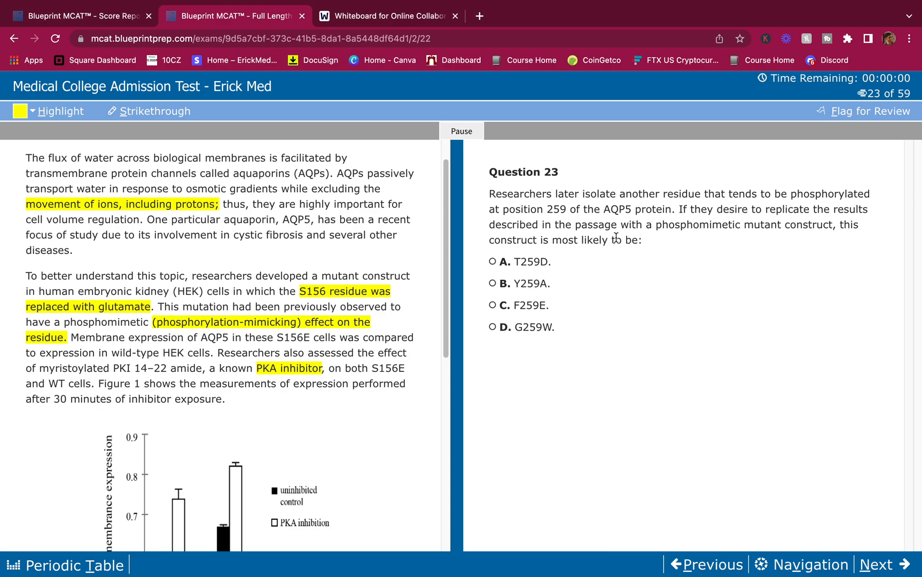
mouse_move(293, 271)
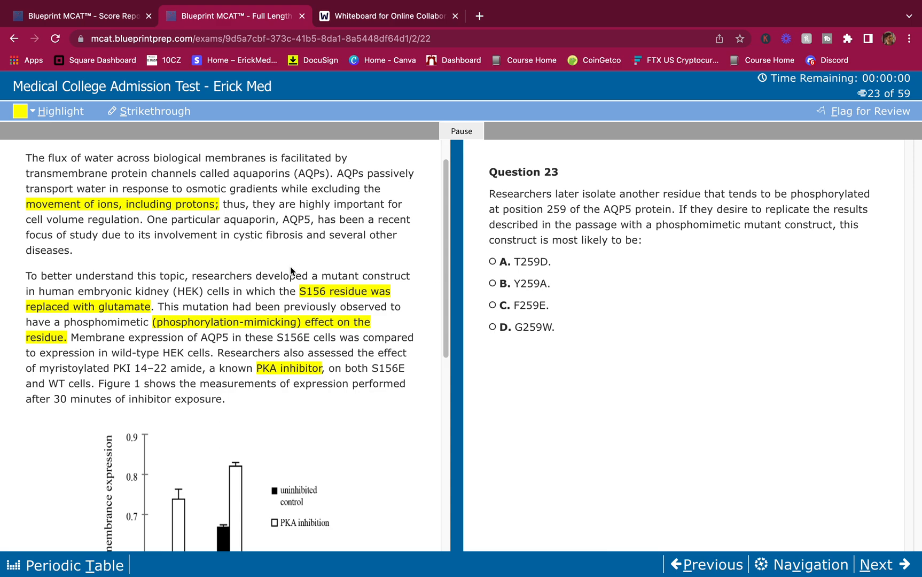
Reread the S156E mutant description and choose T259D (choice A) for Question 23.
scroll(down, 3)
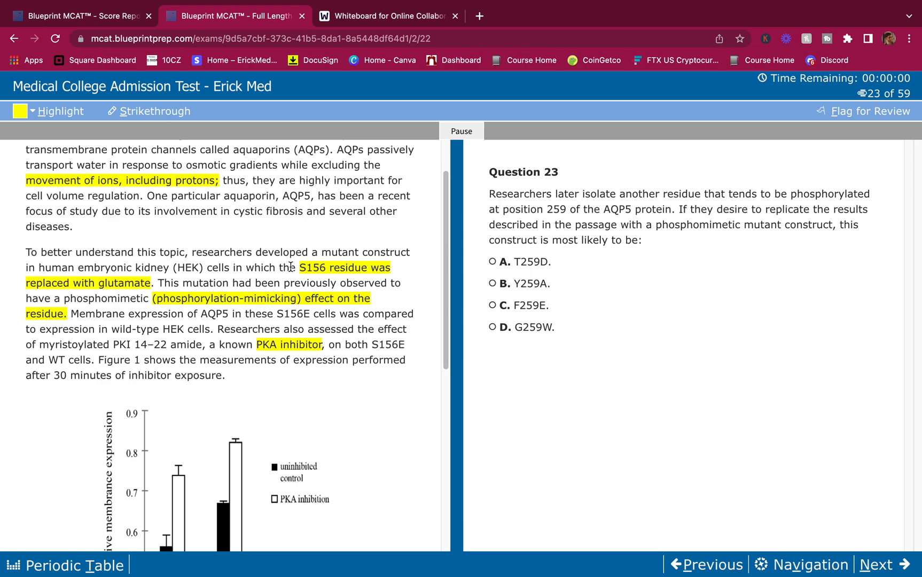
scroll(up, 3)
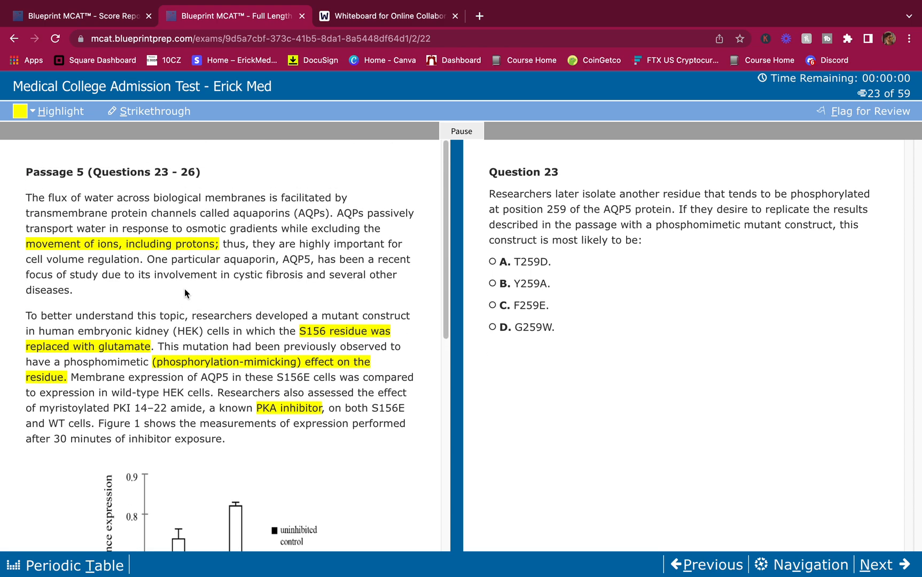
scroll(down, 3)
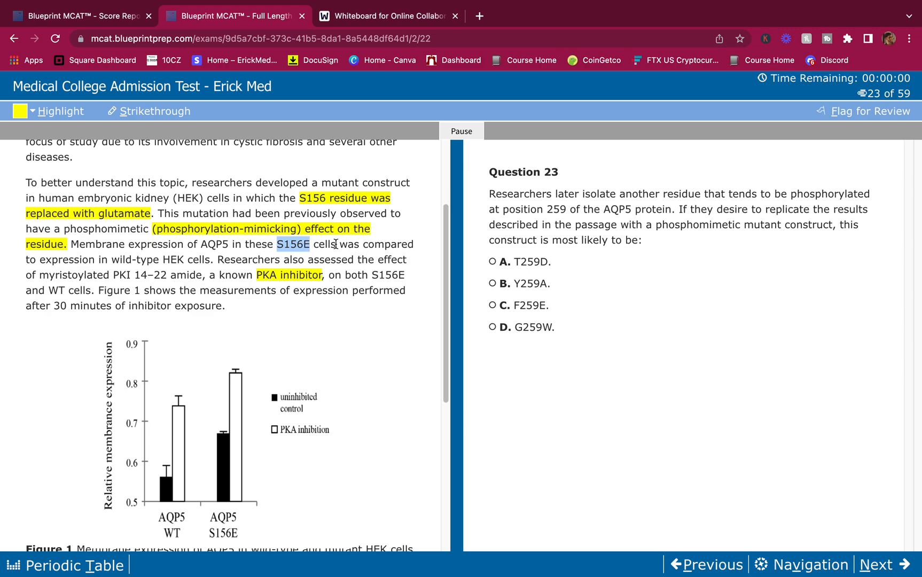
mouse_move(442, 272)
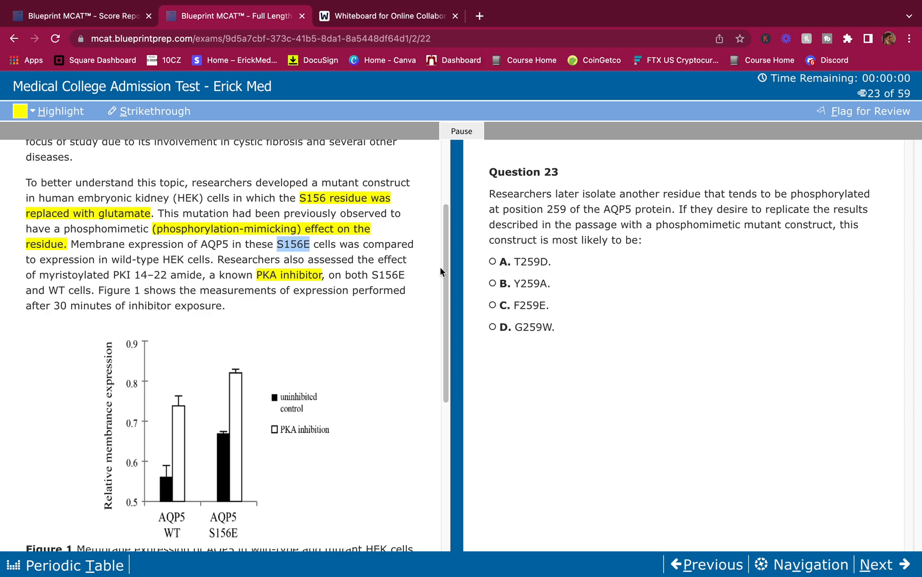
mouse_move(522, 266)
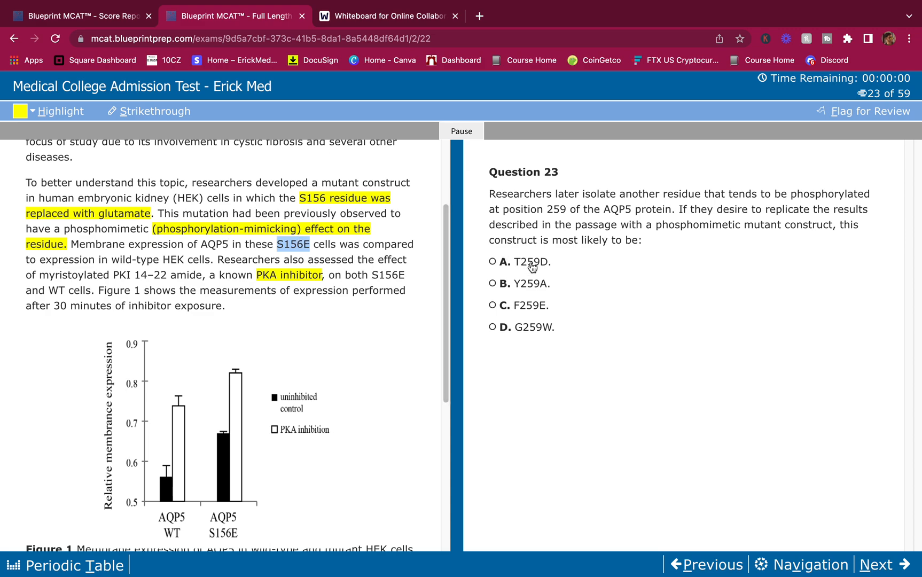
click(492, 261)
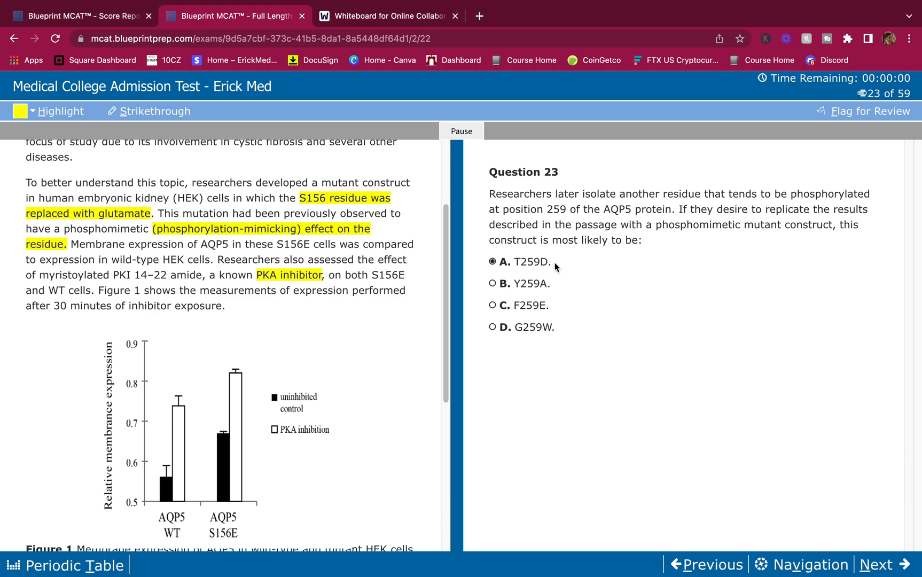
mouse_move(542, 309)
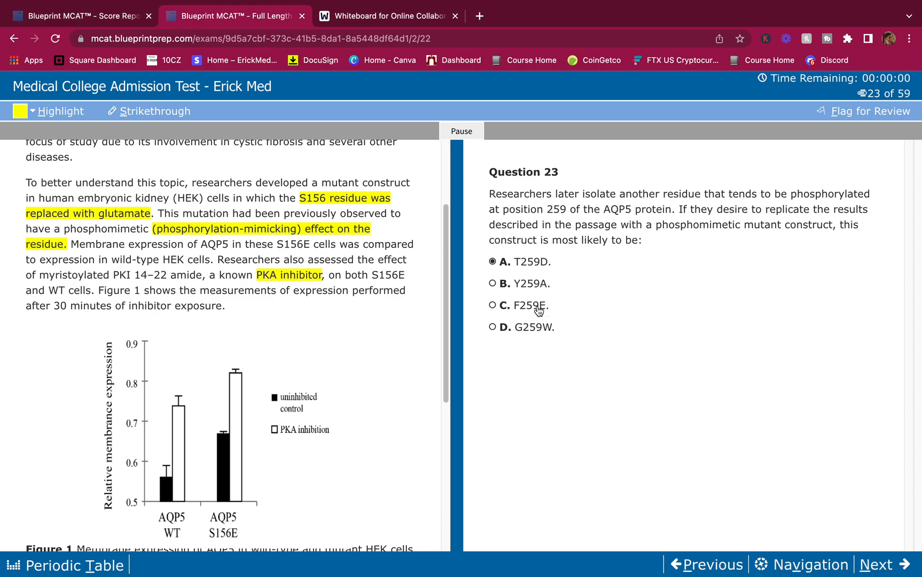
mouse_move(521, 311)
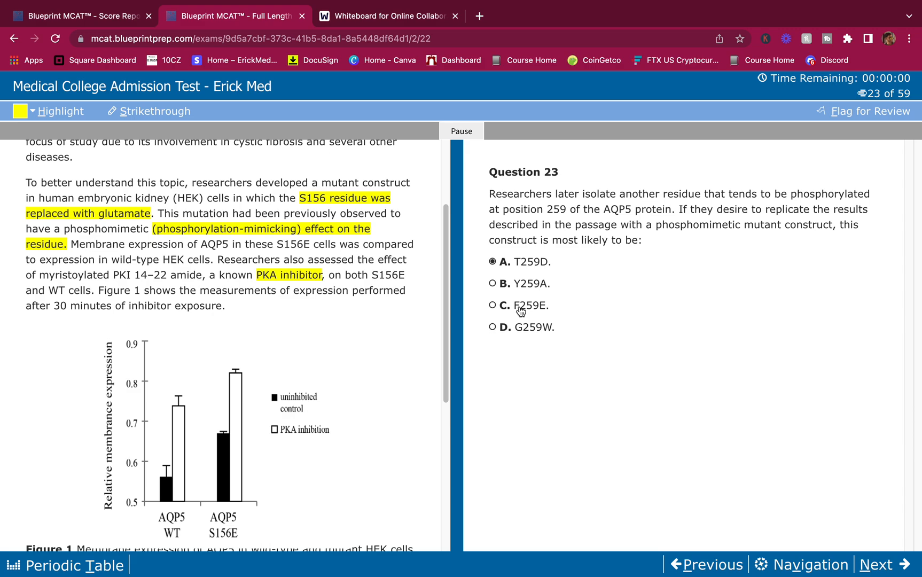
mouse_move(534, 319)
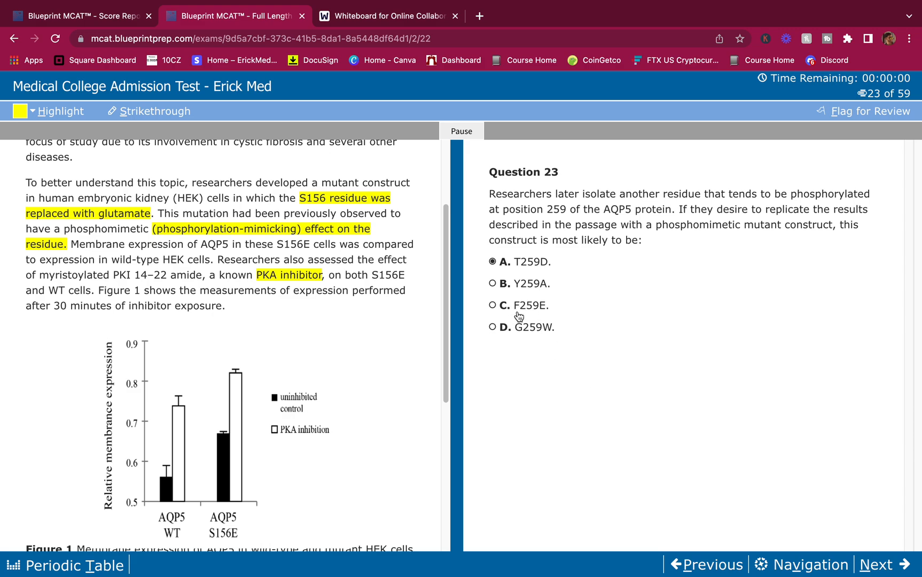
mouse_move(522, 334)
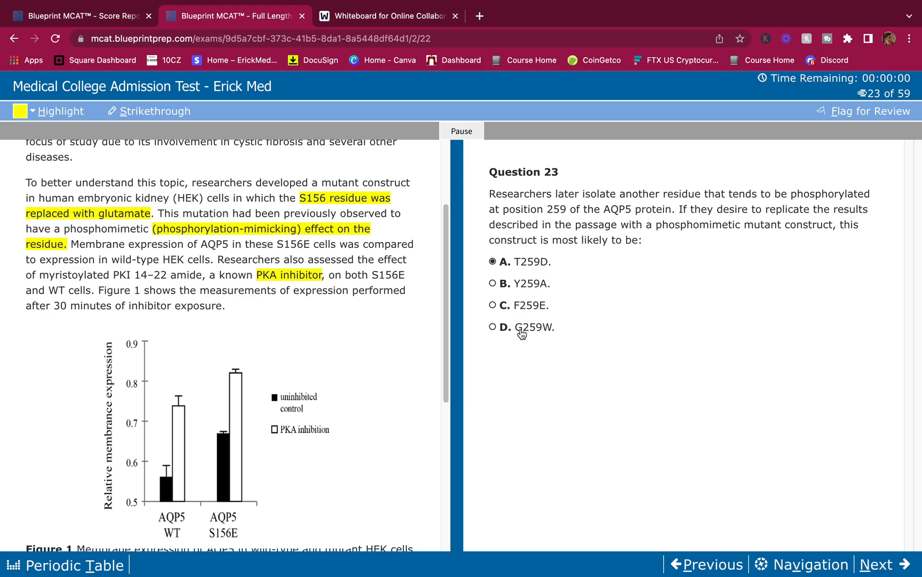
mouse_move(552, 332)
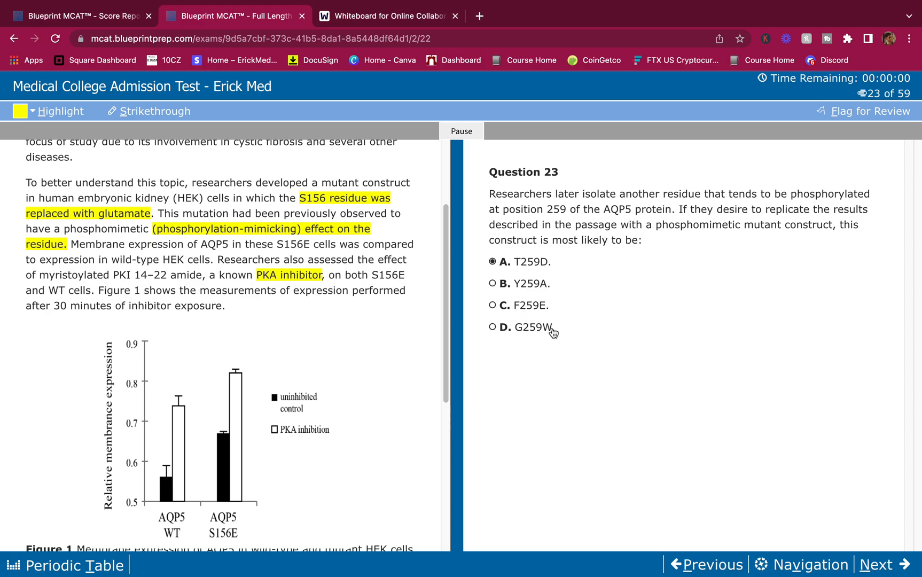
mouse_move(538, 289)
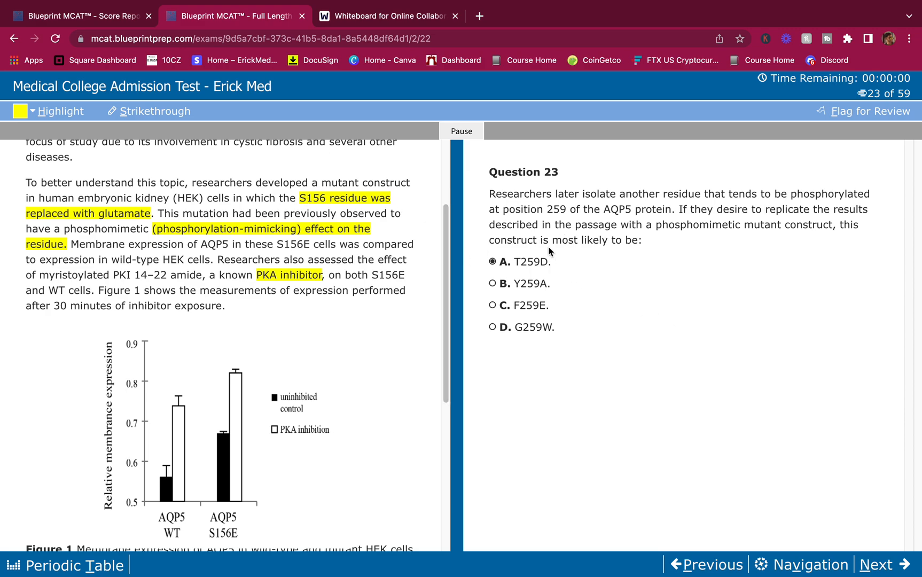
mouse_move(686, 355)
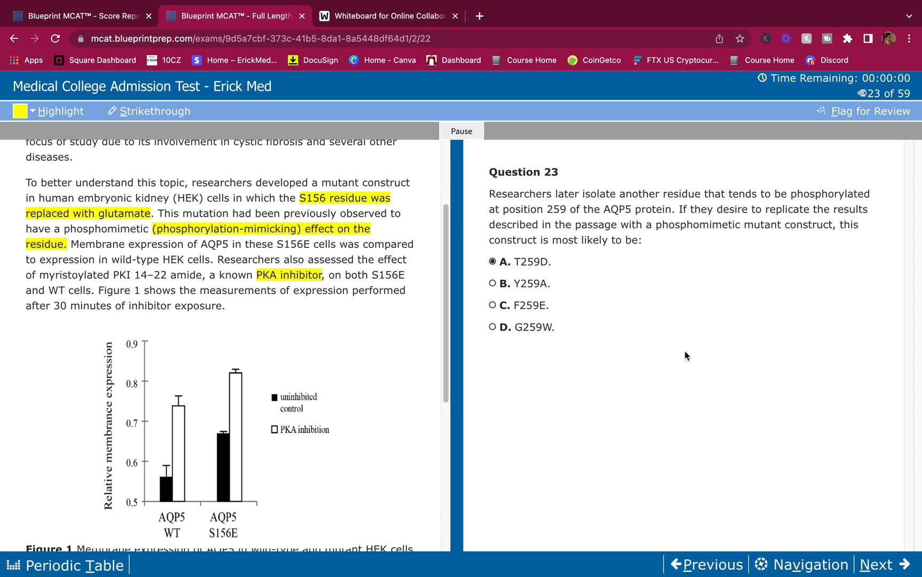
scroll(down, 3)
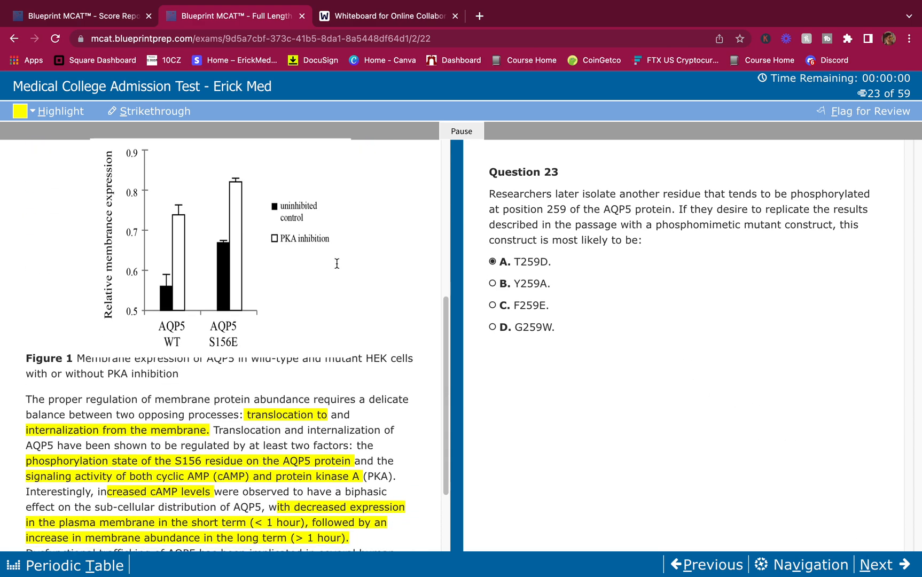
scroll(up, 3)
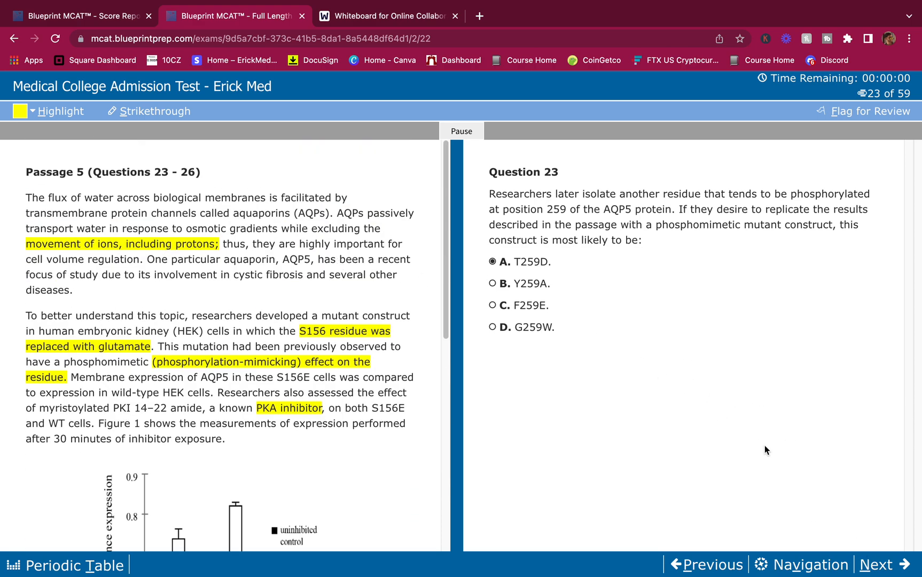
mouse_move(831, 410)
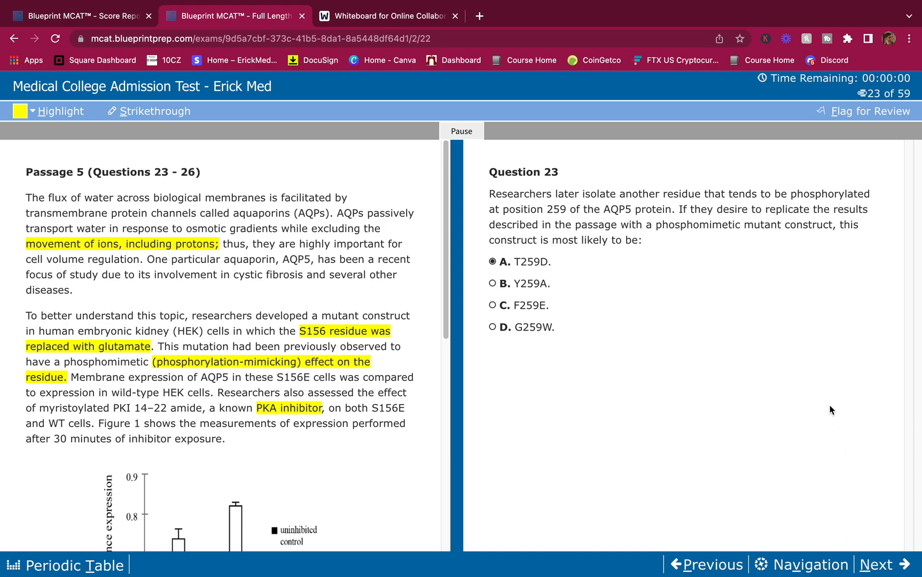
Advance to Question 24 and bring Figure 1 into view in the passage.
click(882, 564)
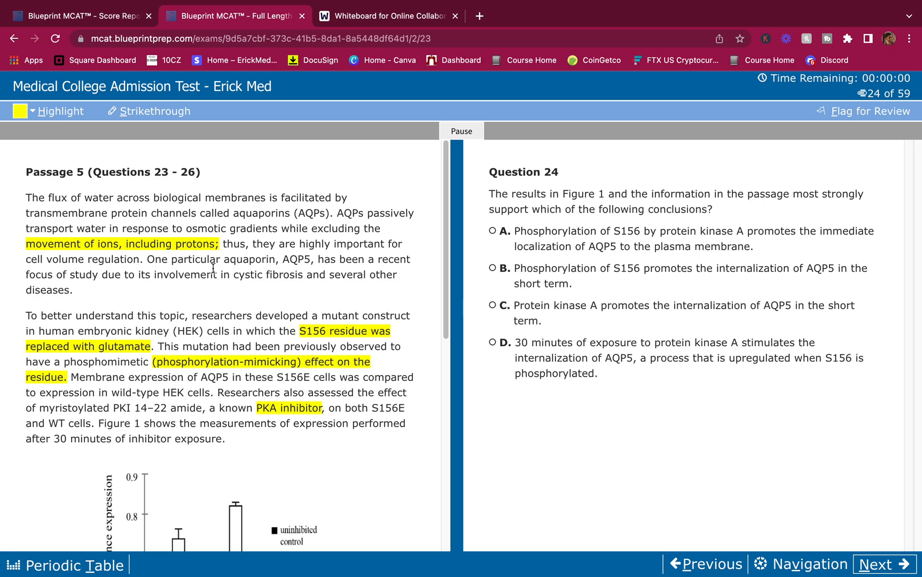
scroll(down, 3)
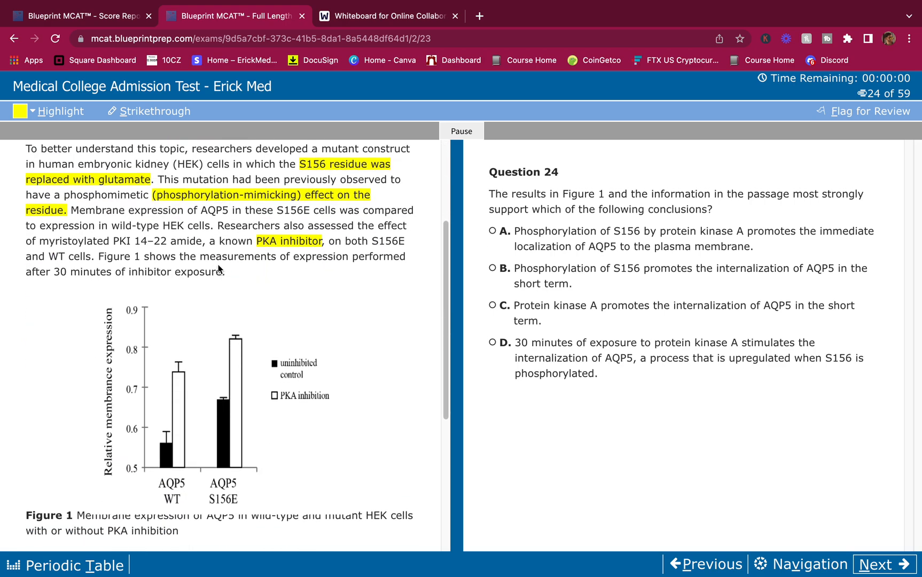
scroll(down, 3)
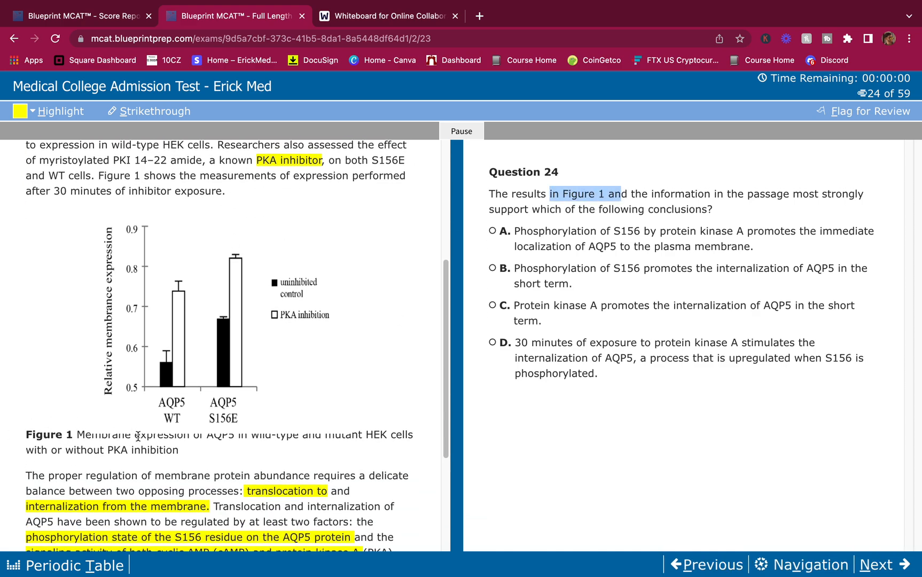
mouse_move(160, 385)
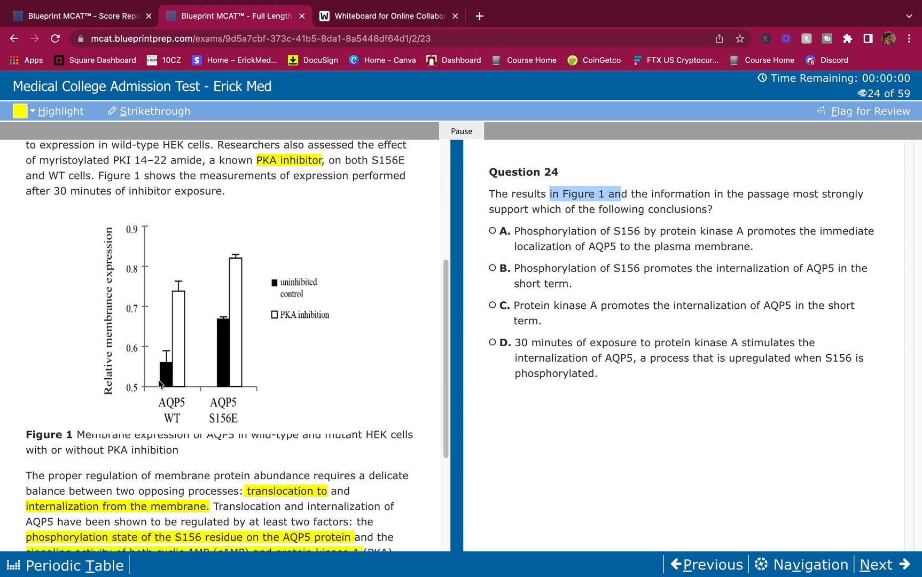
mouse_move(189, 315)
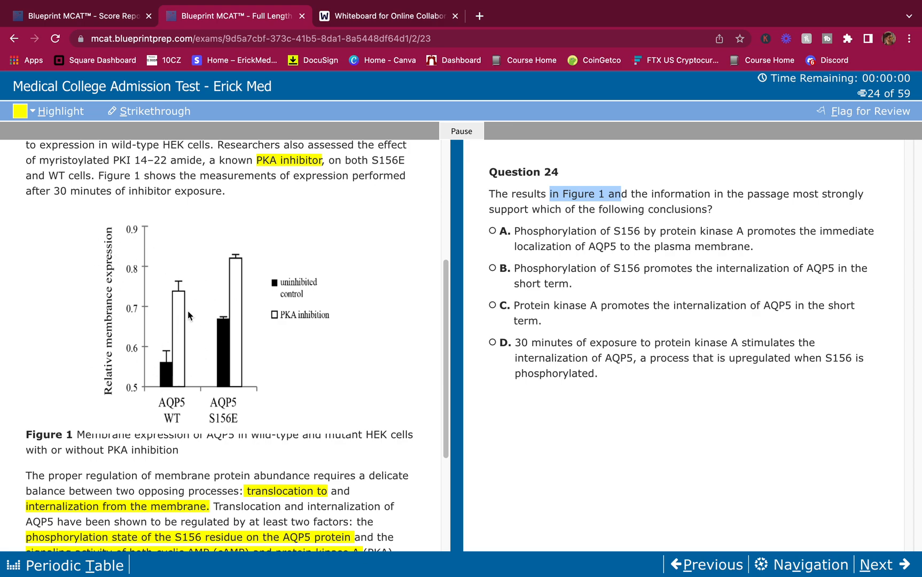
mouse_move(680, 255)
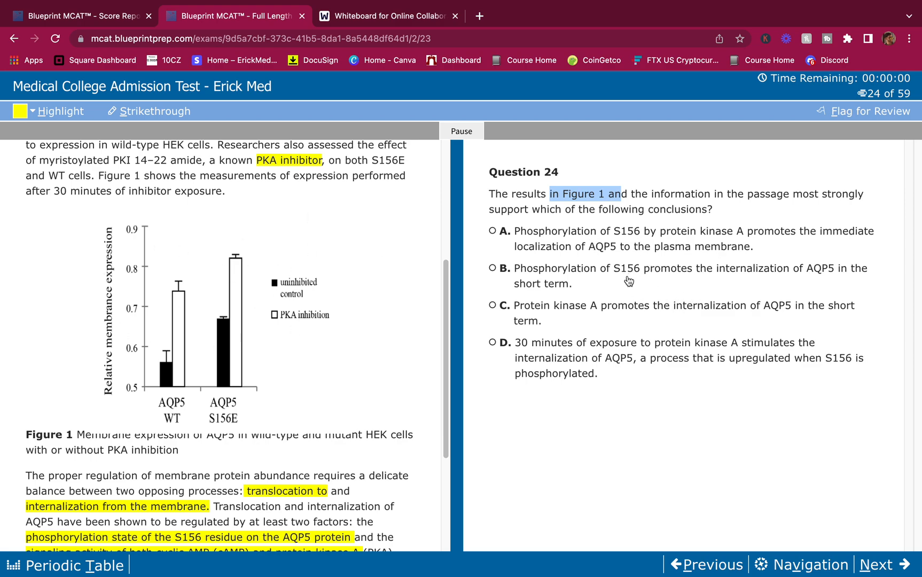
mouse_move(254, 291)
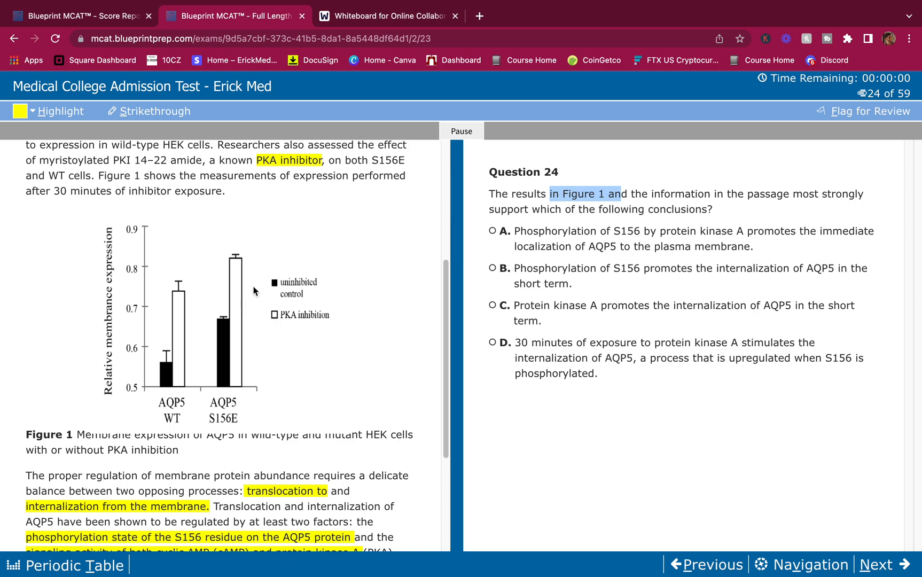
mouse_move(200, 312)
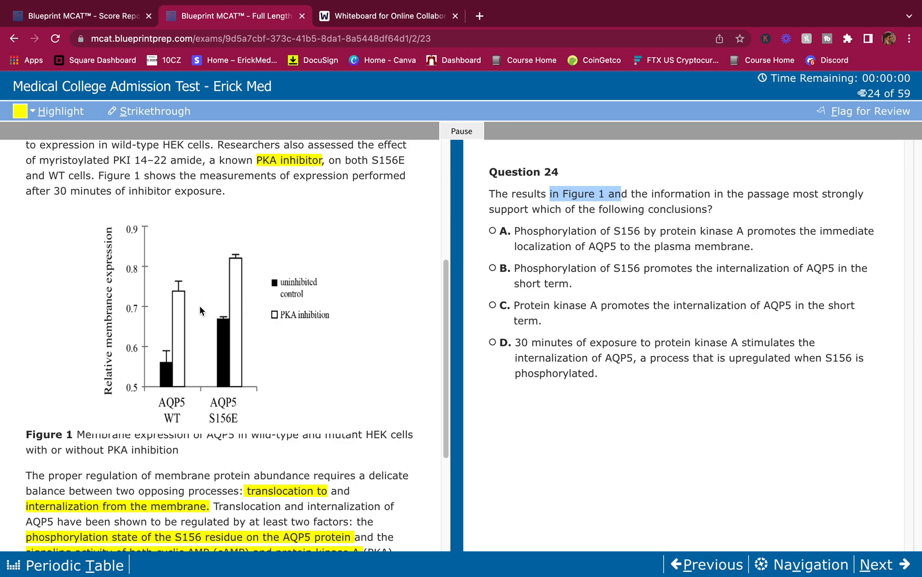
scroll(down, 3)
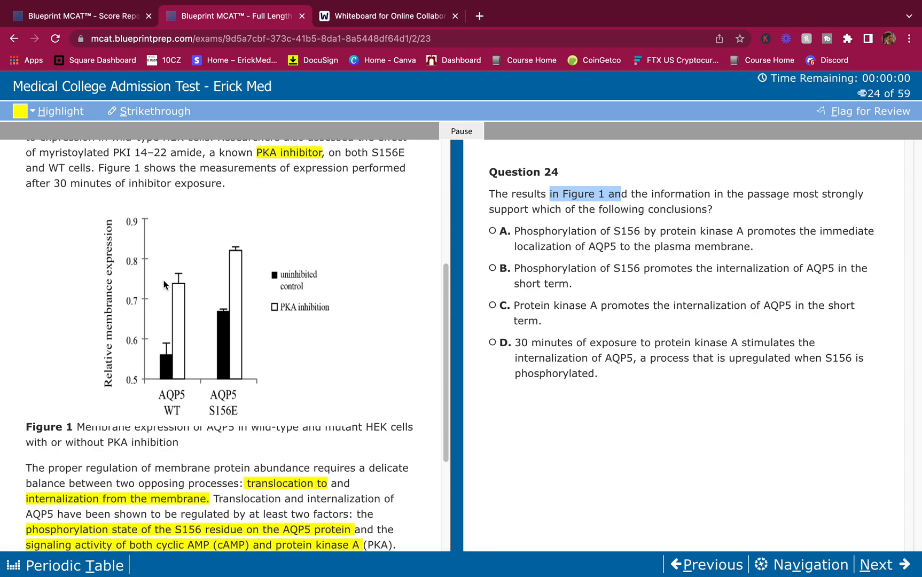
mouse_move(160, 420)
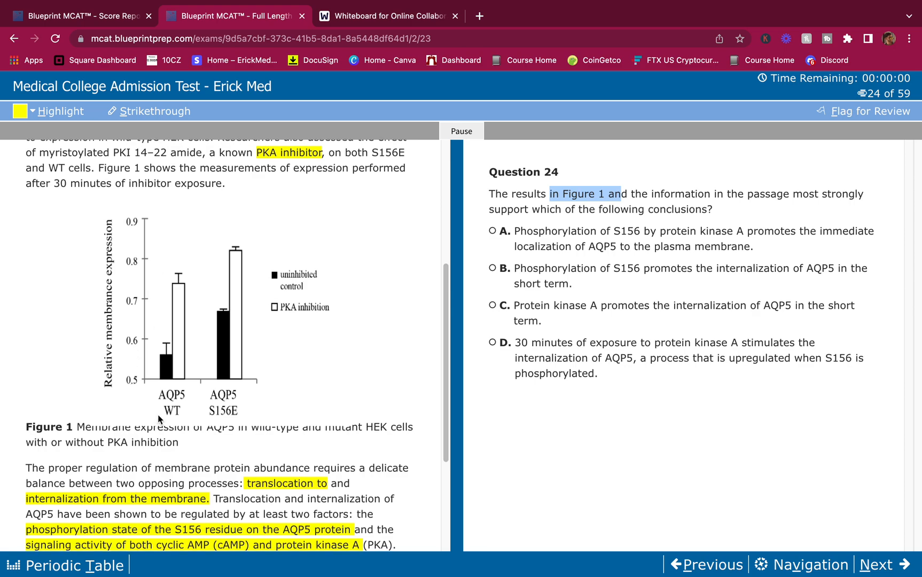
mouse_move(117, 375)
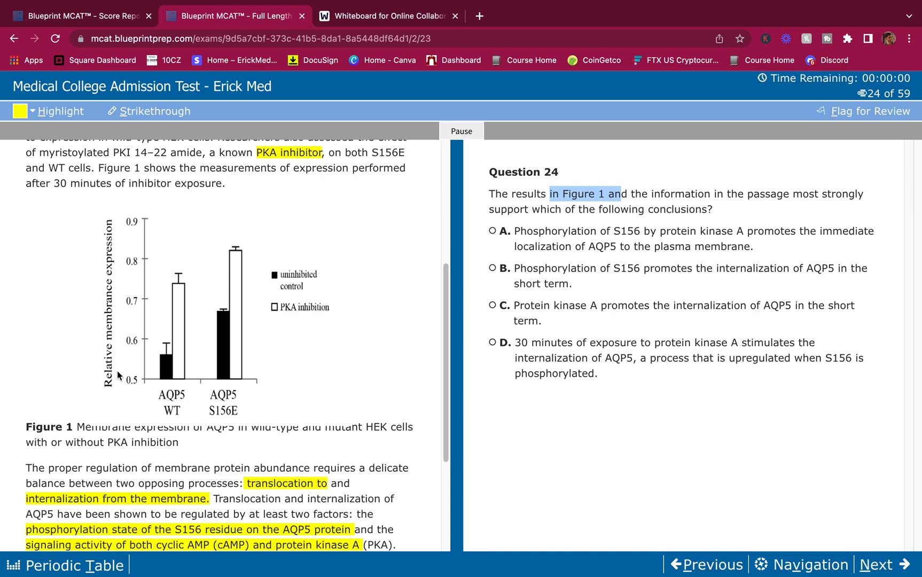
mouse_move(123, 257)
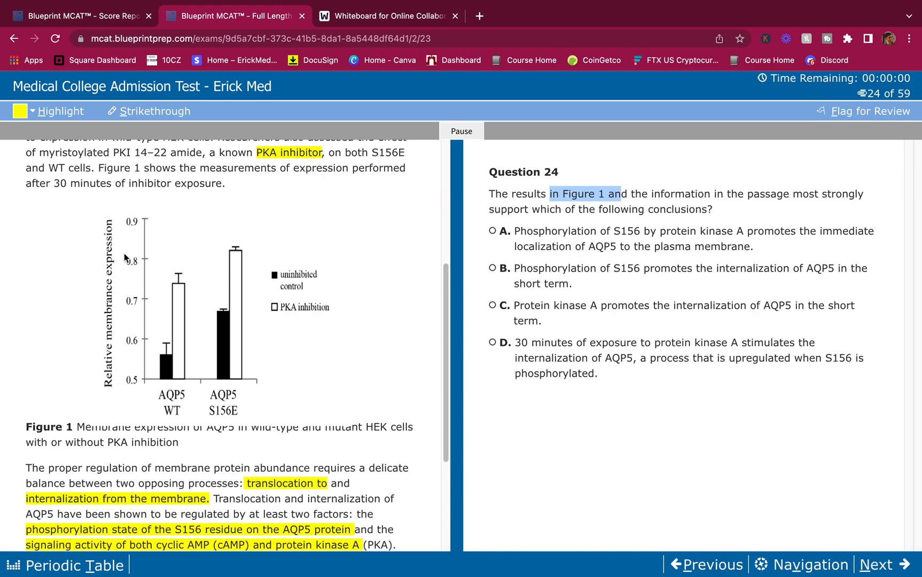
mouse_move(166, 405)
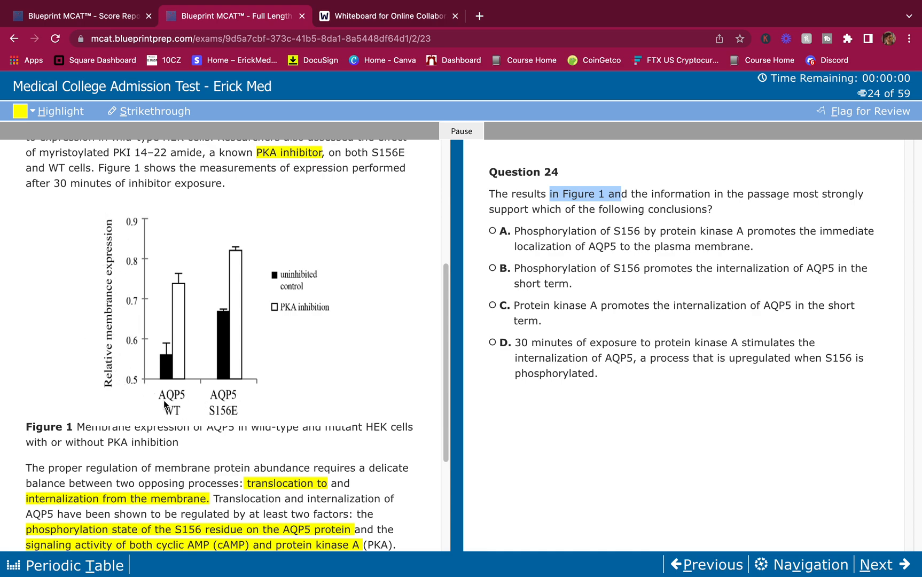
mouse_move(229, 401)
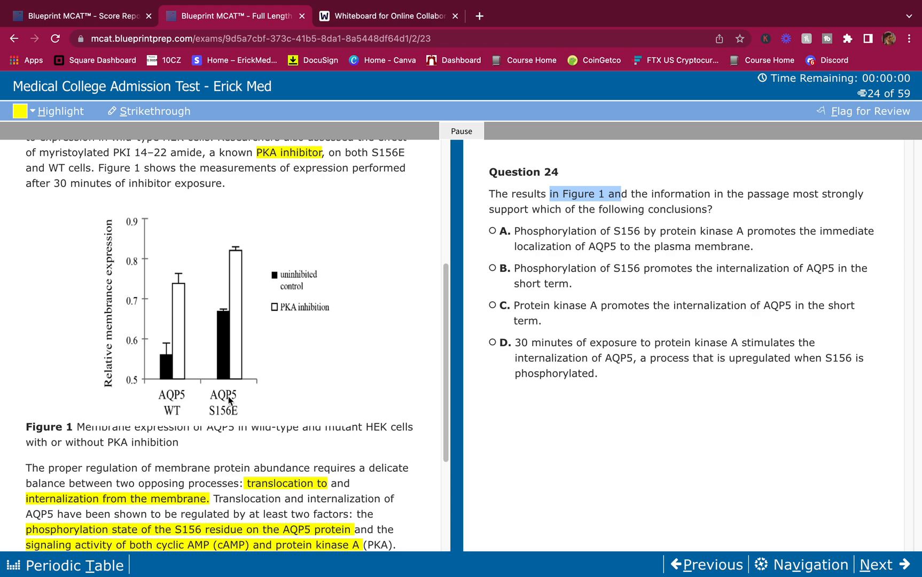
mouse_move(170, 371)
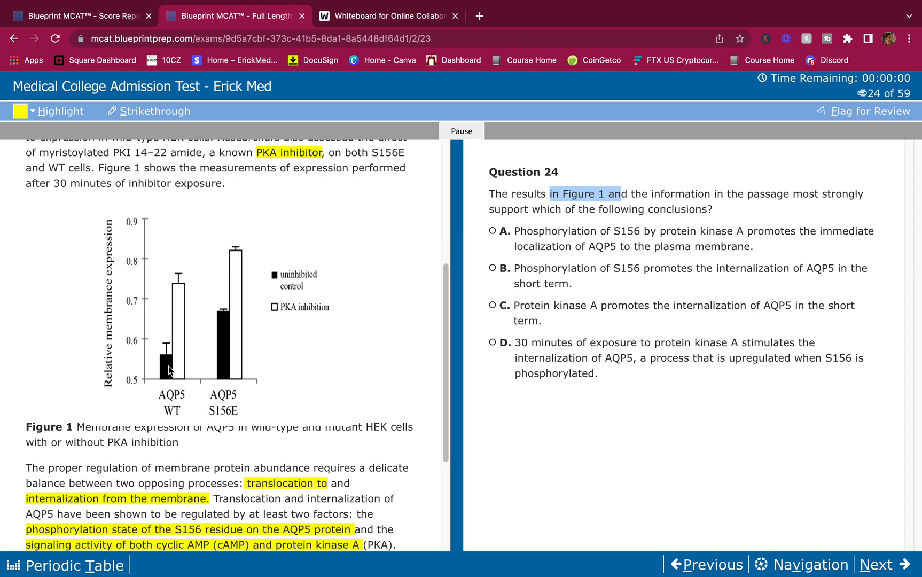
mouse_move(280, 312)
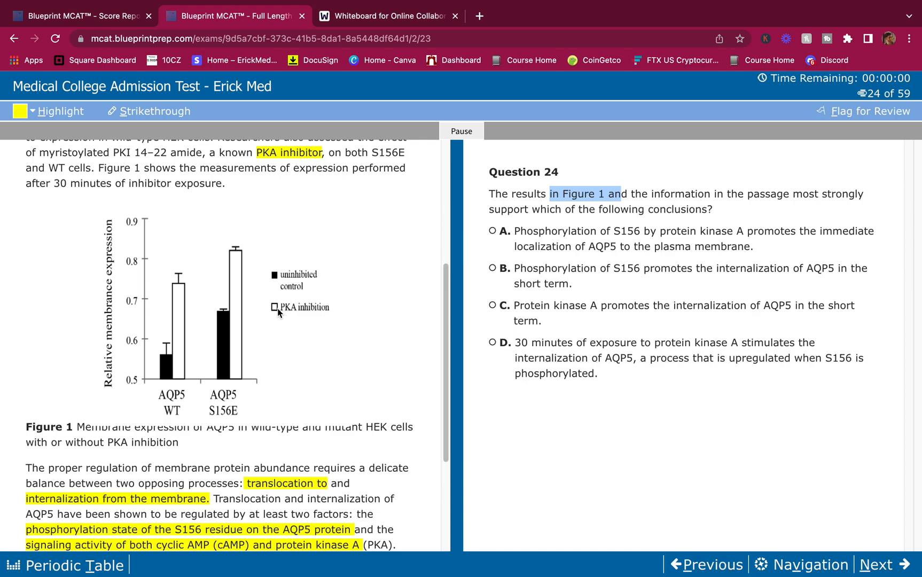
mouse_move(328, 314)
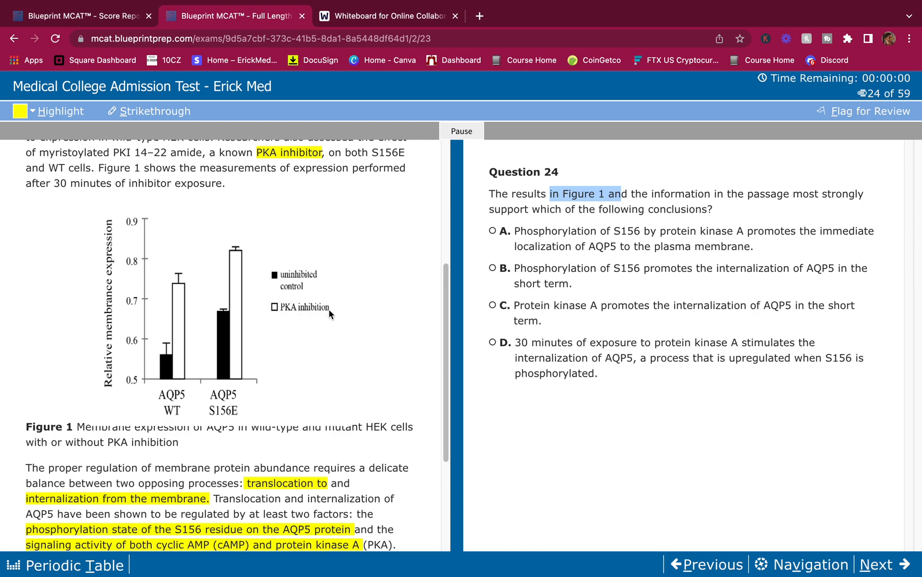
mouse_move(300, 282)
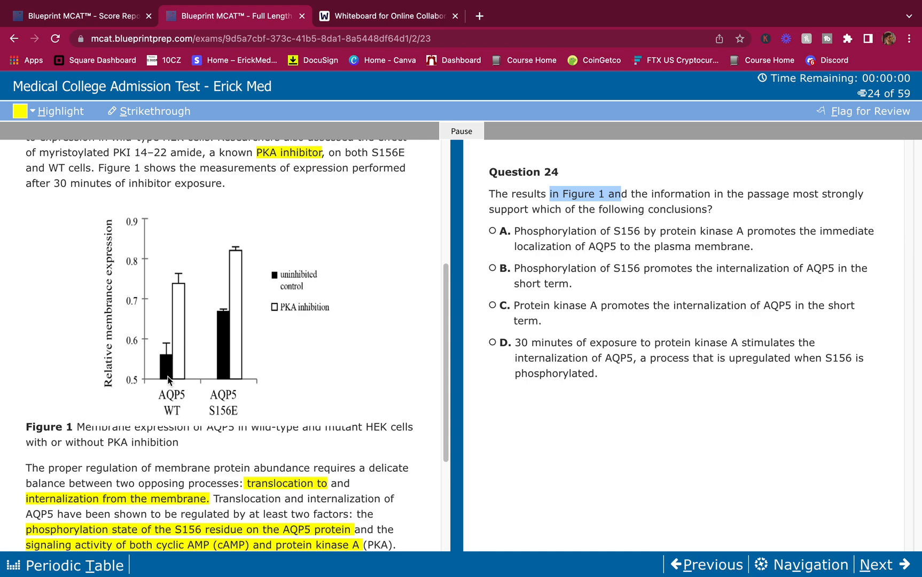
mouse_move(168, 348)
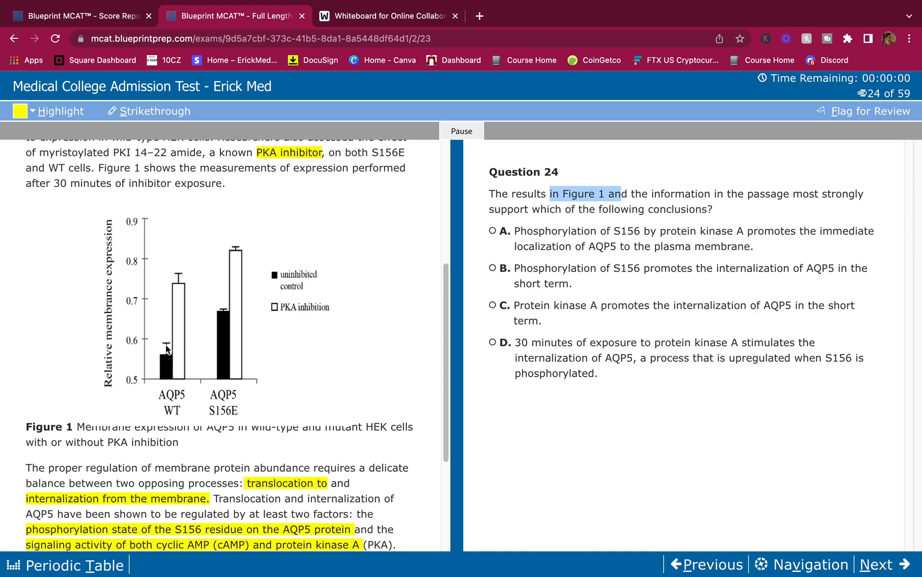
mouse_move(165, 359)
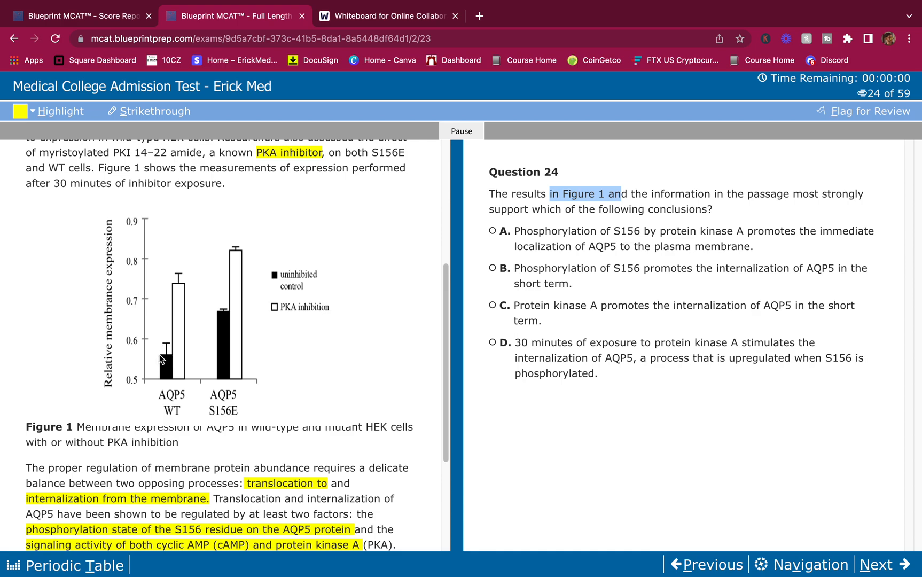
mouse_move(164, 360)
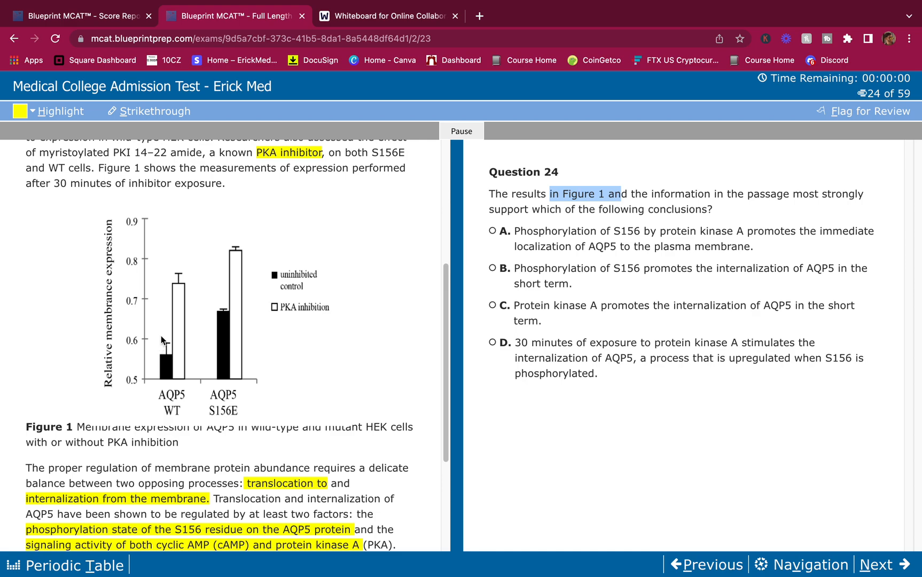
mouse_move(181, 333)
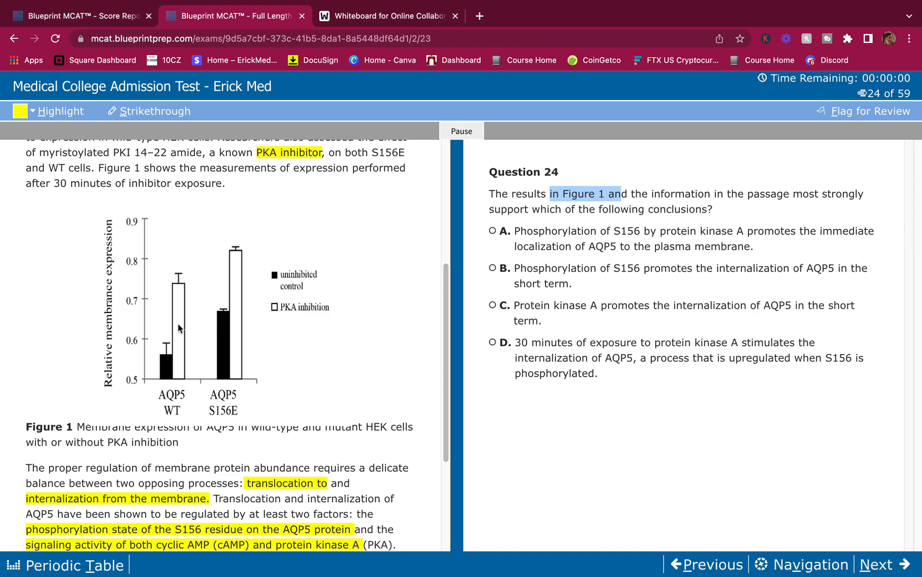
mouse_move(180, 292)
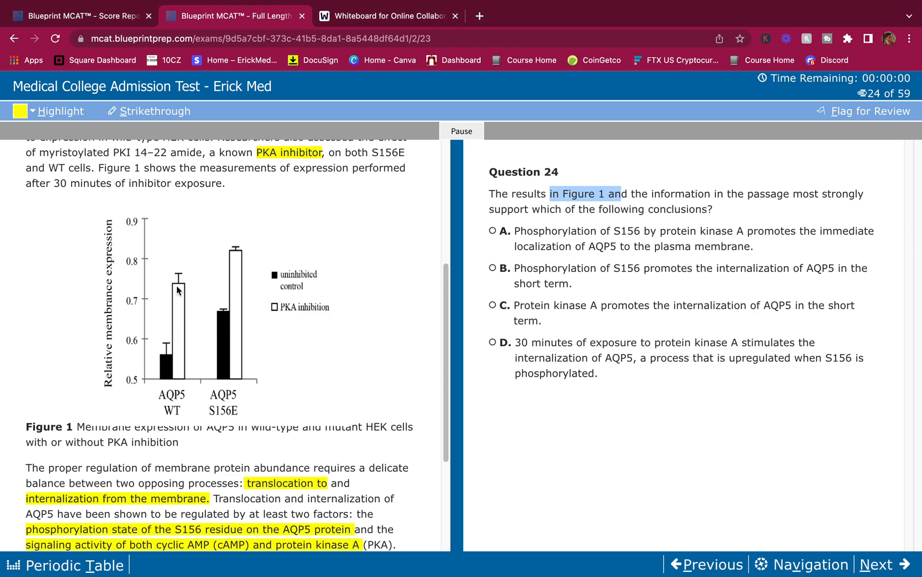
mouse_move(179, 282)
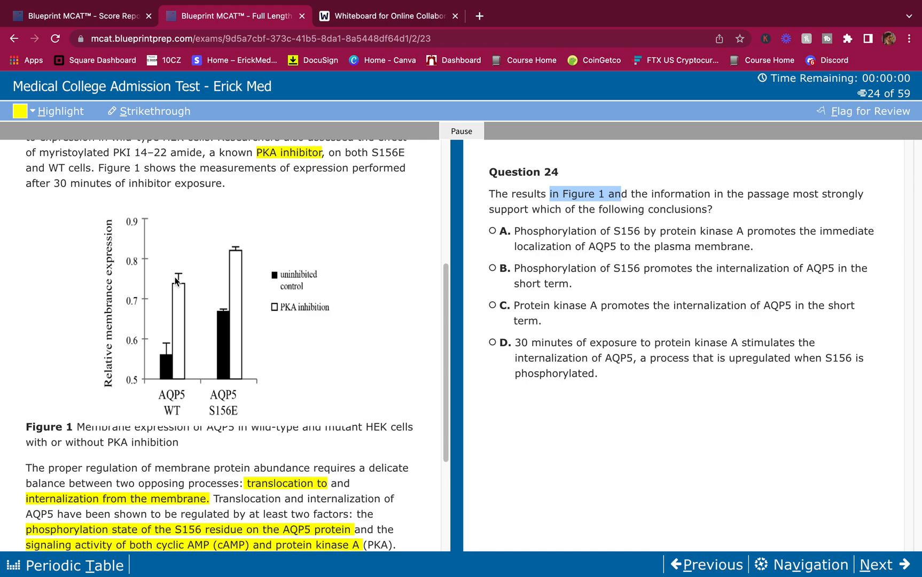
mouse_move(171, 353)
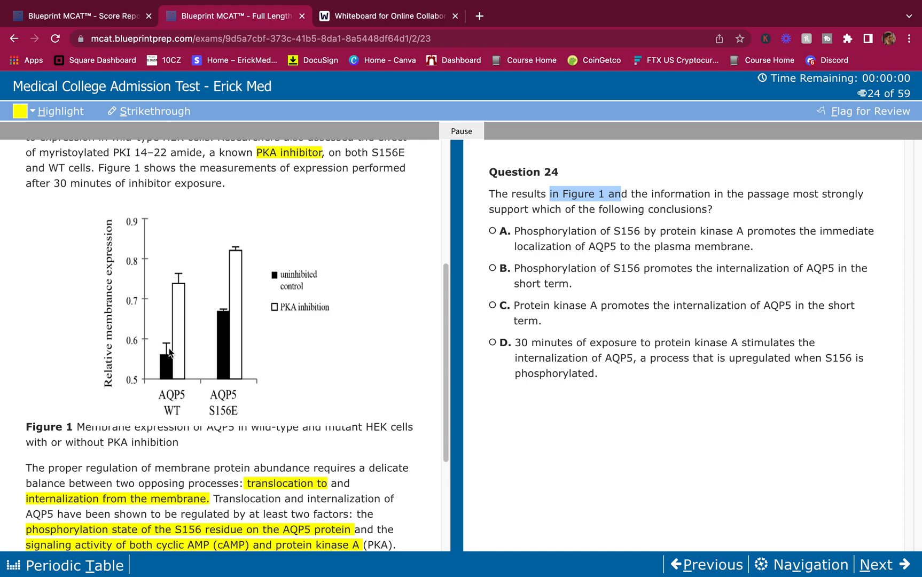
mouse_move(178, 312)
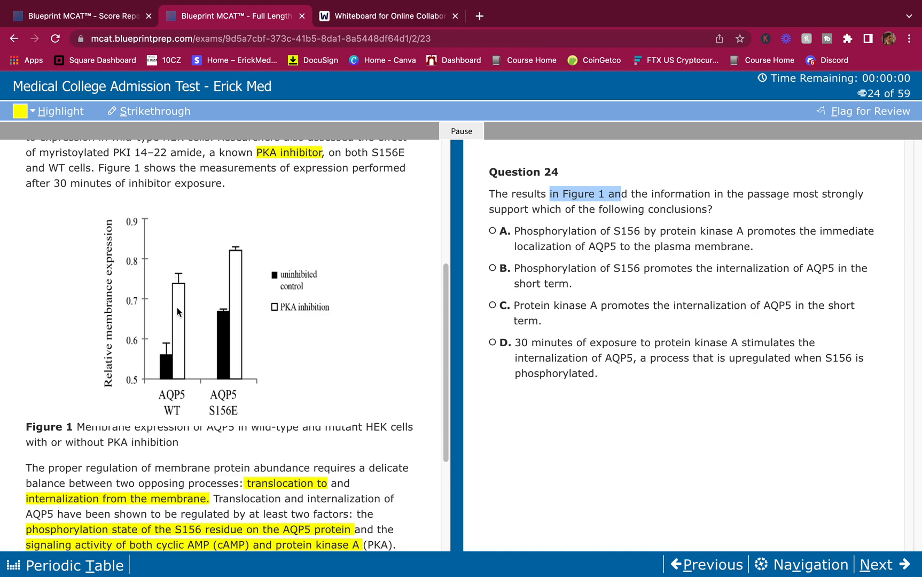
mouse_move(184, 274)
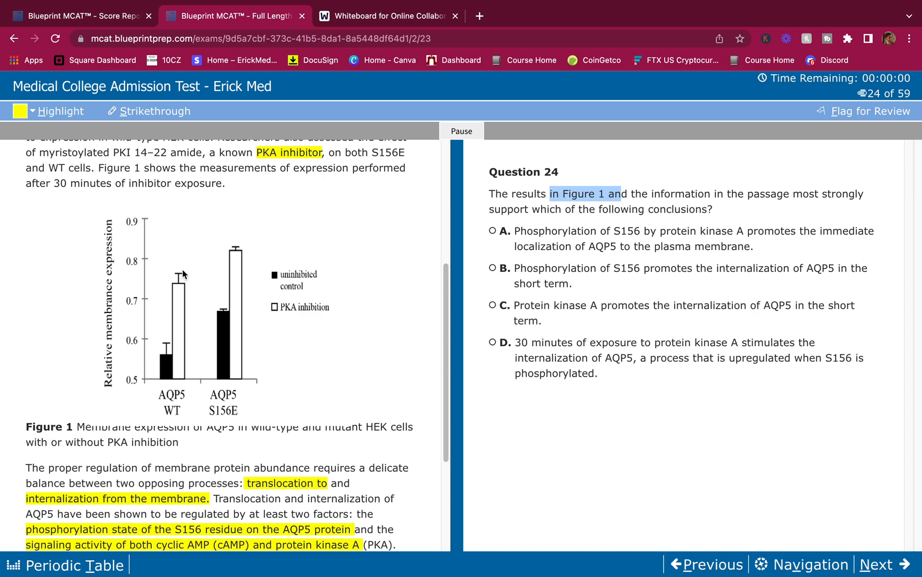
mouse_move(229, 386)
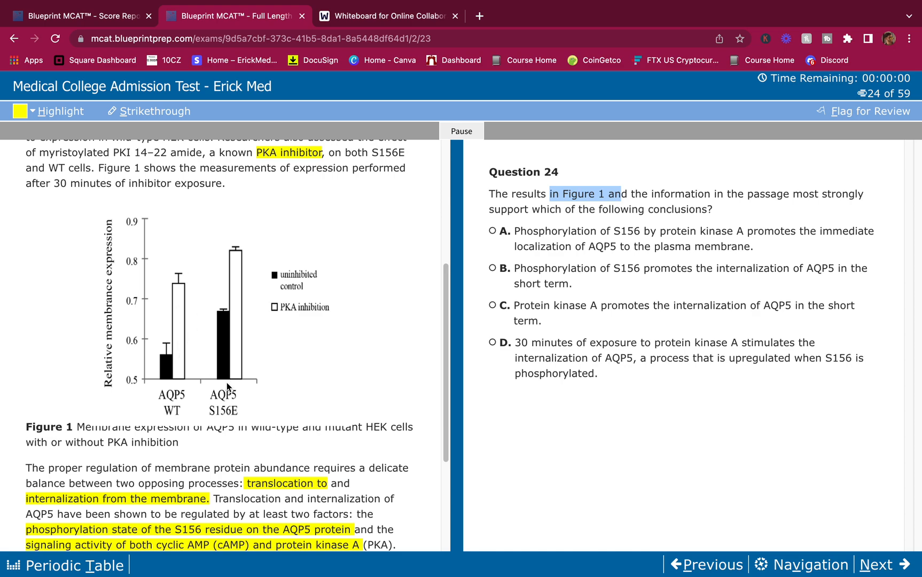
mouse_move(225, 364)
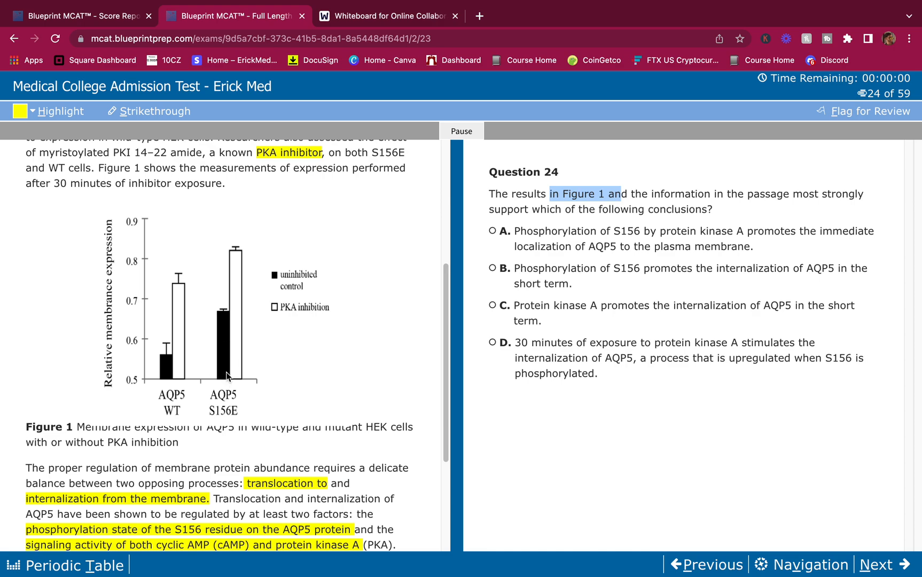
mouse_move(237, 254)
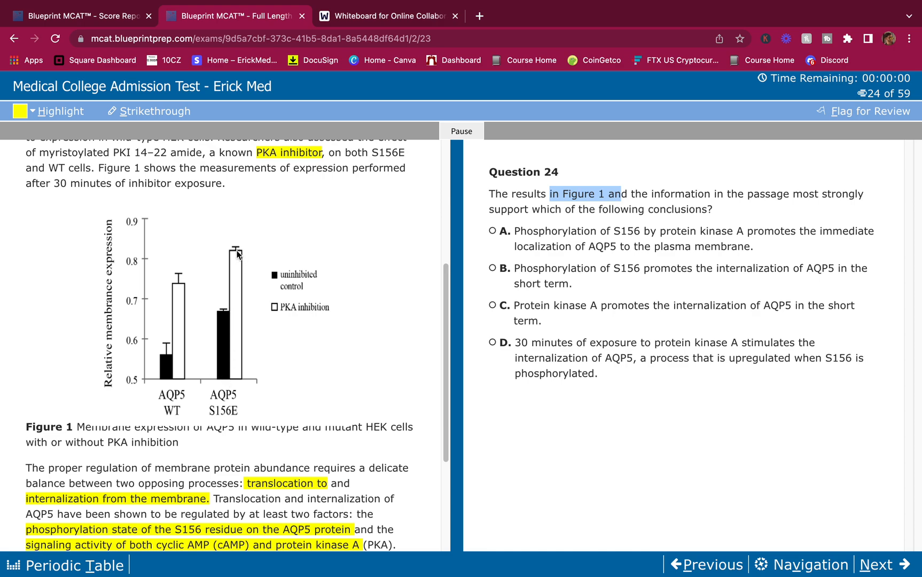
mouse_move(195, 287)
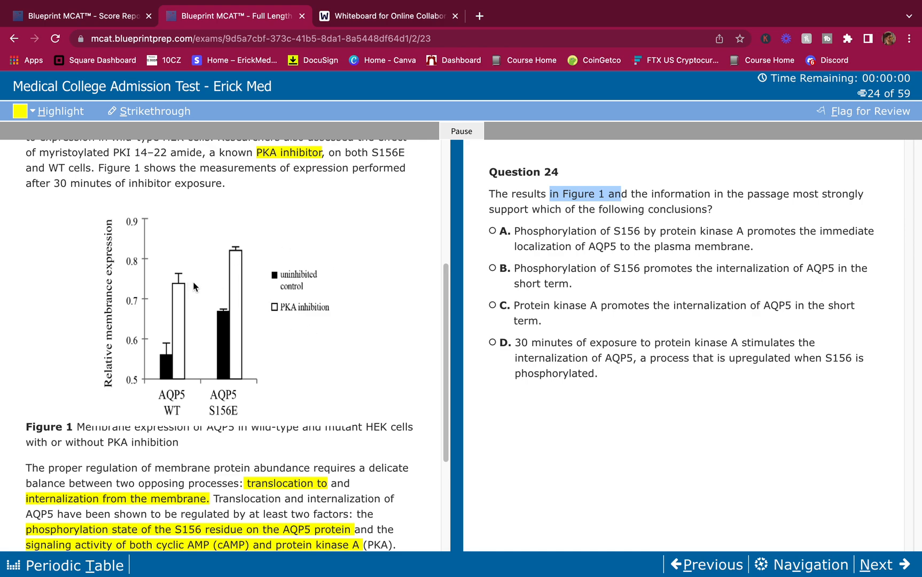
mouse_move(229, 305)
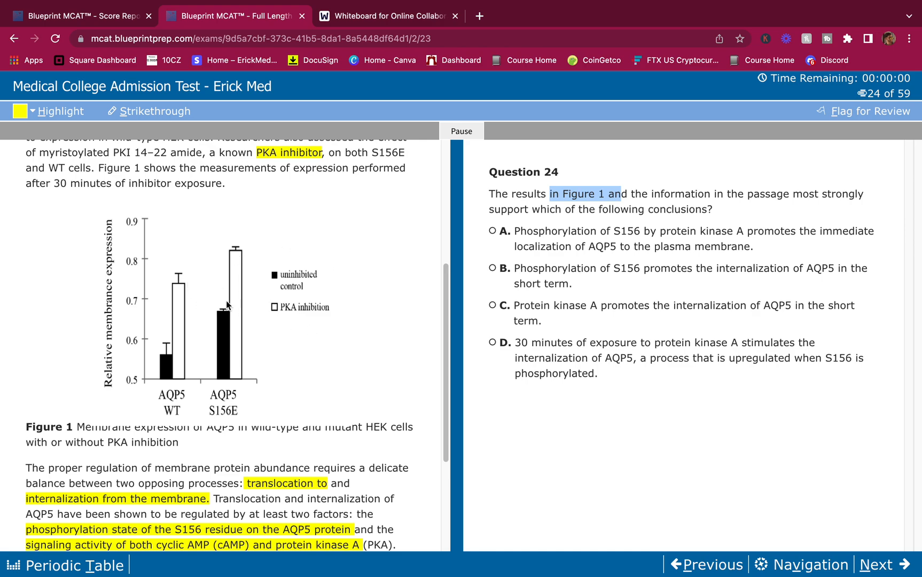
mouse_move(166, 345)
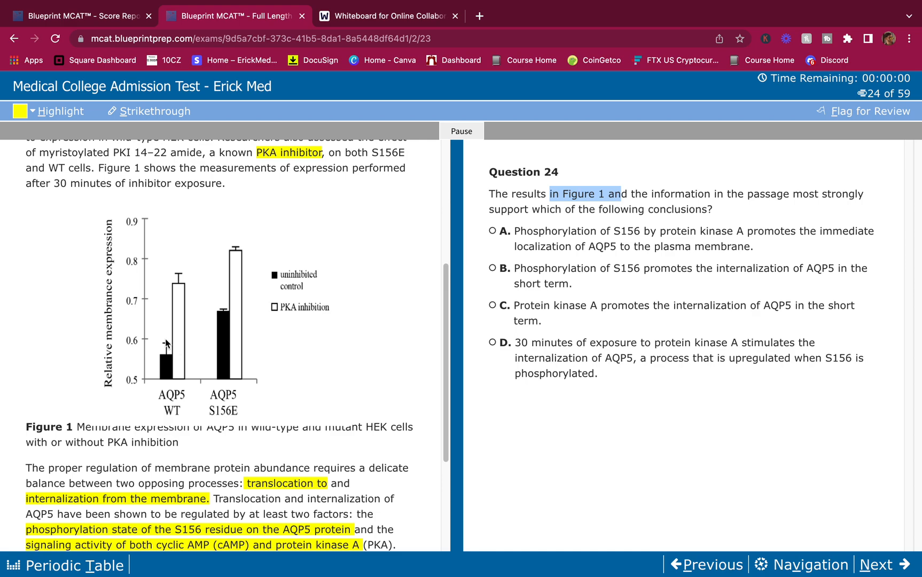
mouse_move(166, 336)
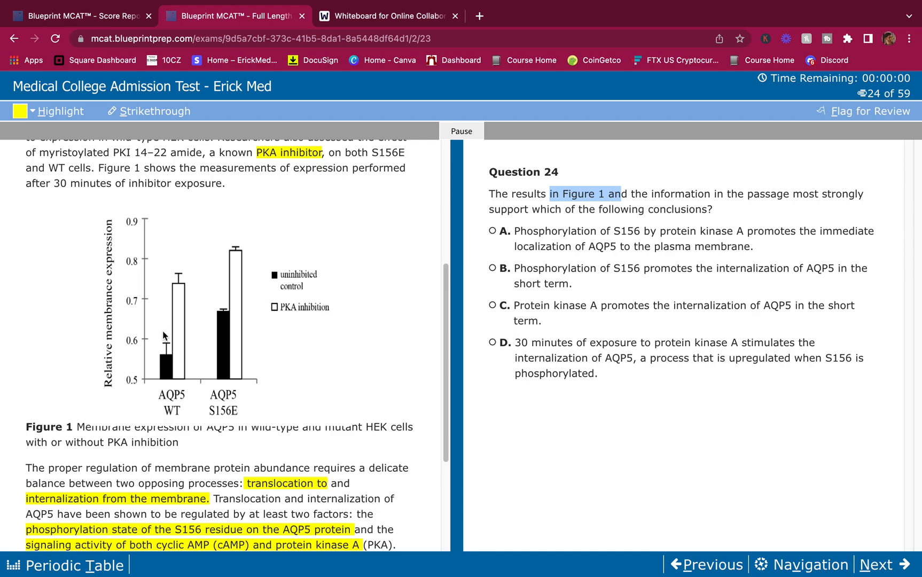
mouse_move(170, 334)
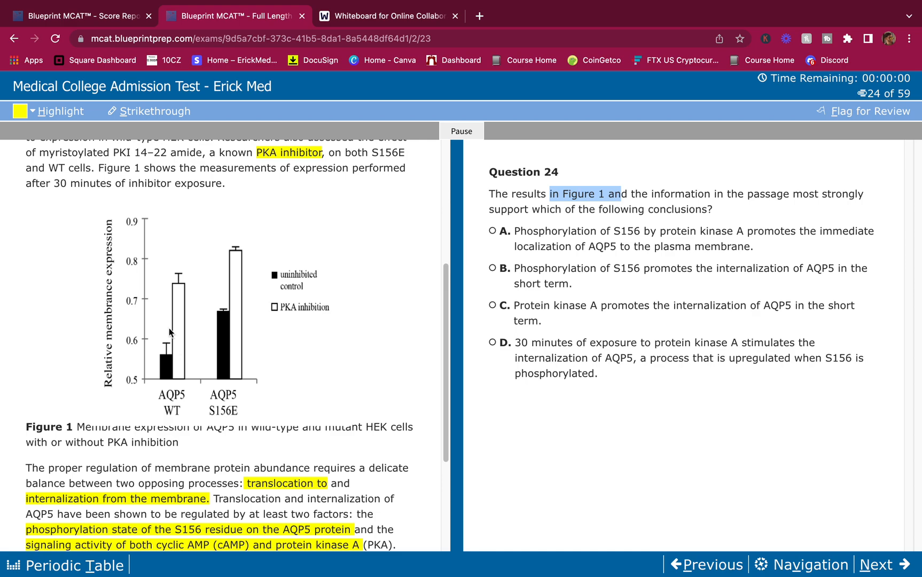
mouse_move(318, 313)
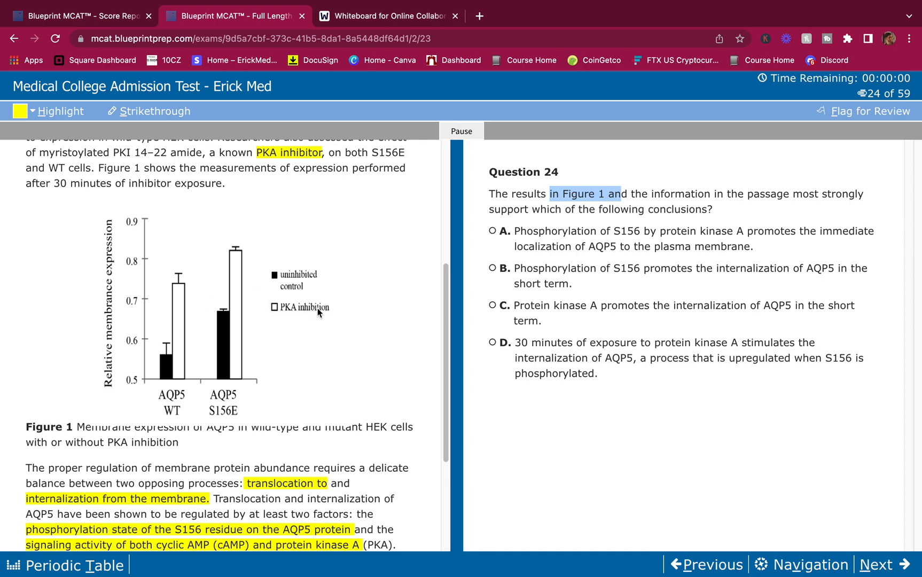
mouse_move(344, 305)
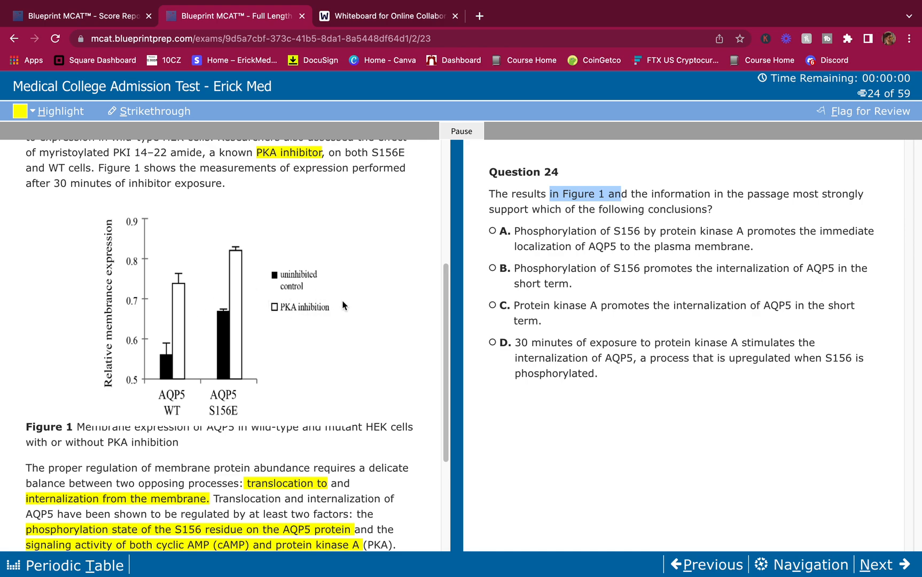
mouse_move(172, 296)
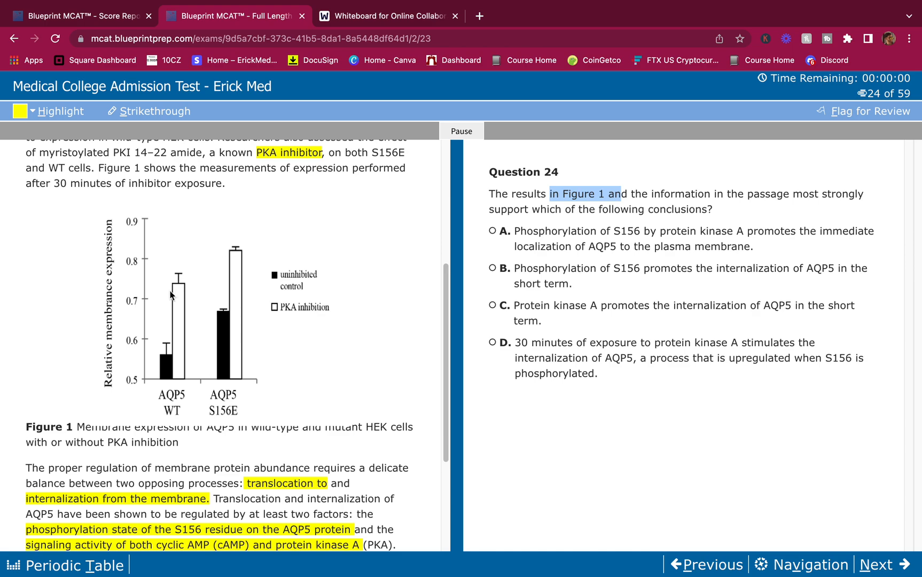
mouse_move(185, 332)
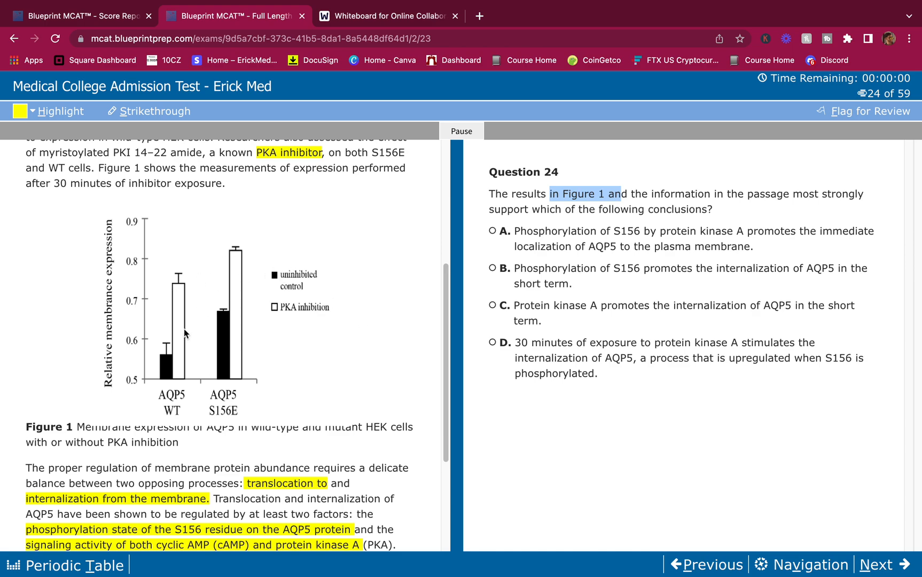
mouse_move(168, 355)
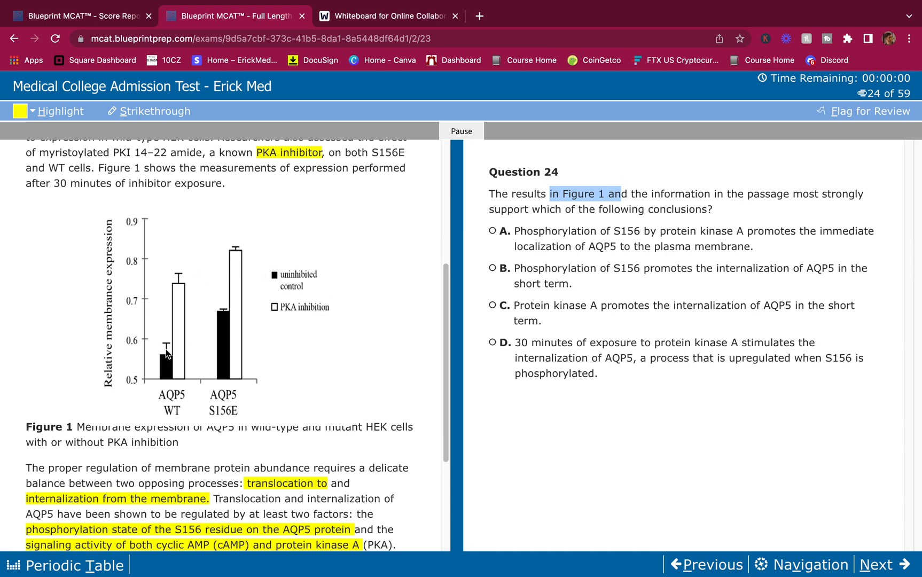
mouse_move(162, 366)
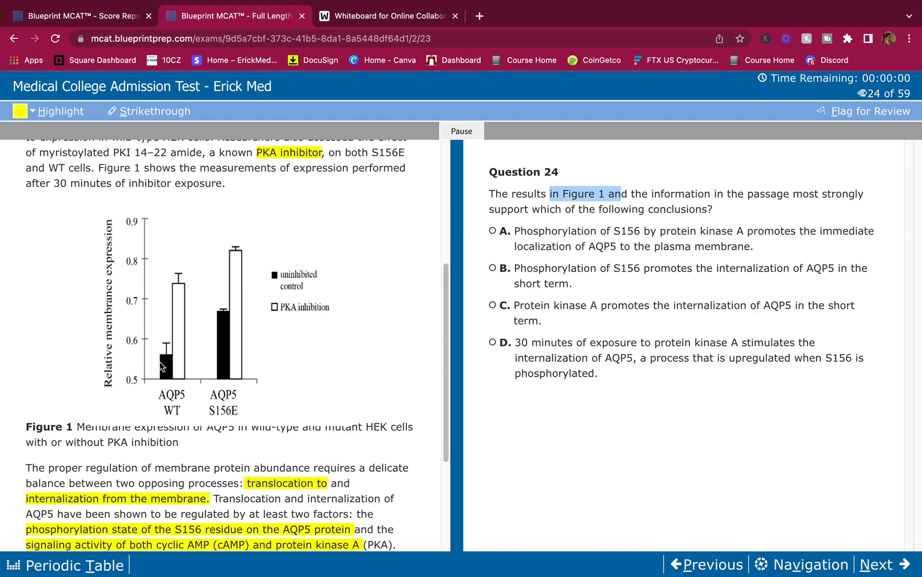
mouse_move(226, 312)
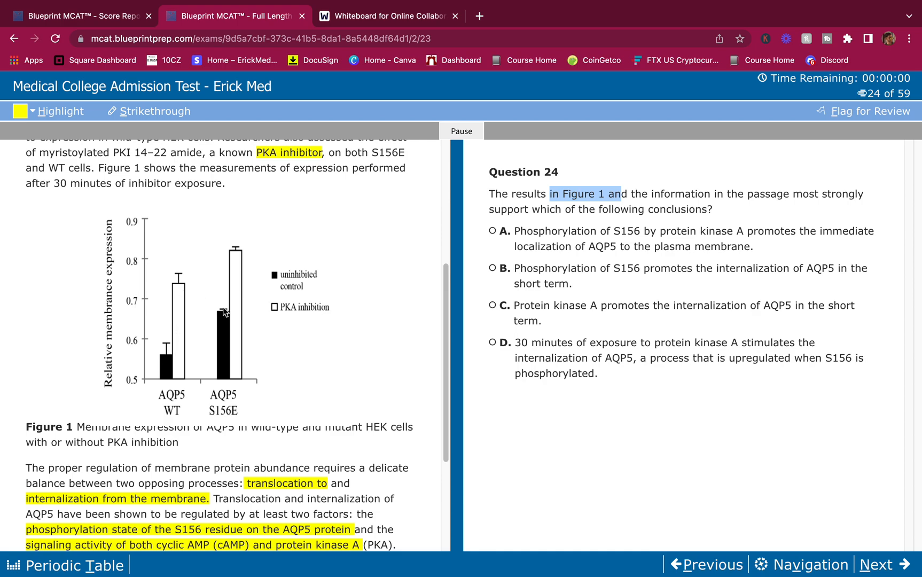
mouse_move(215, 294)
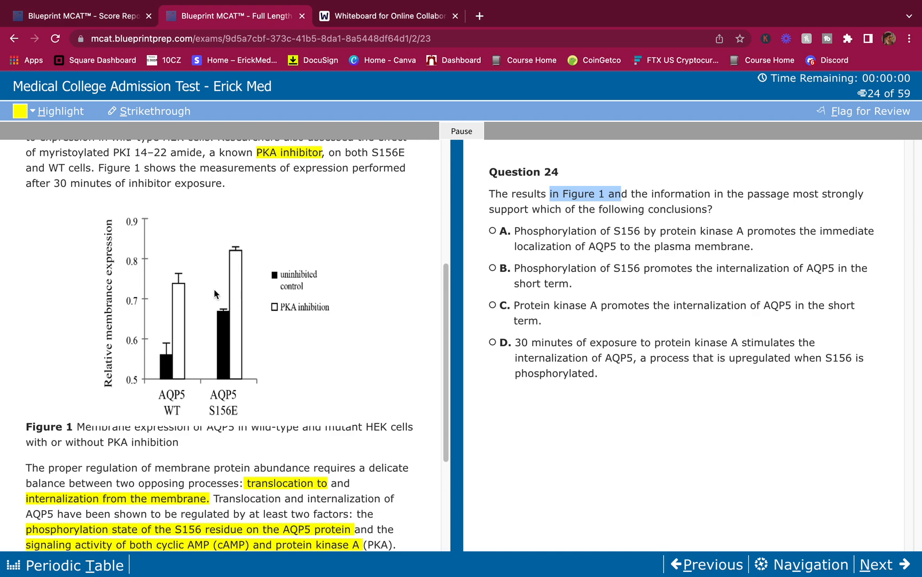
mouse_move(167, 333)
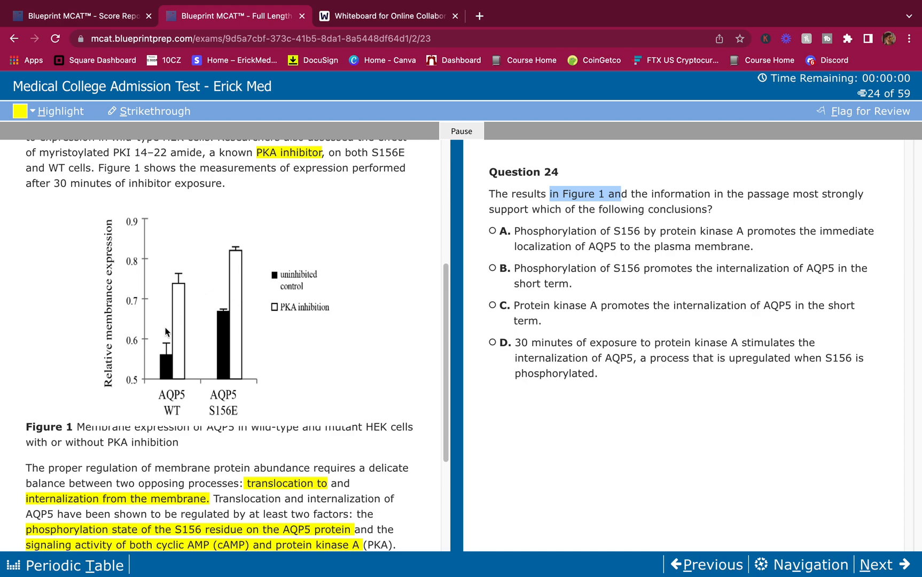
mouse_move(458, 9)
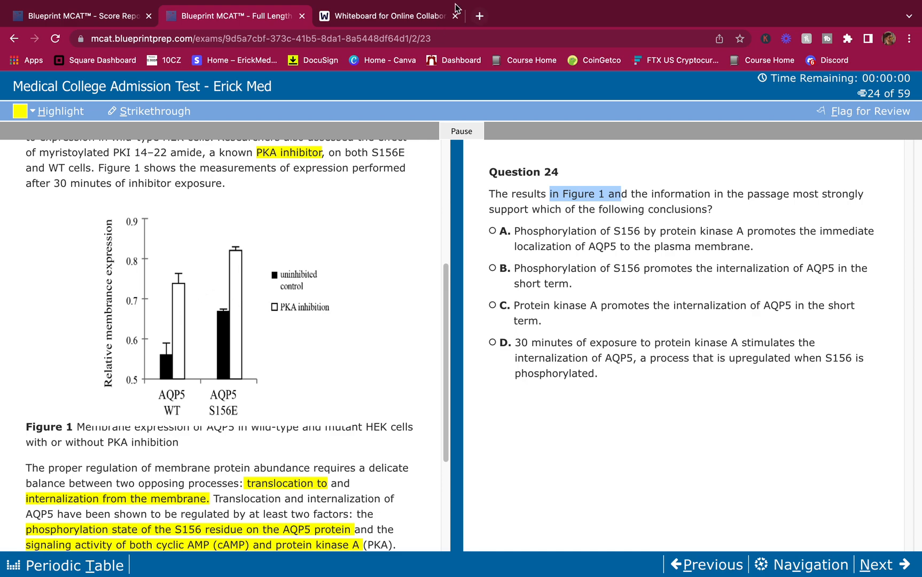
click(389, 16)
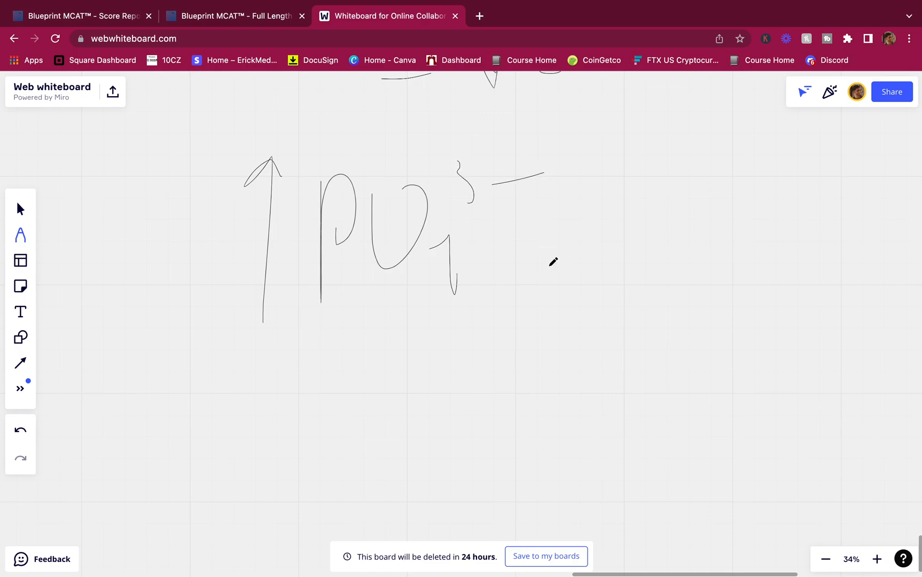
click(229, 16)
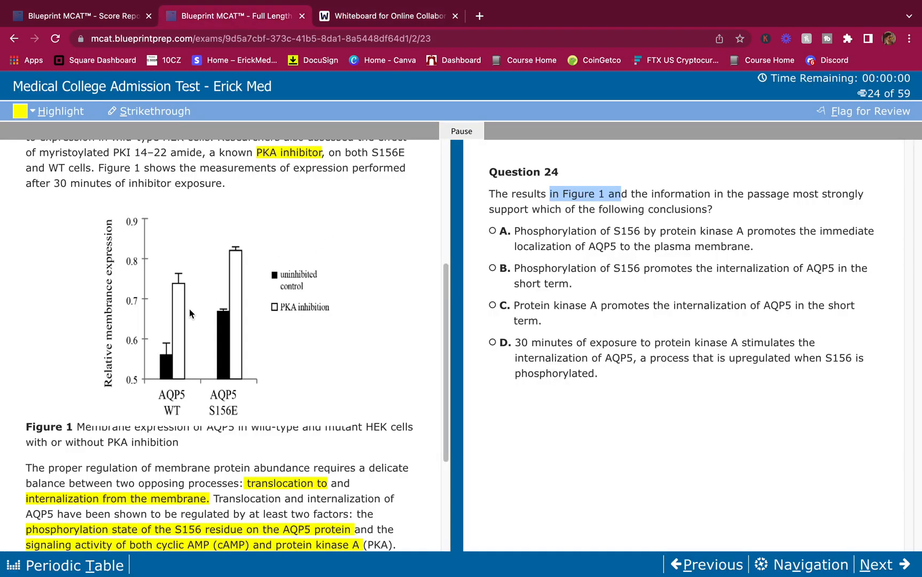
mouse_move(174, 290)
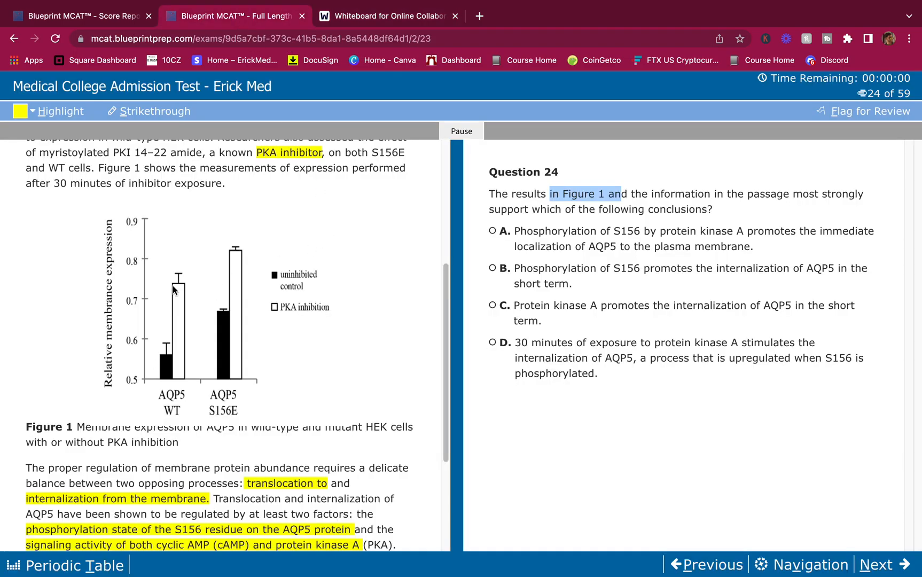
mouse_move(209, 387)
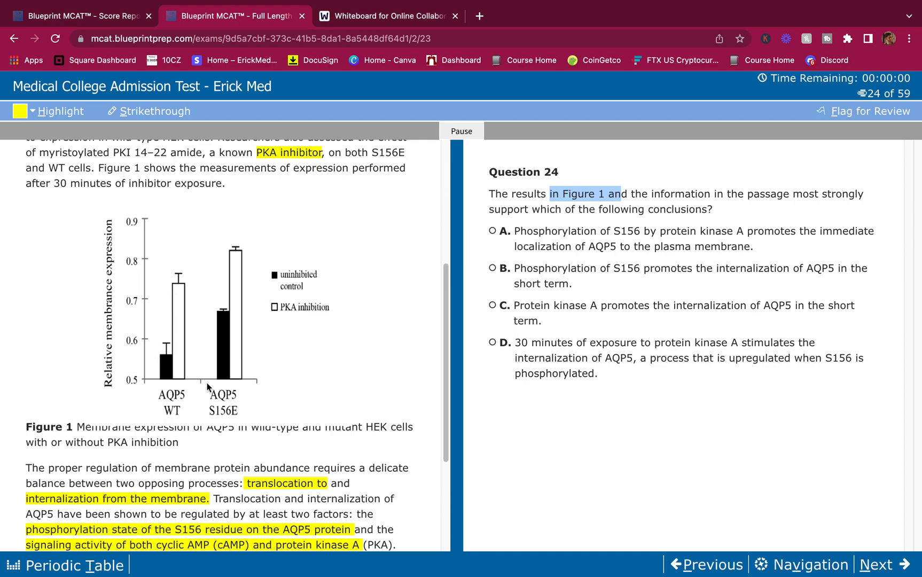
click(388, 16)
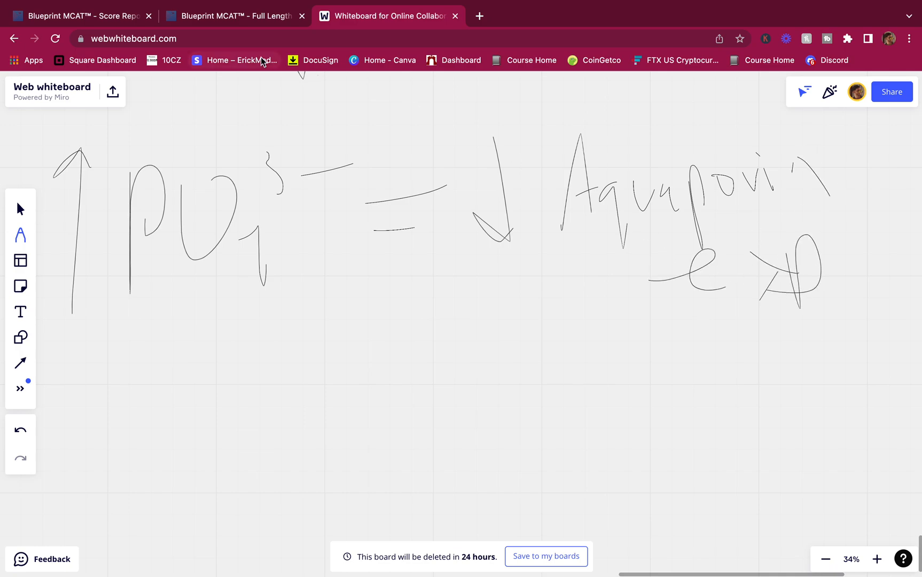
click(233, 16)
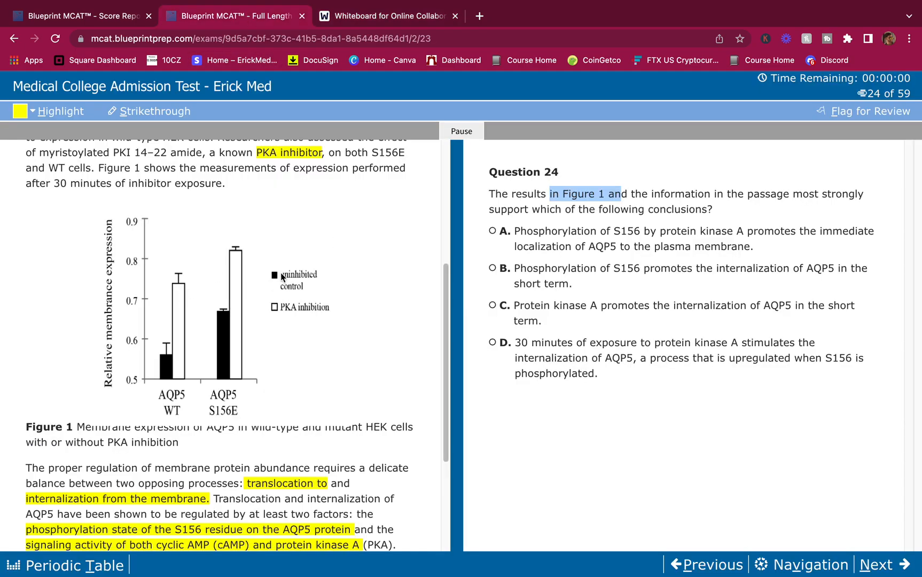
mouse_move(579, 259)
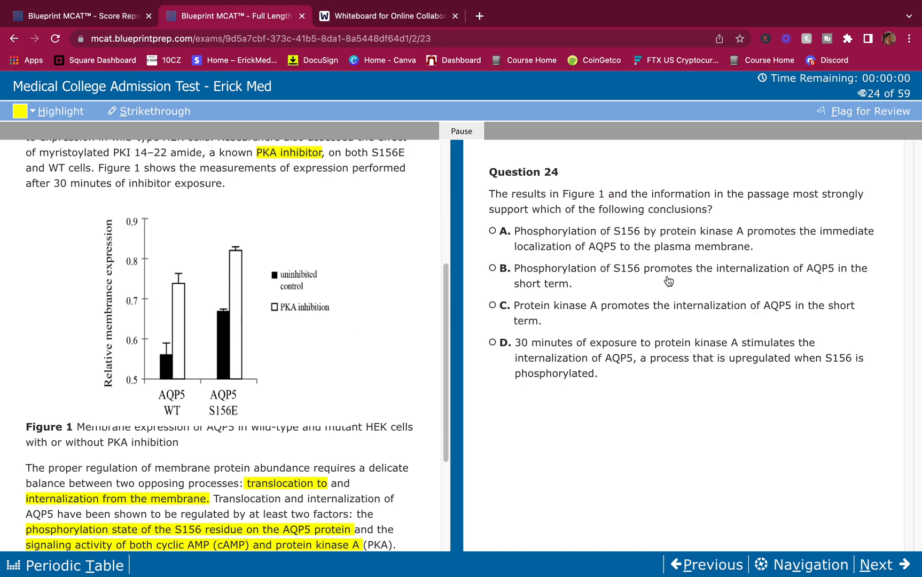
mouse_move(739, 256)
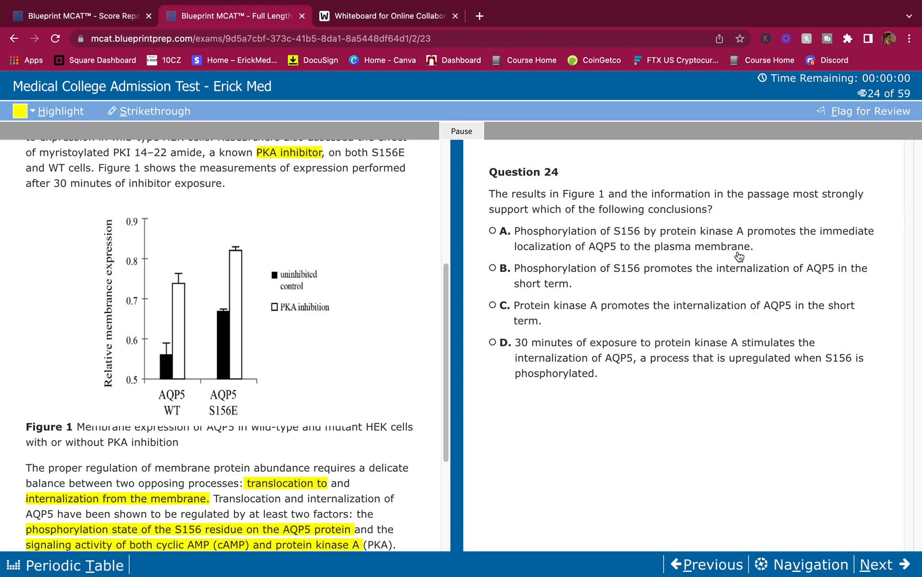
mouse_move(489, 117)
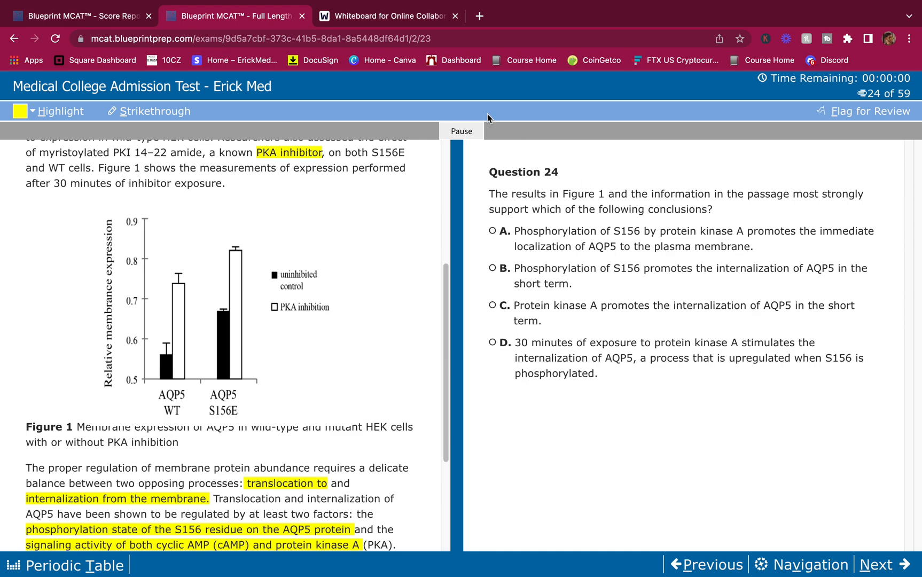
click(390, 16)
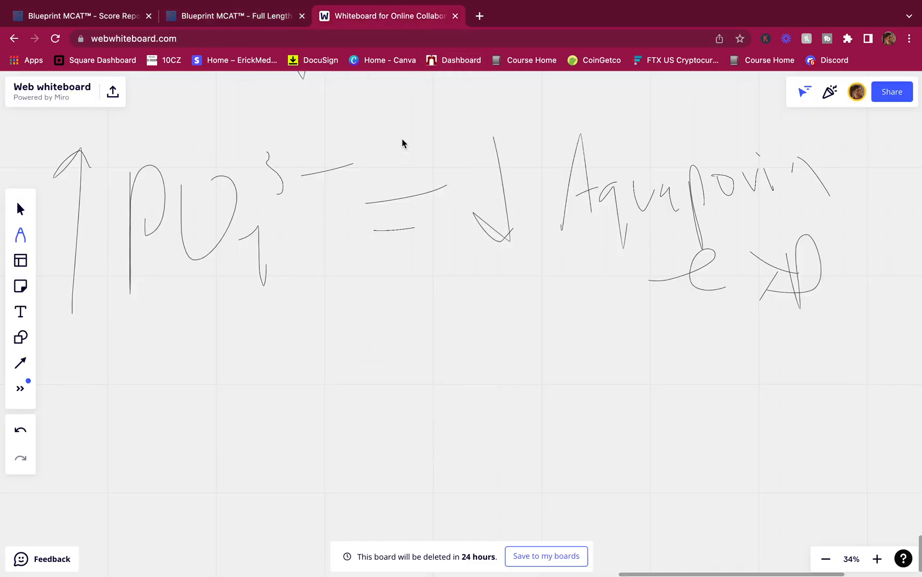
mouse_move(543, 205)
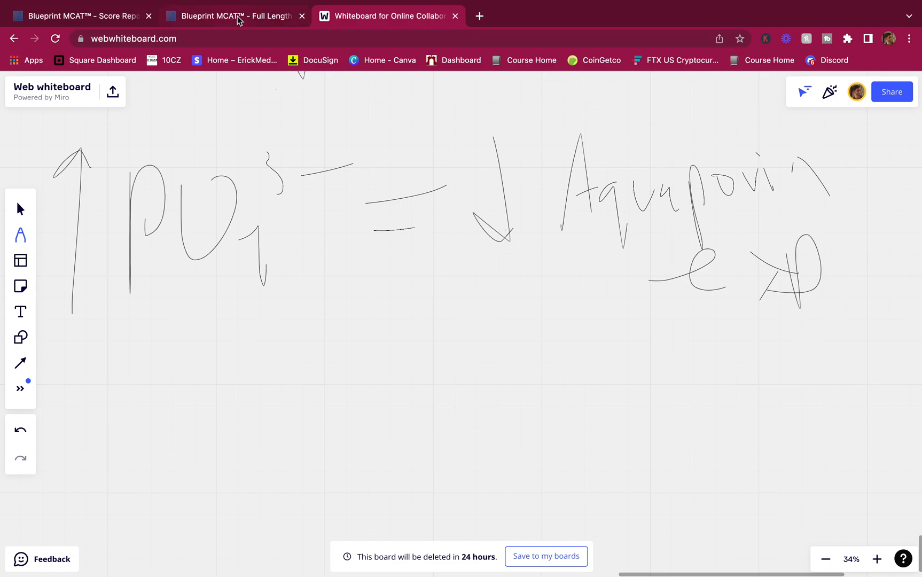
click(234, 16)
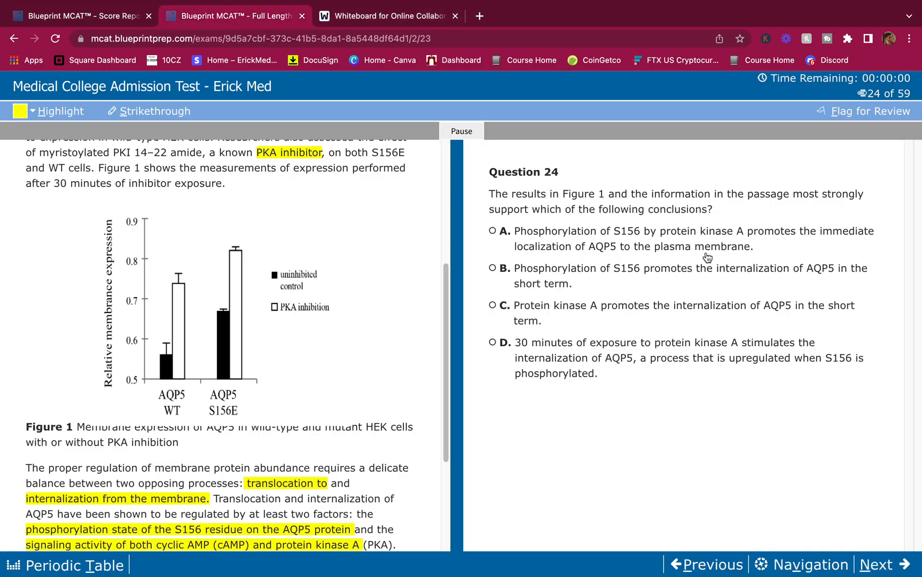
mouse_move(659, 239)
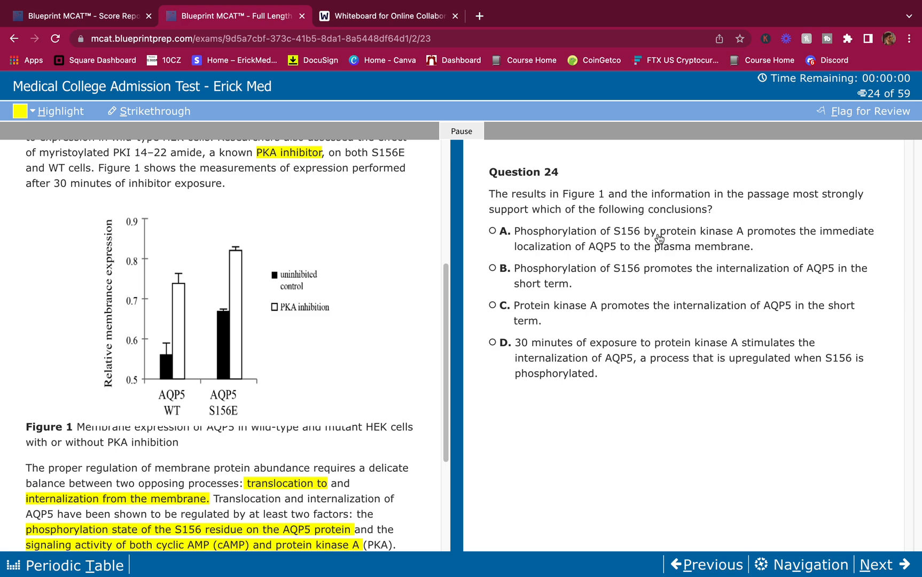
mouse_move(529, 231)
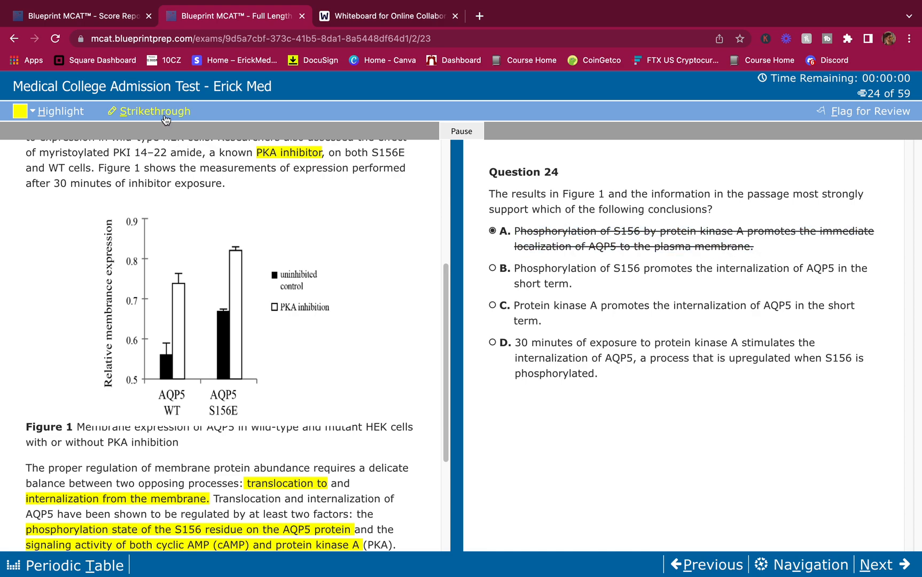
mouse_move(764, 263)
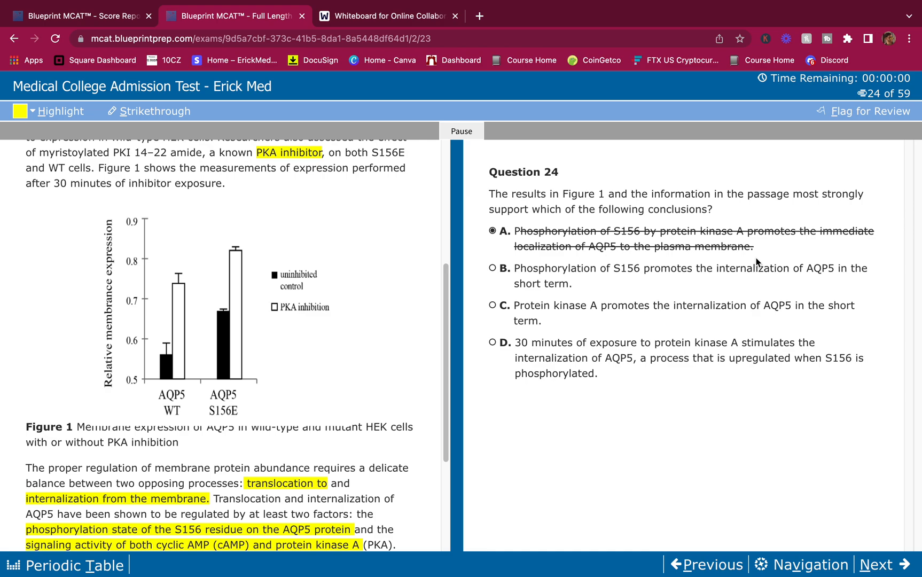
mouse_move(601, 275)
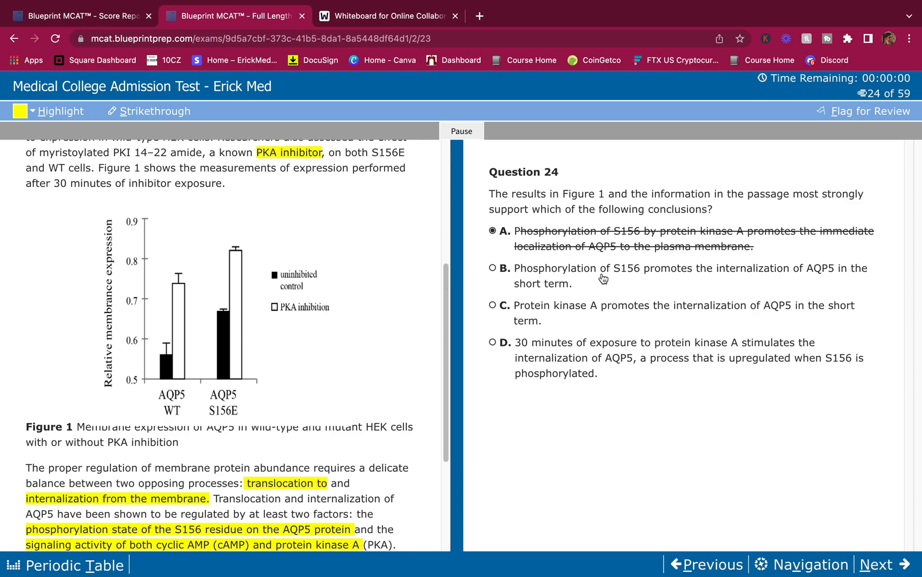
mouse_move(707, 279)
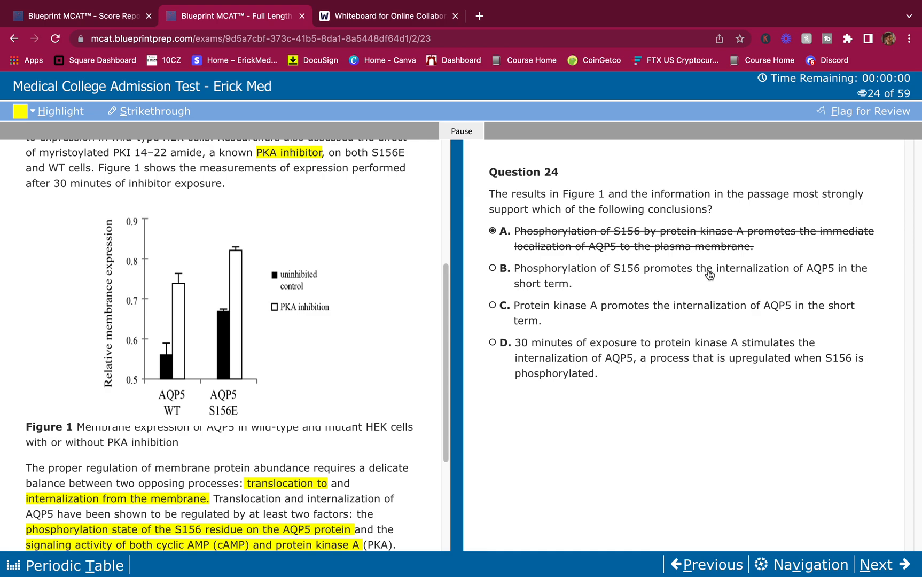
mouse_move(704, 277)
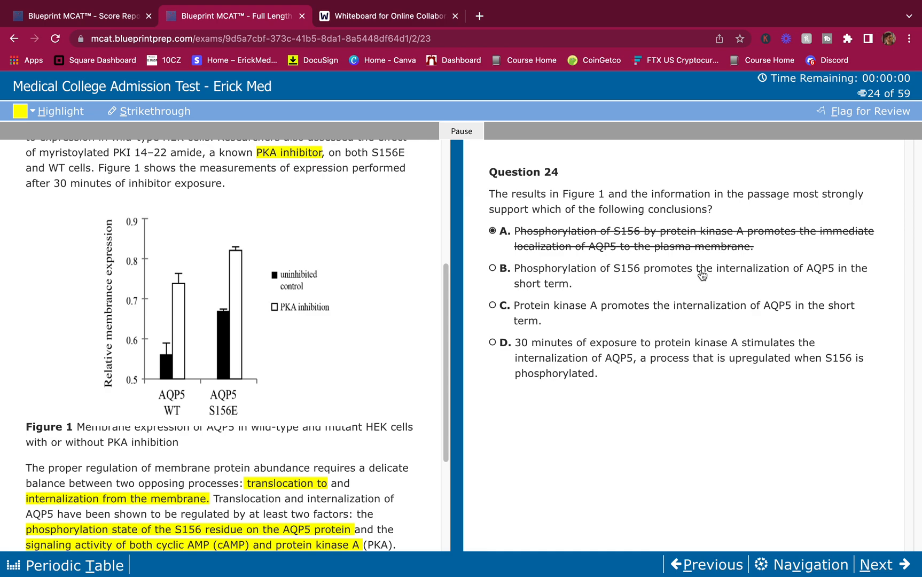
mouse_move(775, 265)
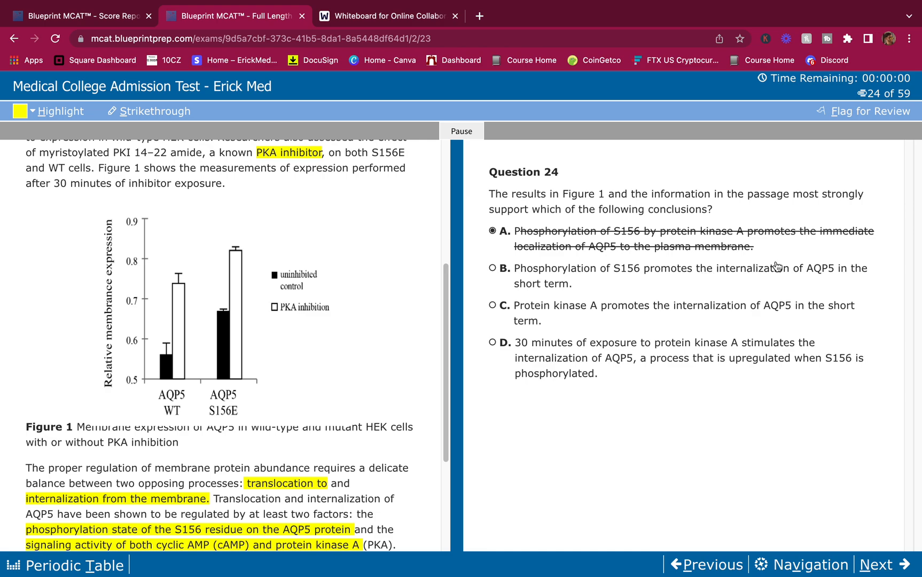
mouse_move(841, 304)
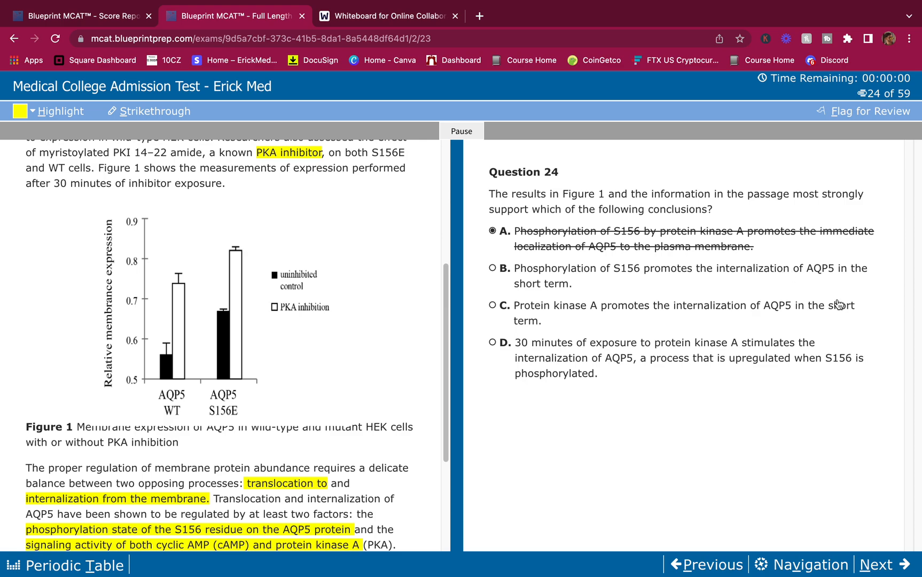
mouse_move(746, 291)
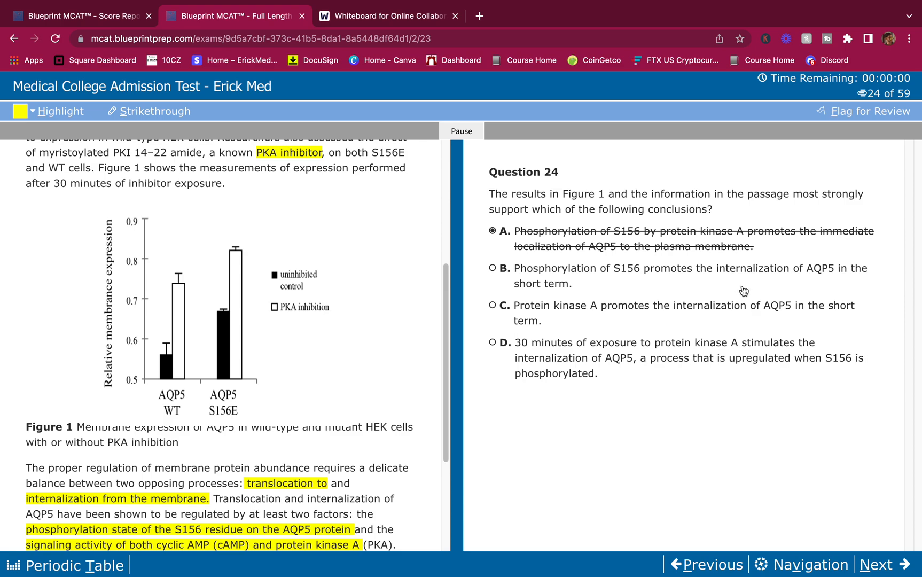
mouse_move(759, 293)
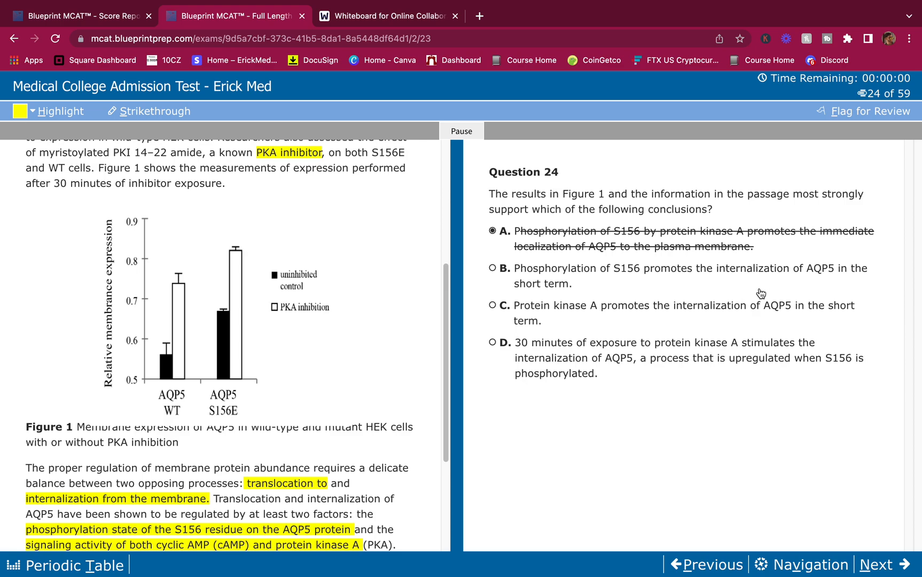
scroll(down, 3)
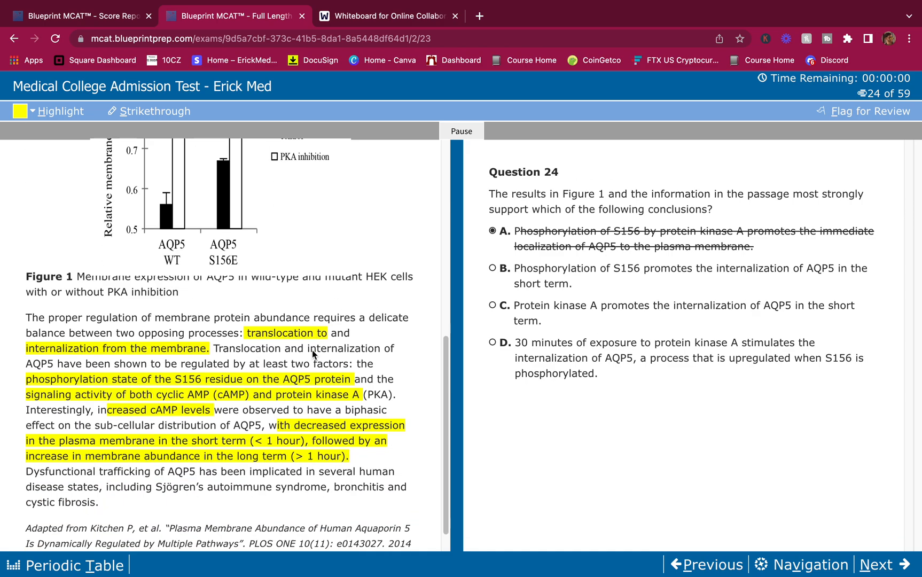
scroll(down, 3)
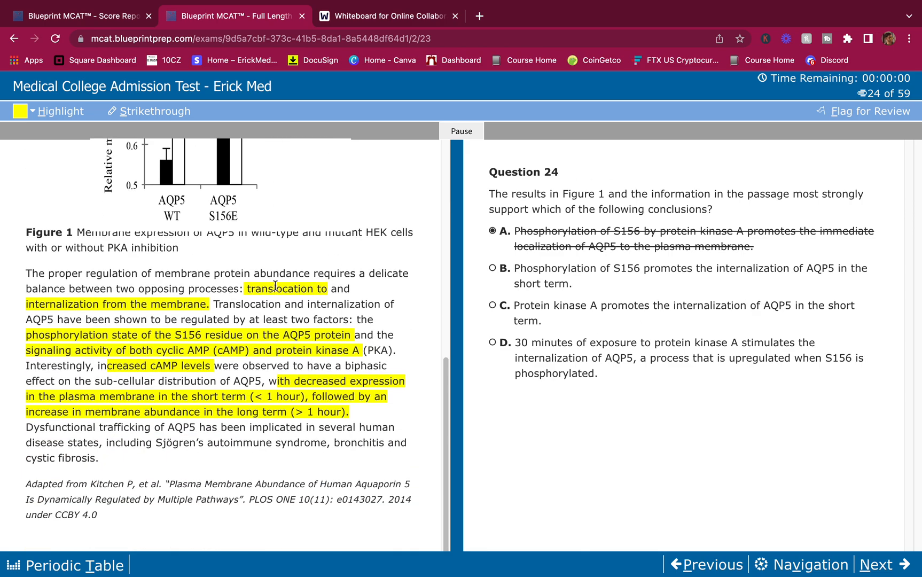
mouse_move(349, 299)
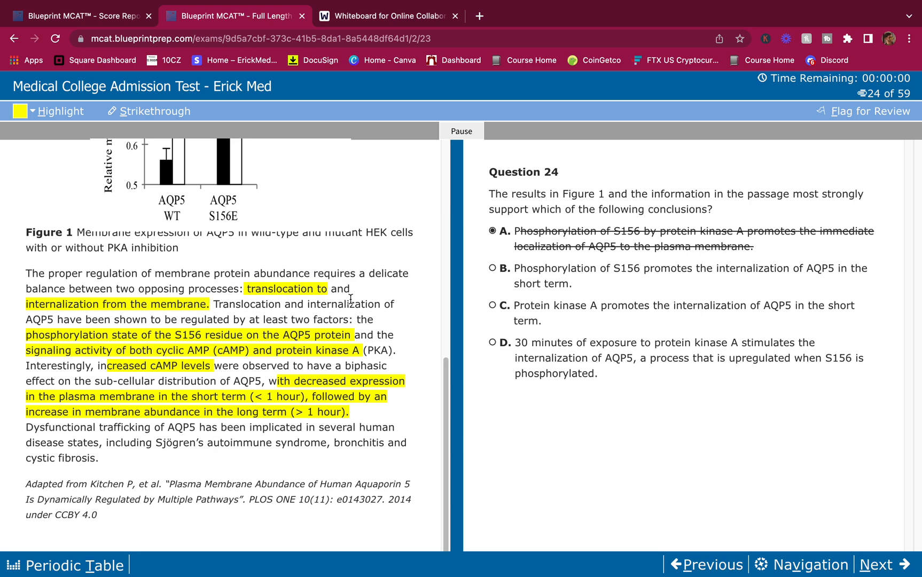
mouse_move(275, 278)
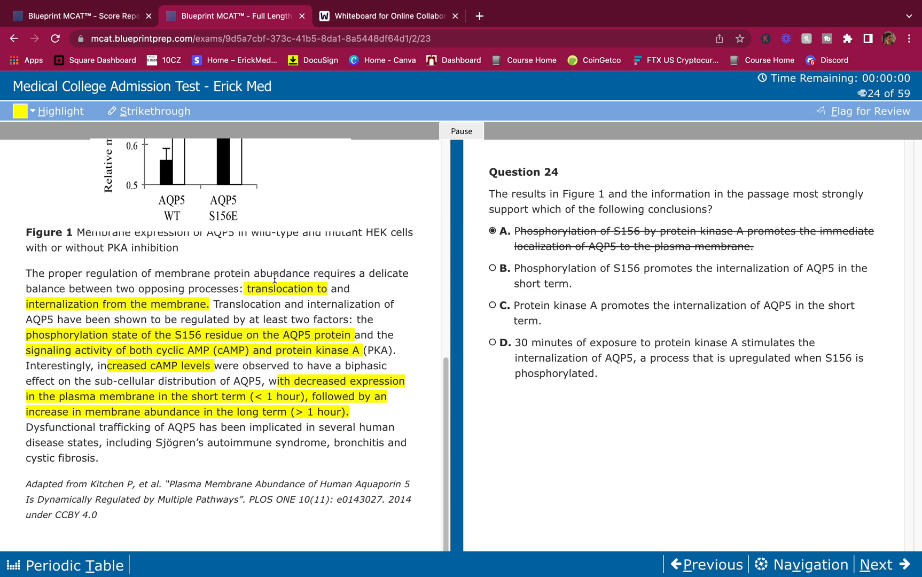
scroll(up, 3)
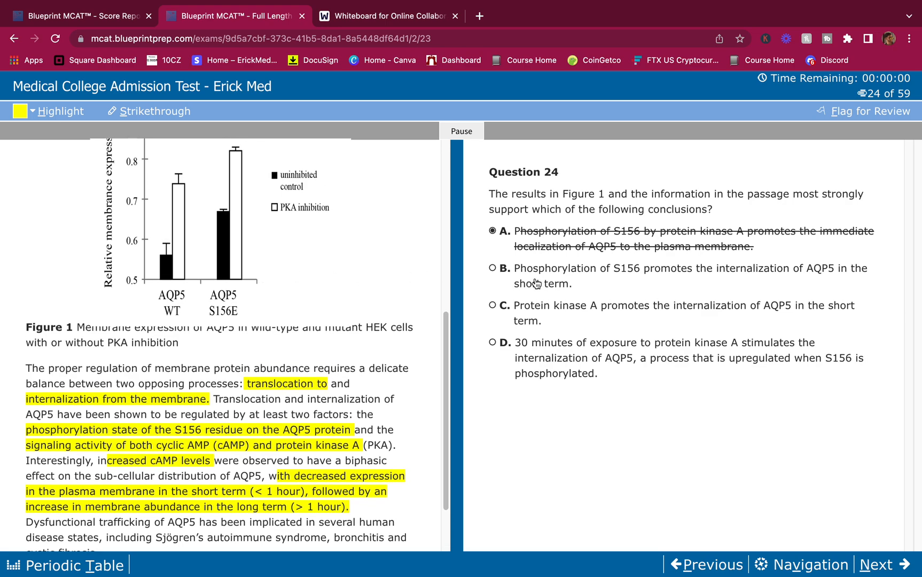
mouse_move(562, 334)
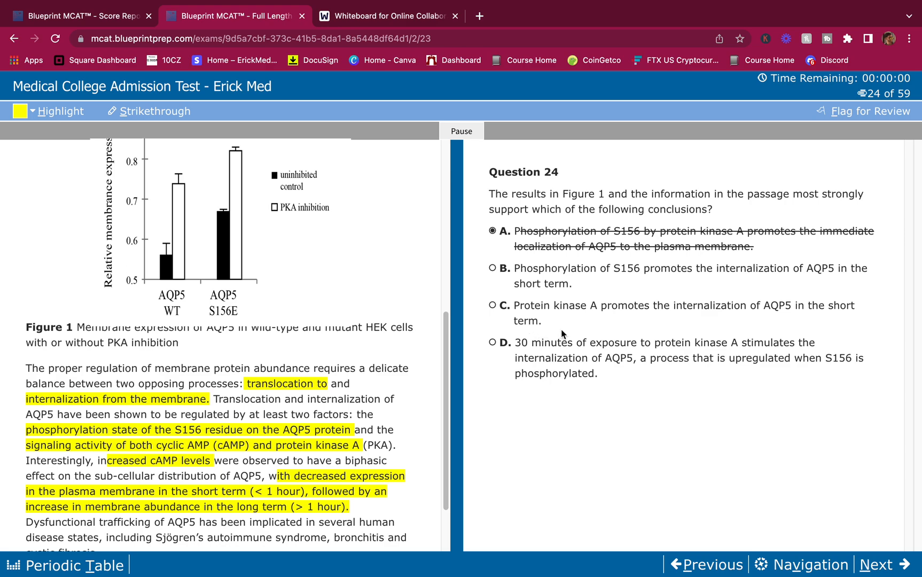
mouse_move(705, 327)
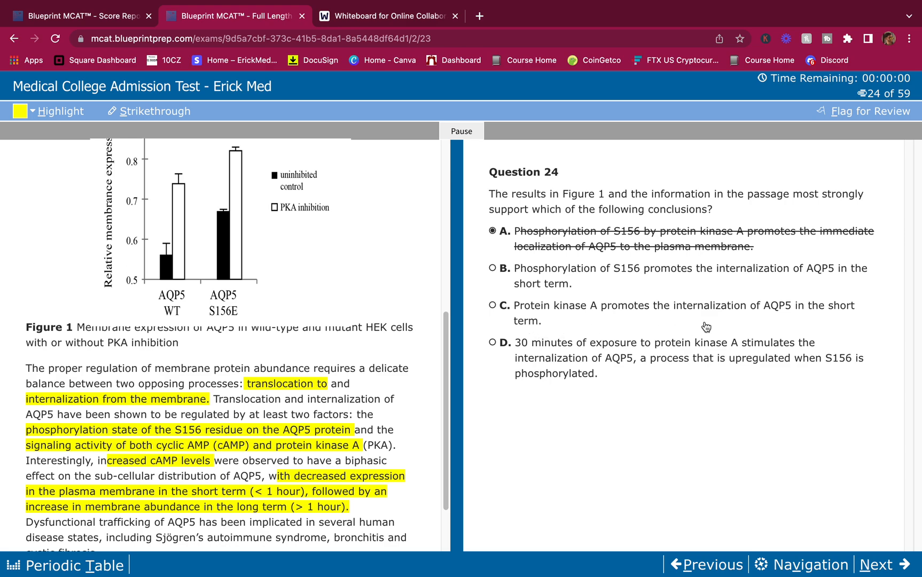
mouse_move(722, 324)
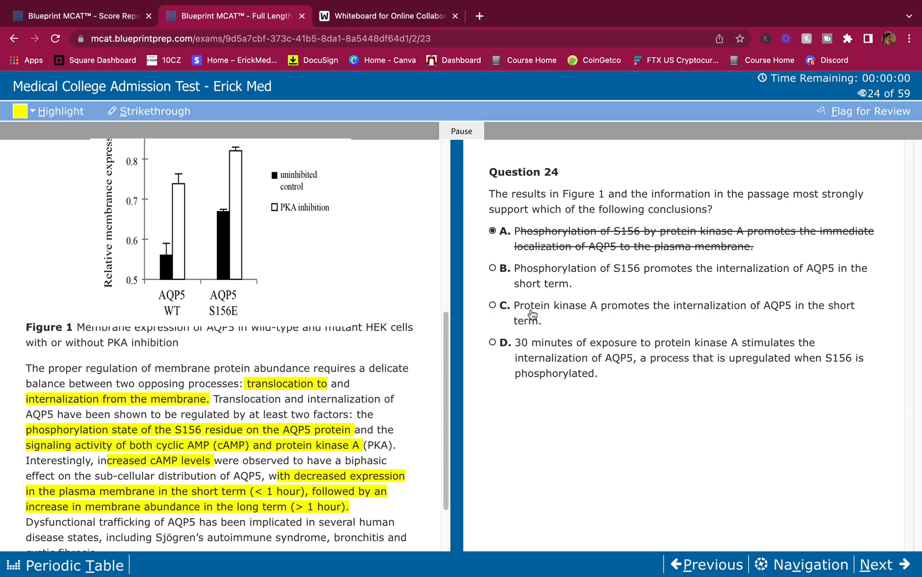
Select choice C, 'Protein kinase A promotes the internalization of AQP5 in the short term'.
click(492, 305)
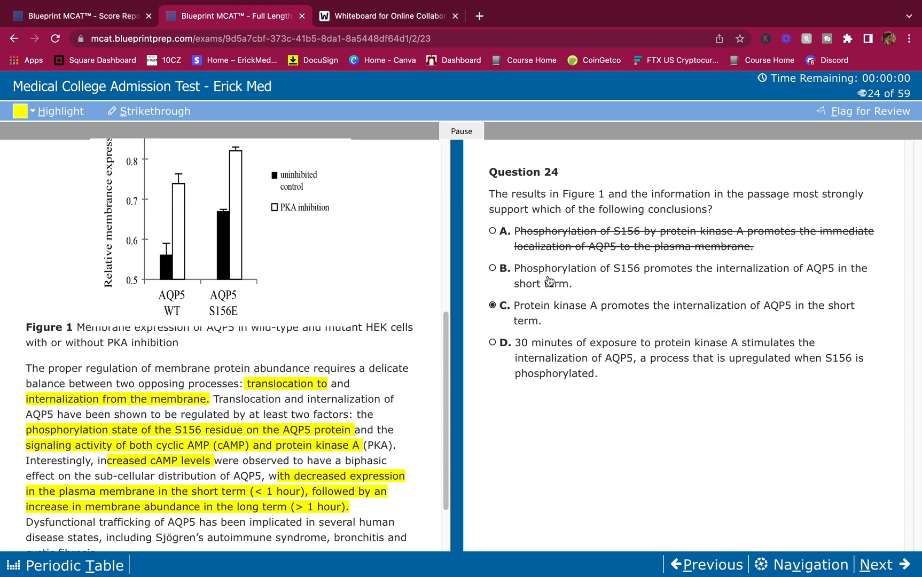
mouse_move(400, 255)
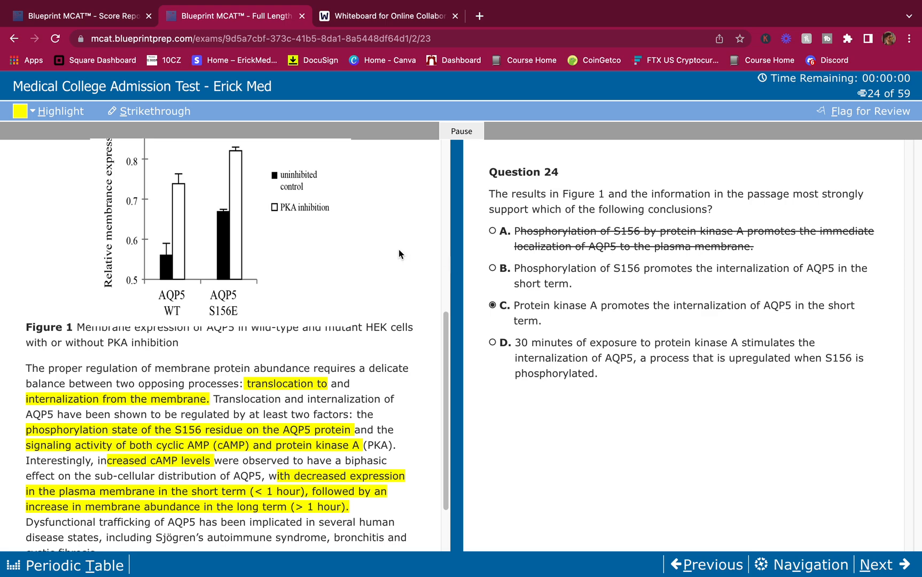
scroll(up, 3)
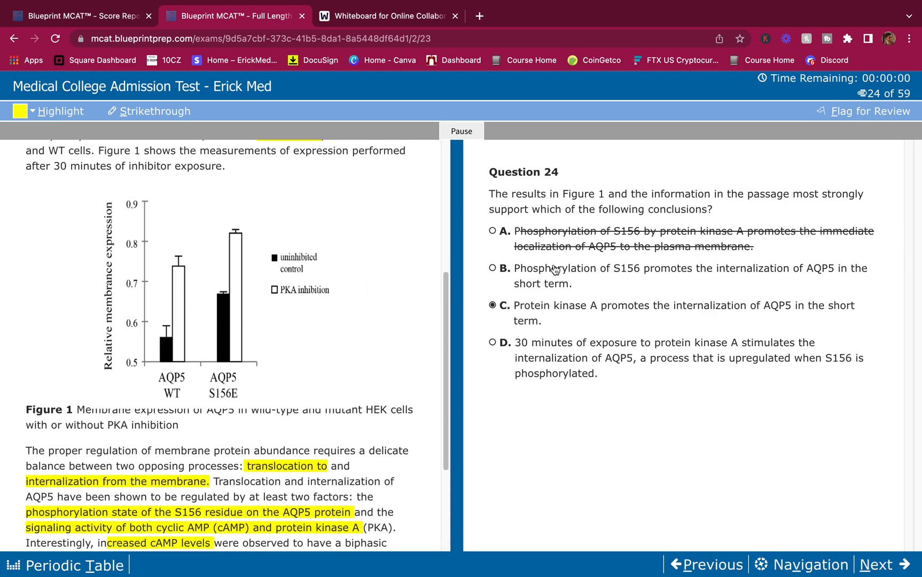
mouse_move(397, 277)
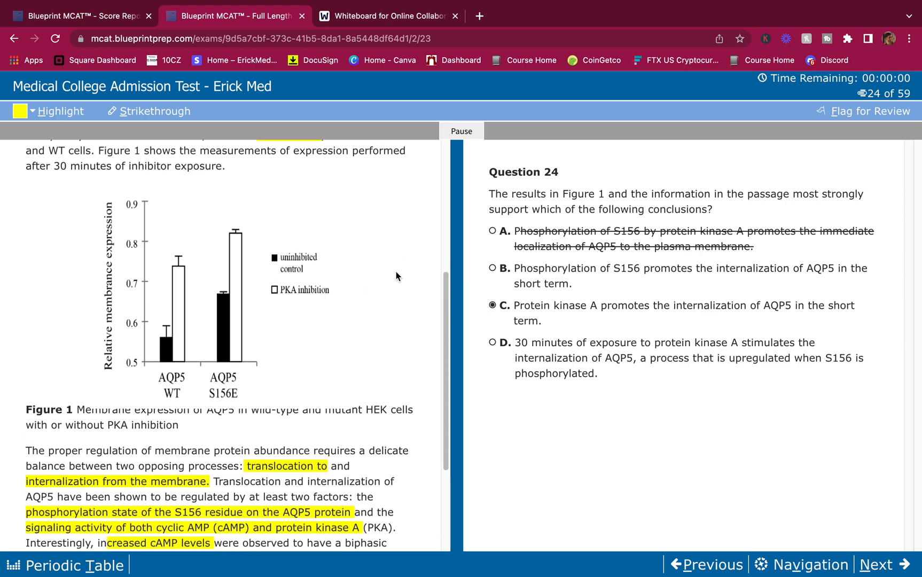
mouse_move(310, 386)
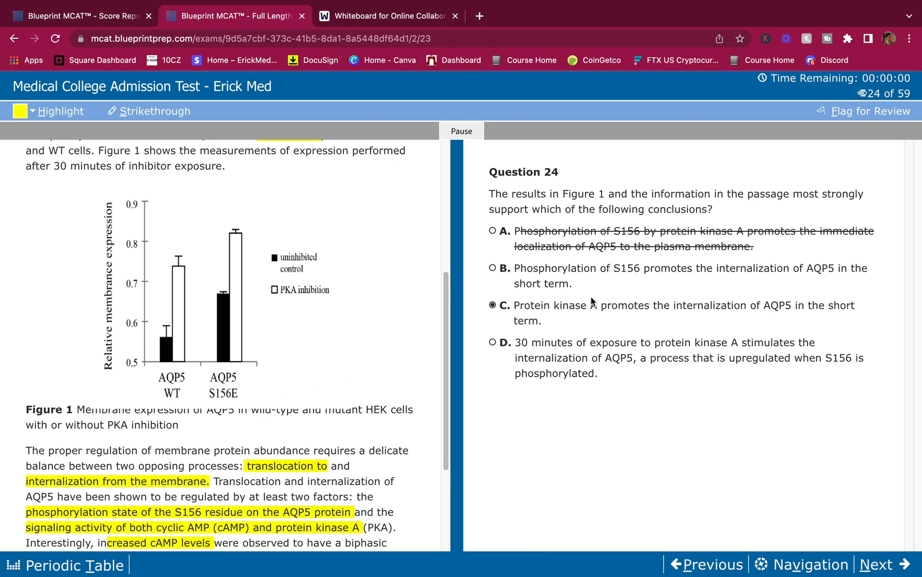
mouse_move(615, 295)
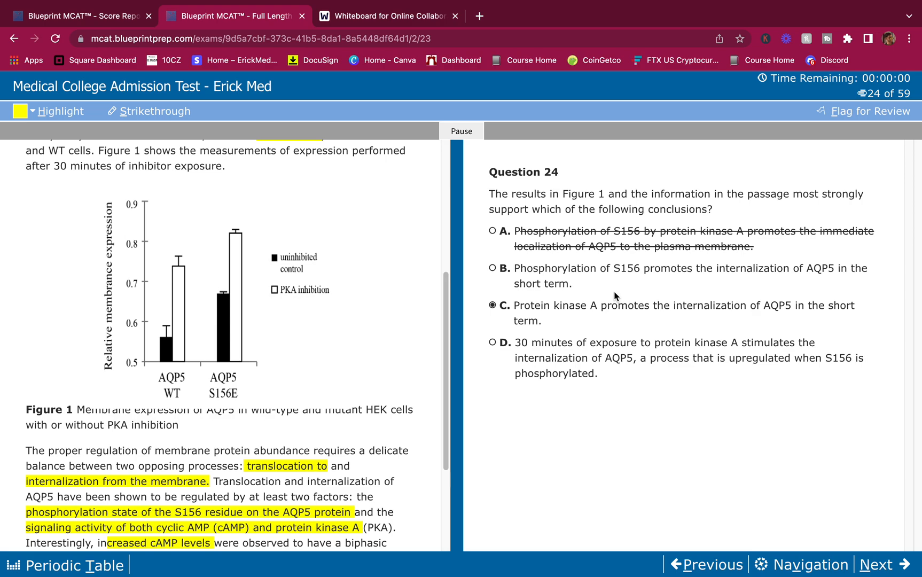
mouse_move(627, 279)
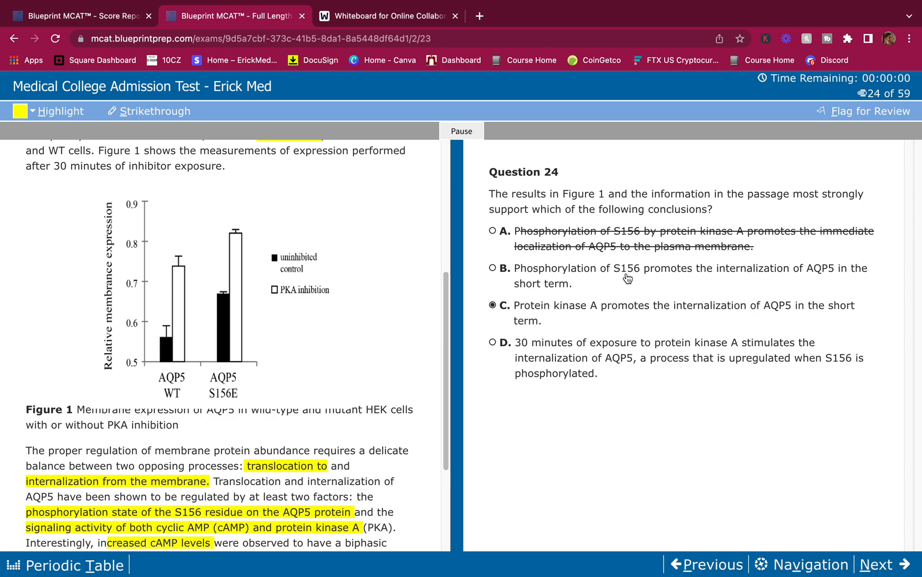
mouse_move(636, 280)
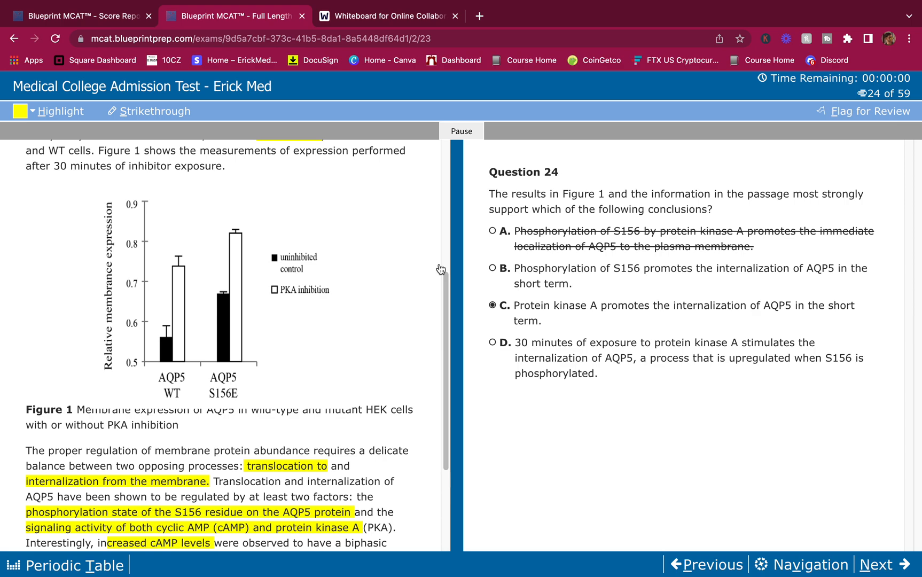
Strike out choice B on Question 24 and reselect choice C.
scroll(up, 3)
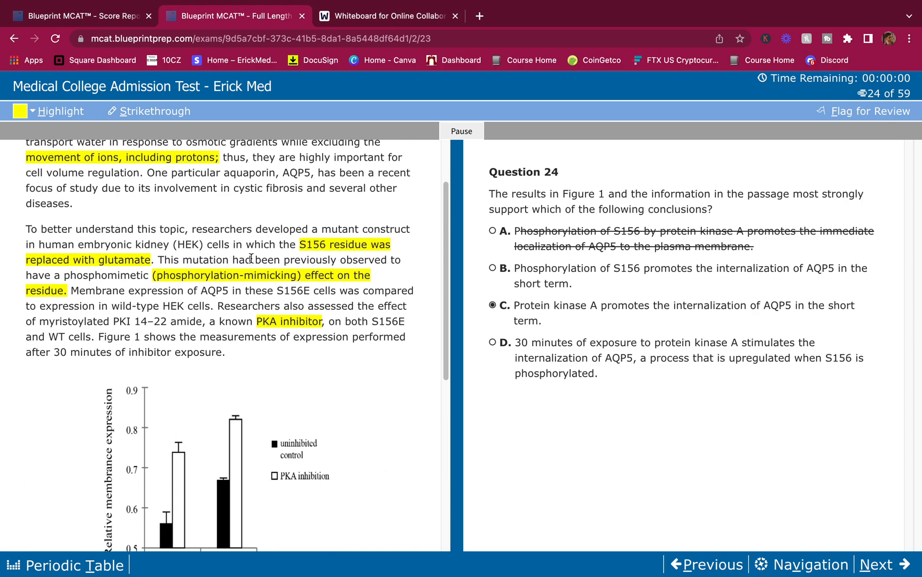
scroll(down, 3)
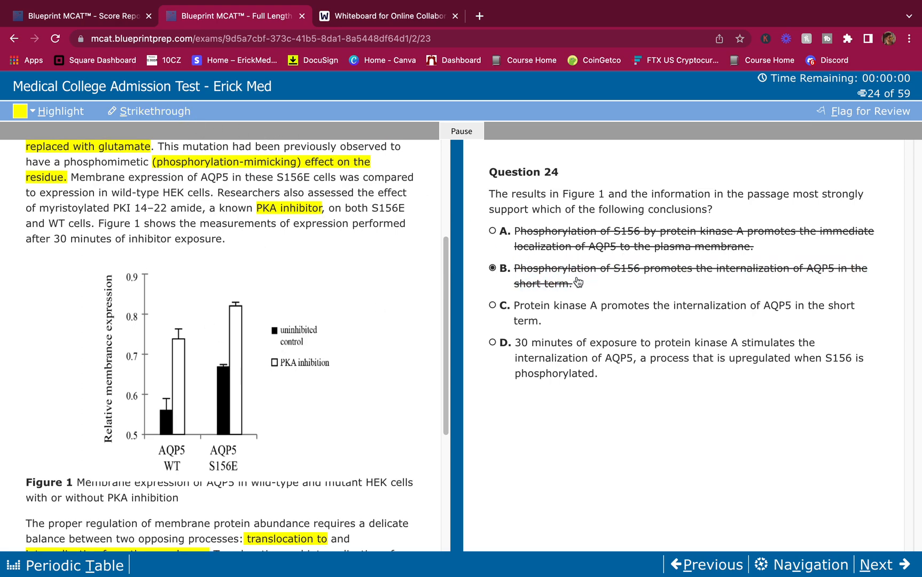
mouse_move(430, 306)
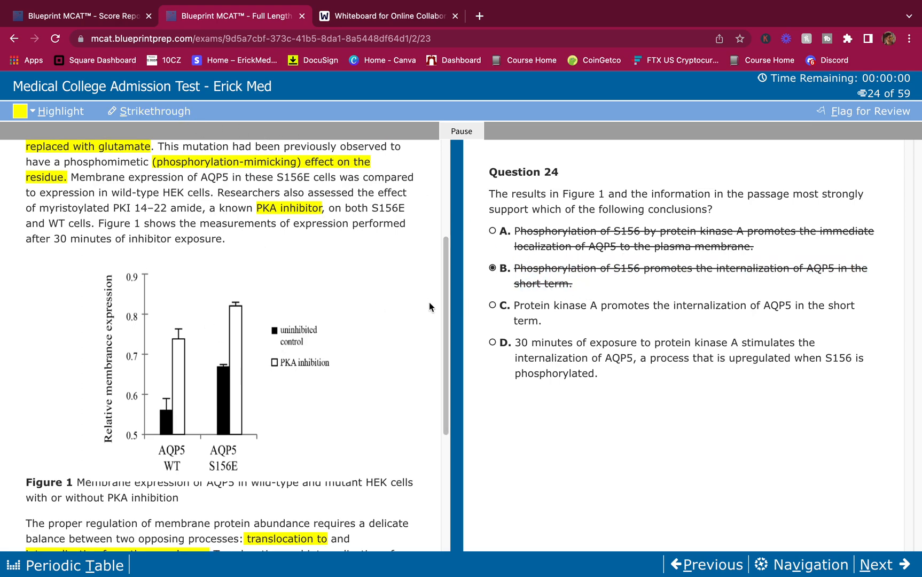
mouse_move(568, 329)
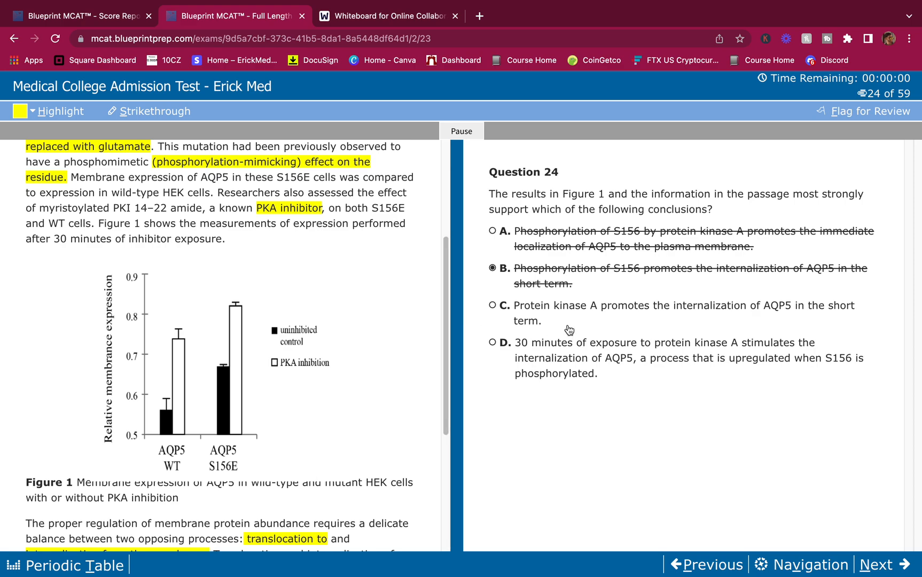
mouse_move(562, 296)
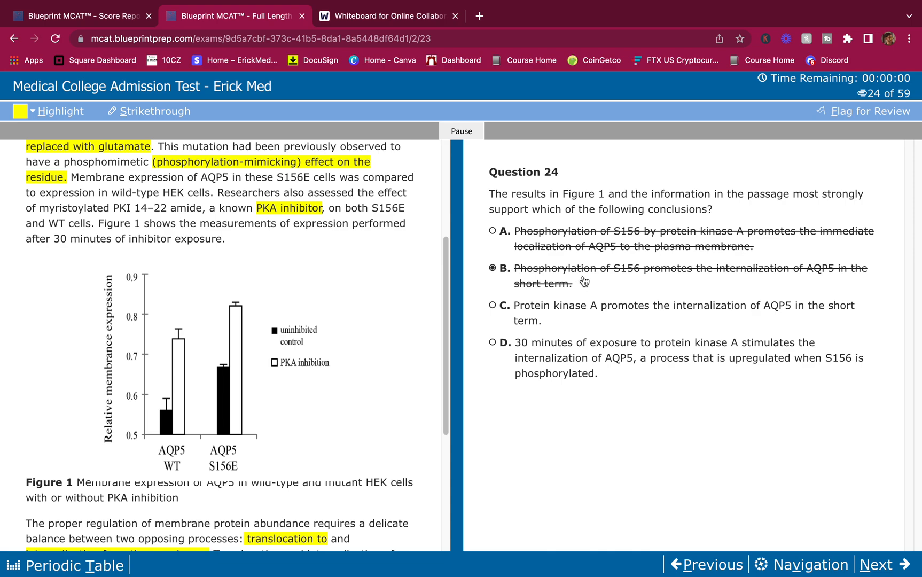
mouse_move(532, 254)
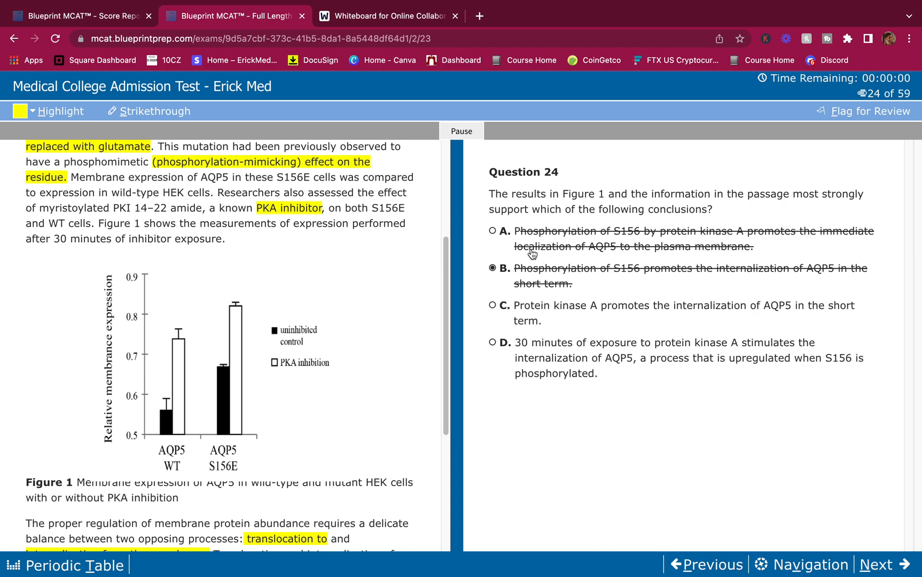
mouse_move(622, 277)
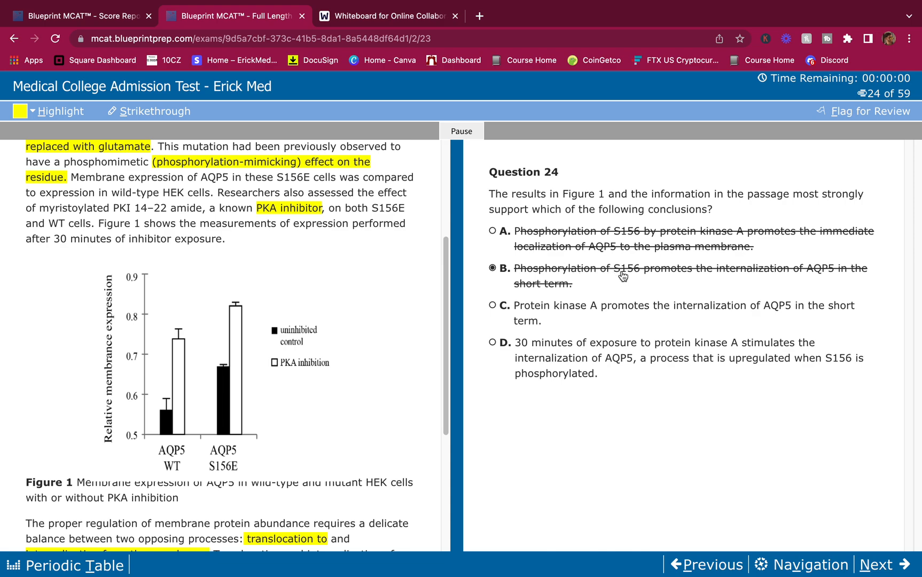
scroll(up, 3)
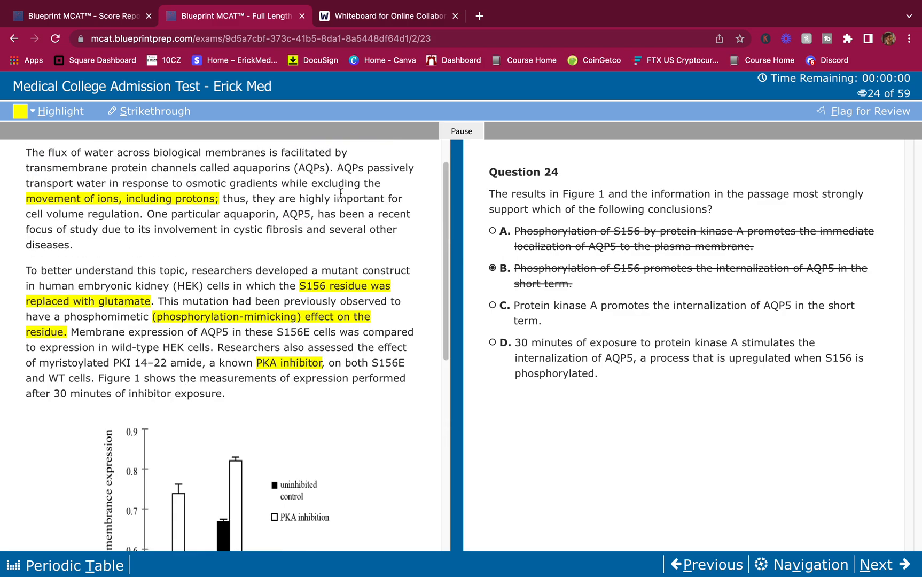
scroll(up, 3)
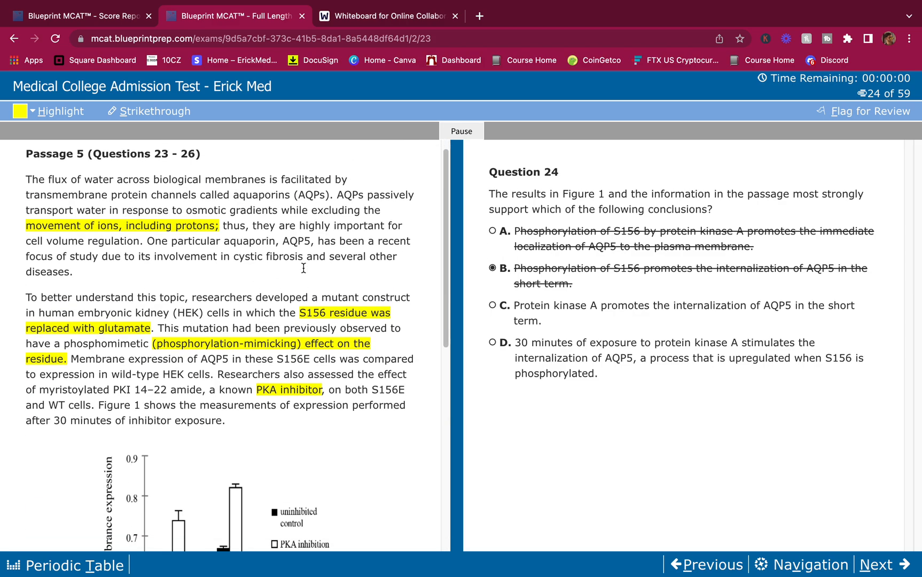
scroll(down, 3)
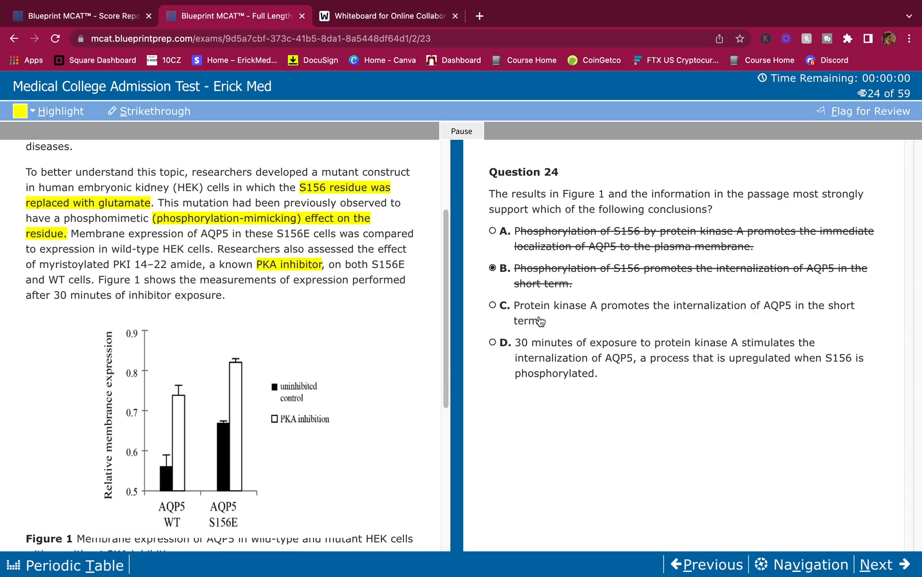
click(495, 305)
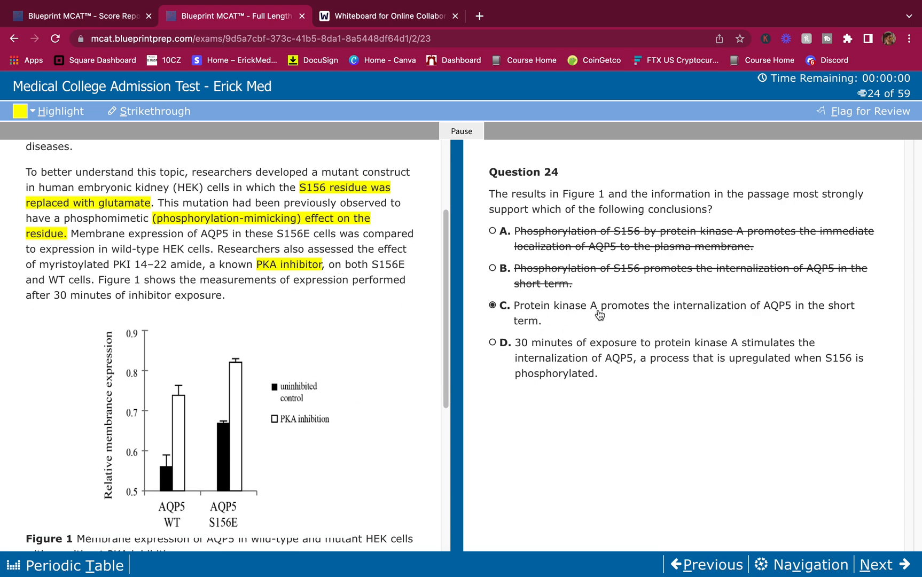
mouse_move(297, 437)
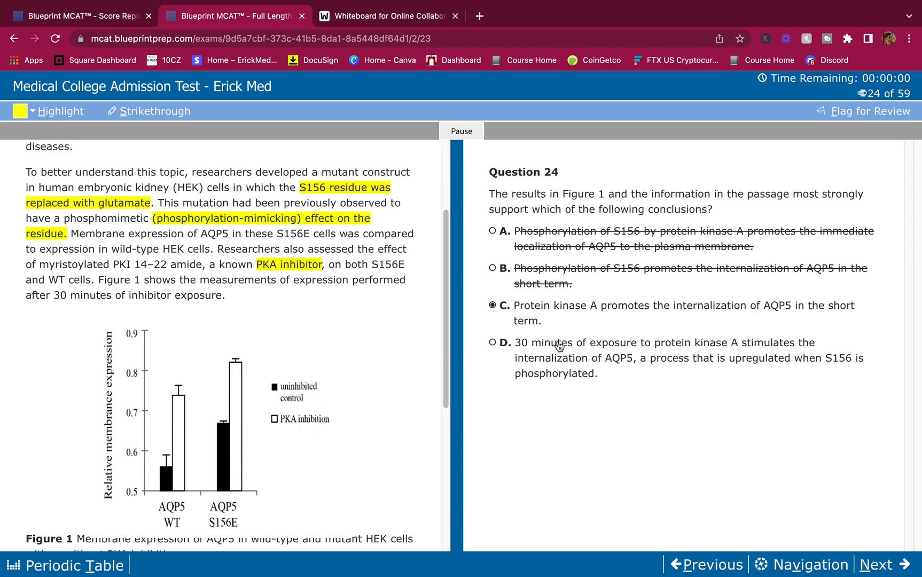
mouse_move(616, 365)
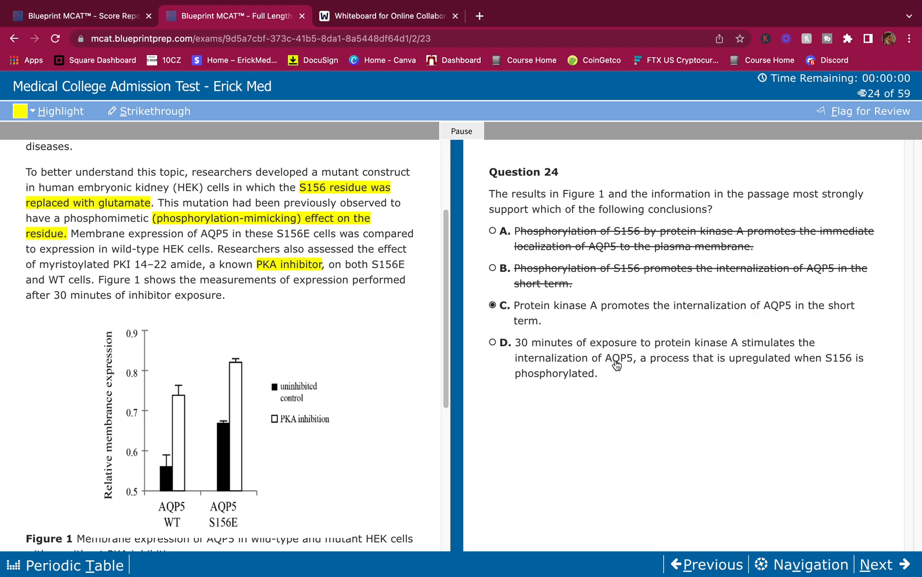
mouse_move(744, 345)
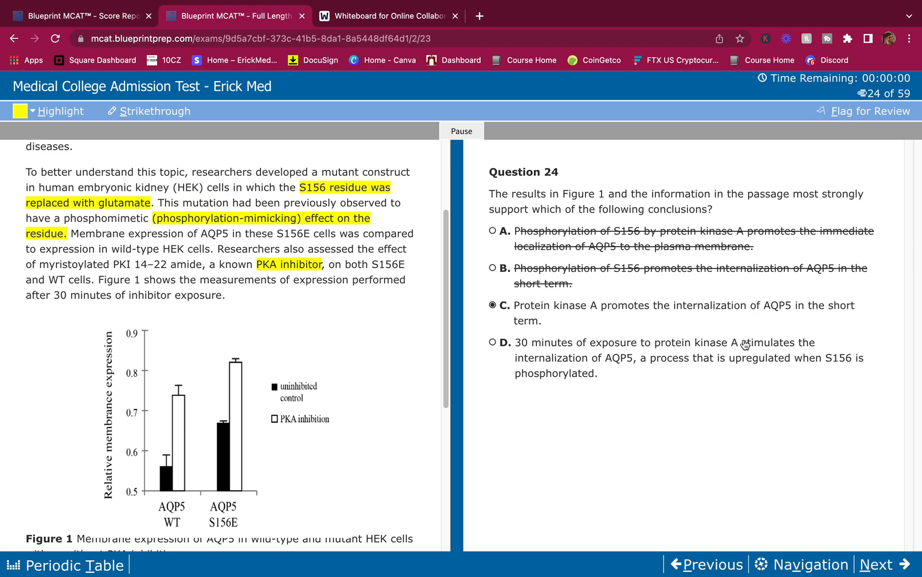
mouse_move(184, 486)
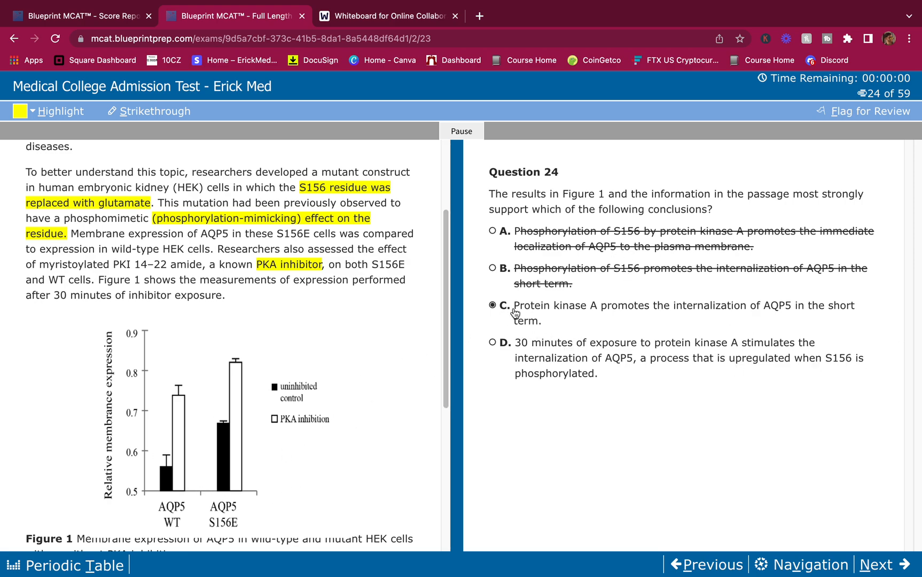
mouse_move(890, 556)
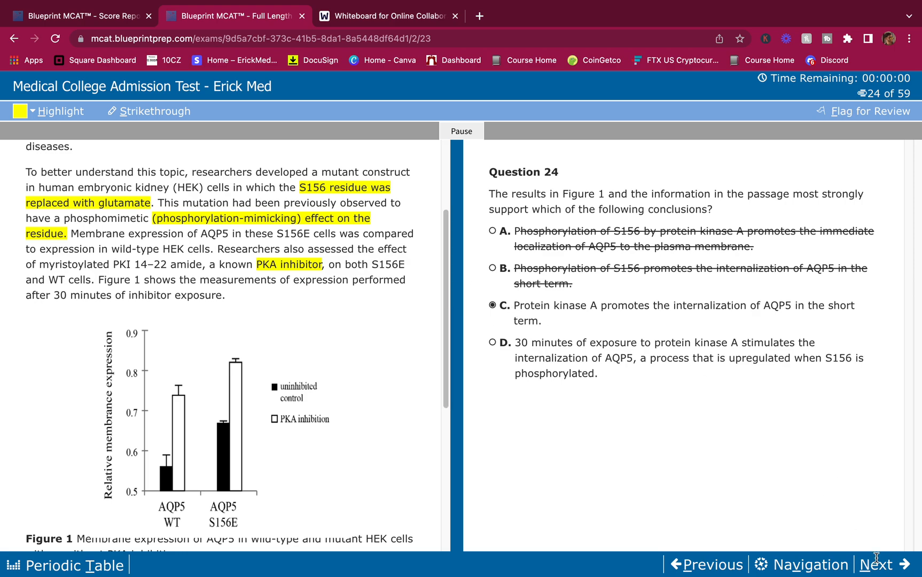
Go to Question 25 and select choice C, Protein phosphatase 1.
click(884, 564)
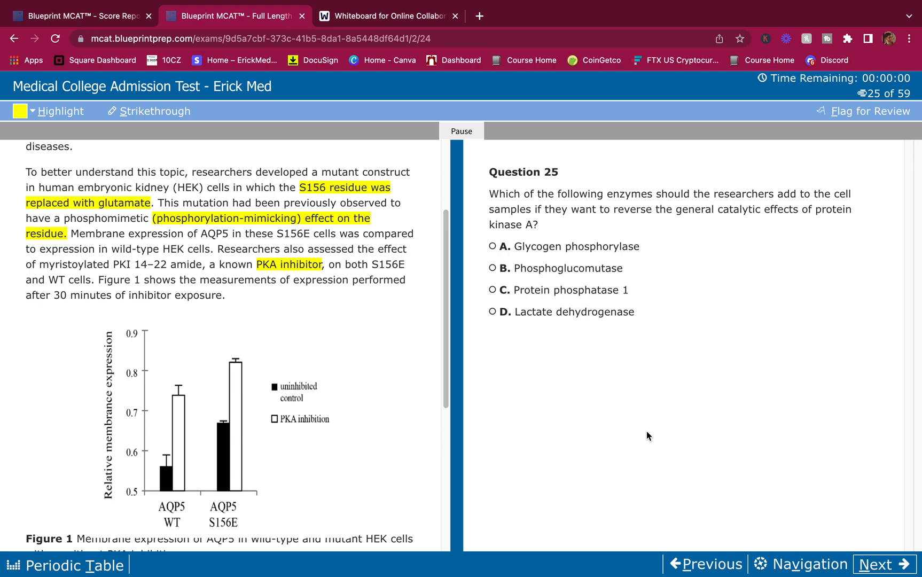
mouse_move(672, 275)
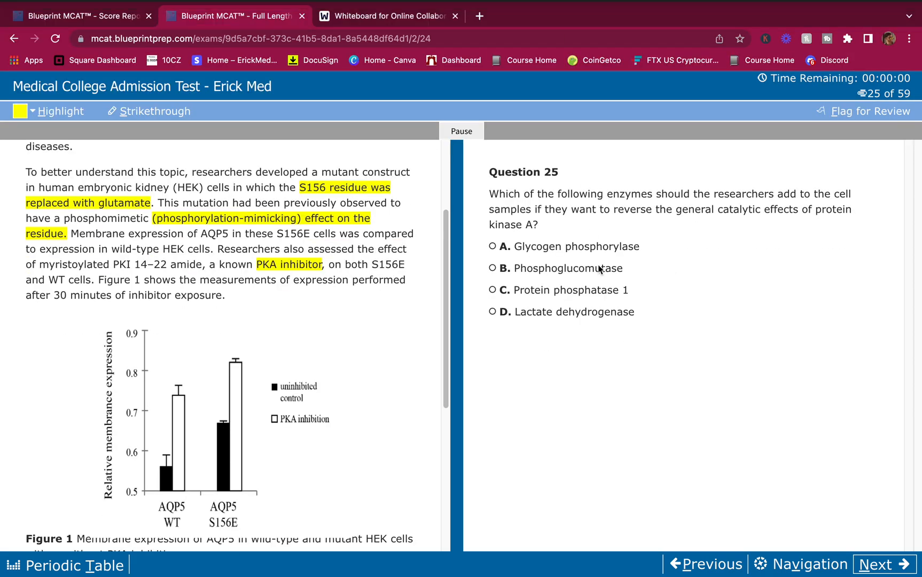
mouse_move(659, 255)
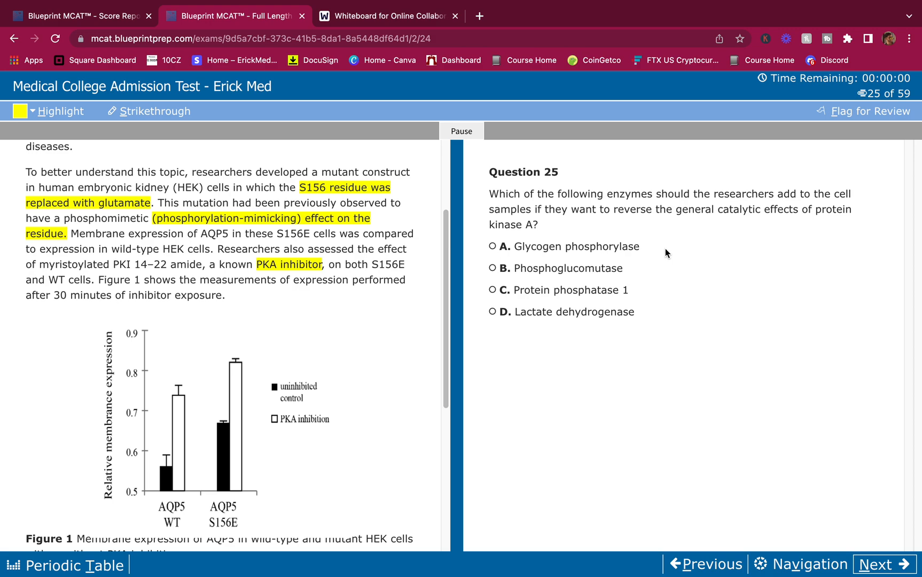
mouse_move(764, 210)
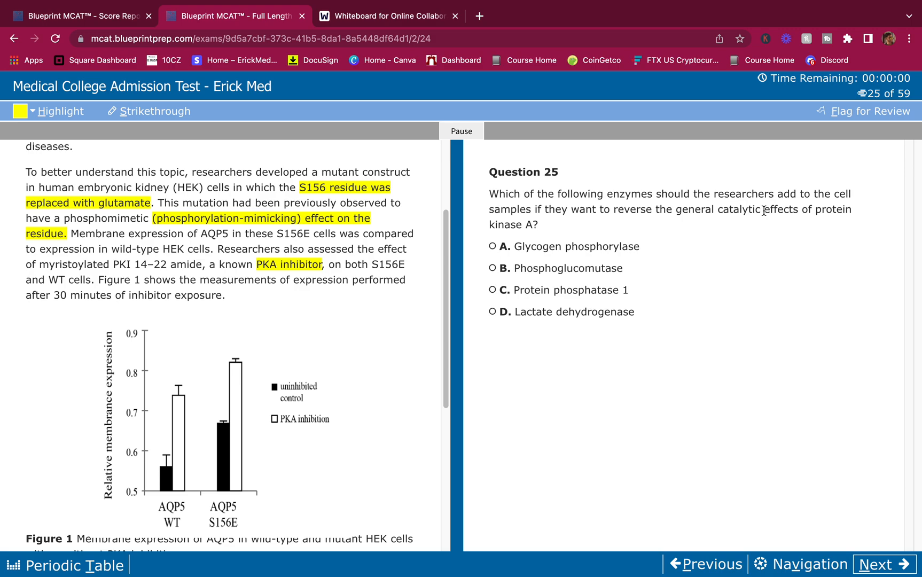
mouse_move(639, 266)
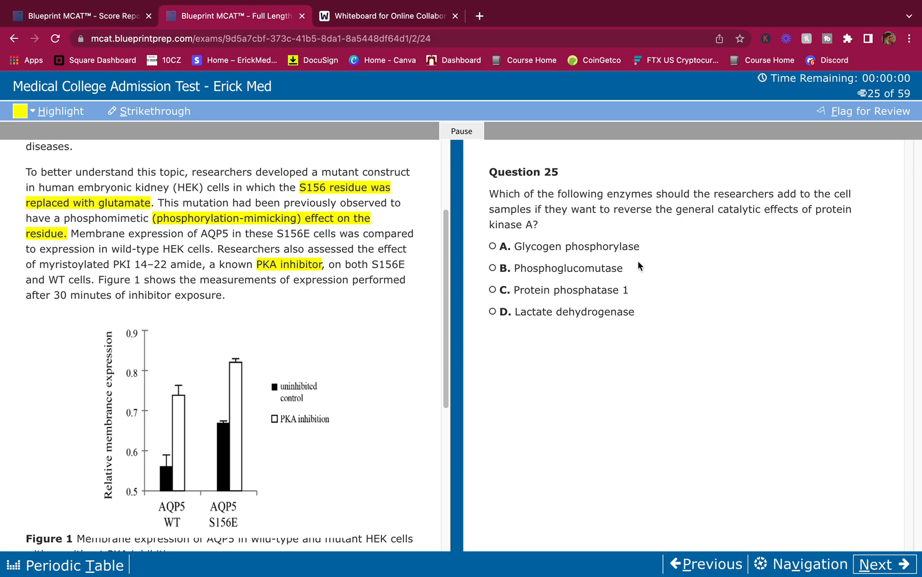
mouse_move(594, 281)
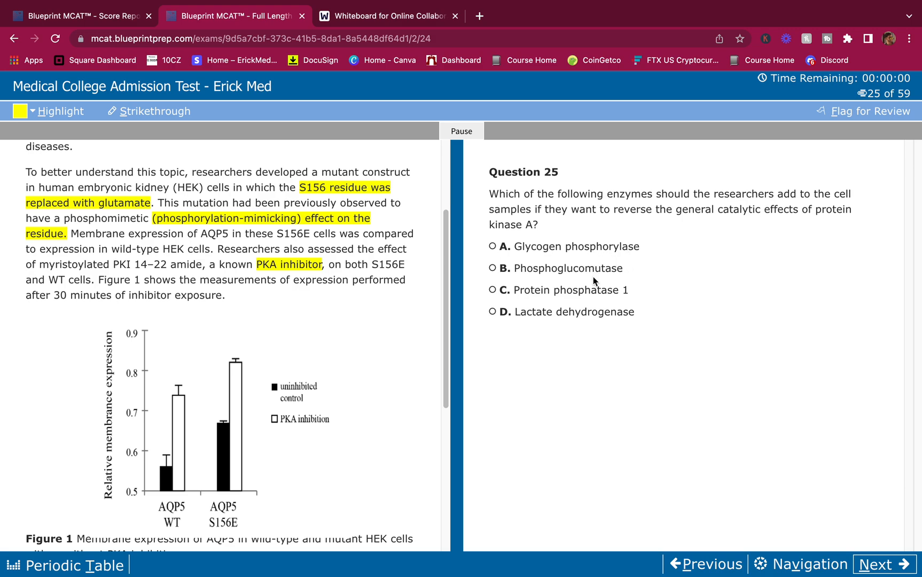
mouse_move(594, 271)
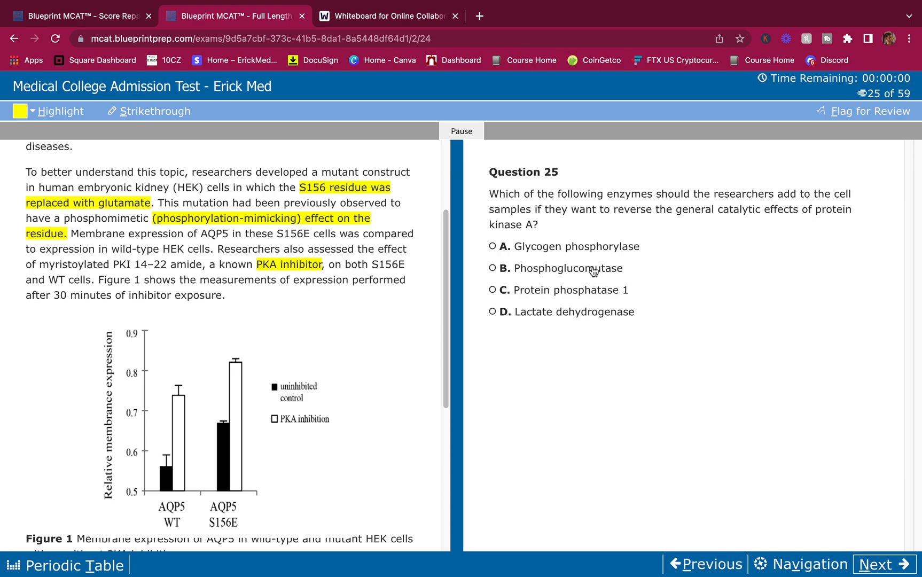
mouse_move(596, 296)
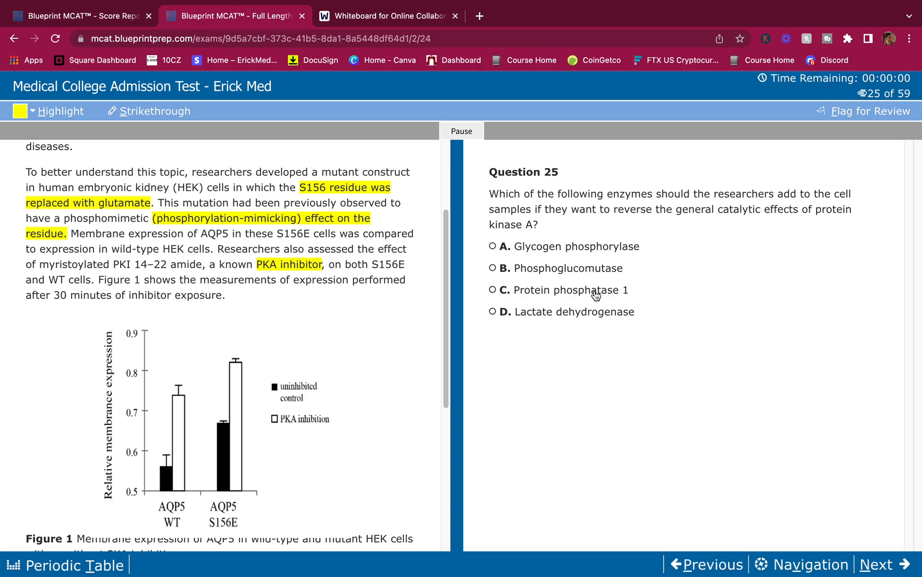
click(493, 289)
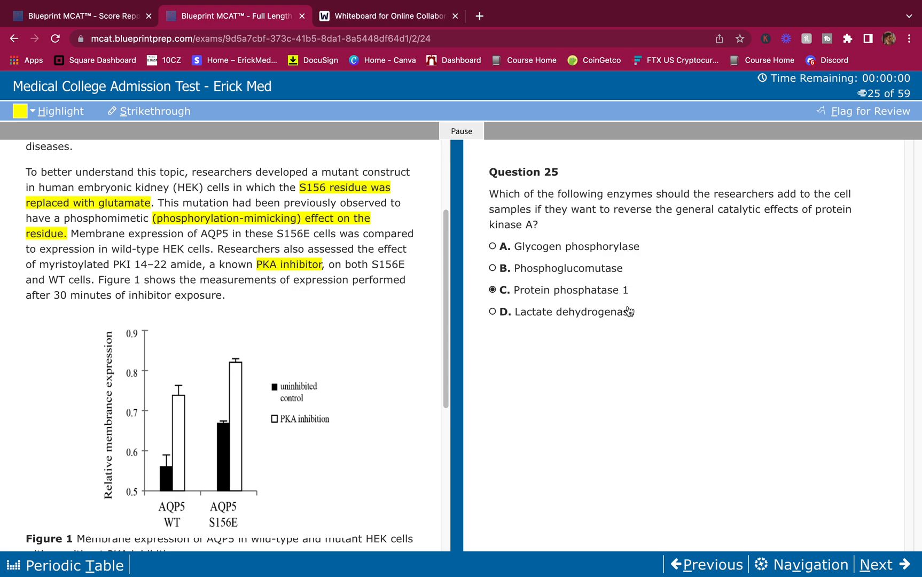
mouse_move(655, 430)
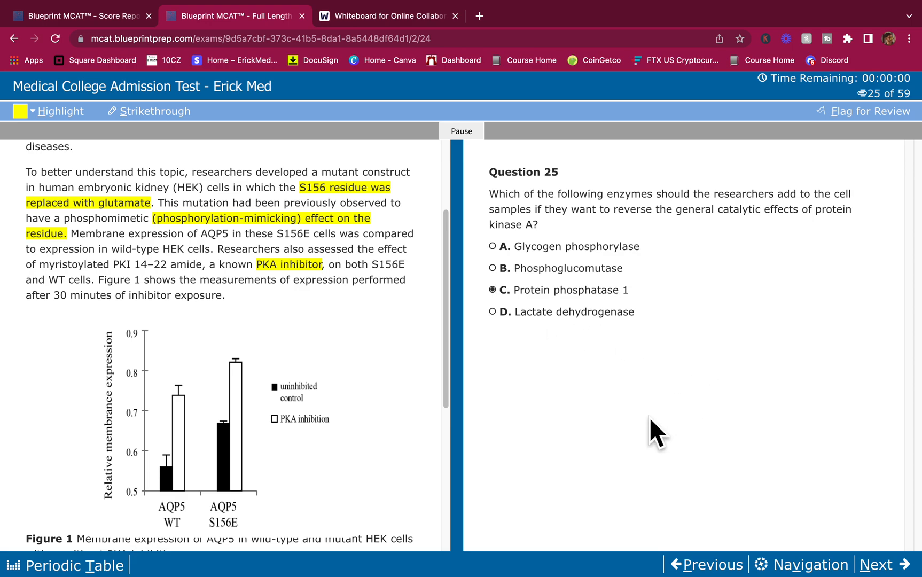
mouse_move(890, 564)
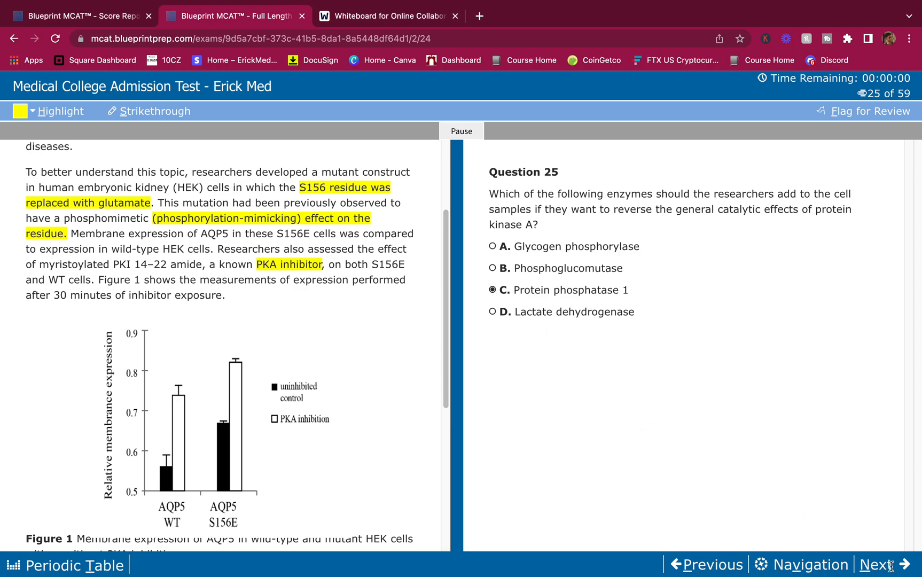
On Question 26, strike out choices A, C and D, select B, then advance to Question 27.
click(886, 565)
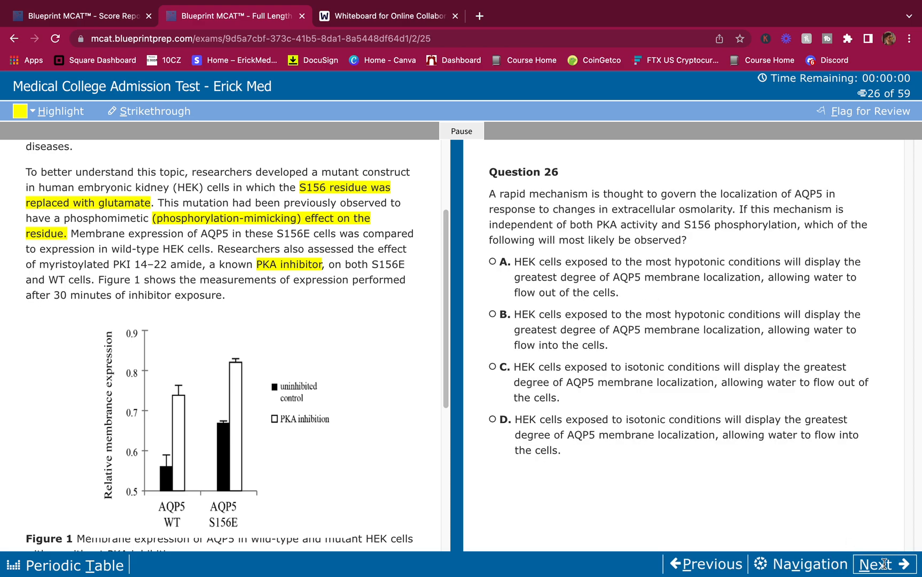
mouse_move(833, 378)
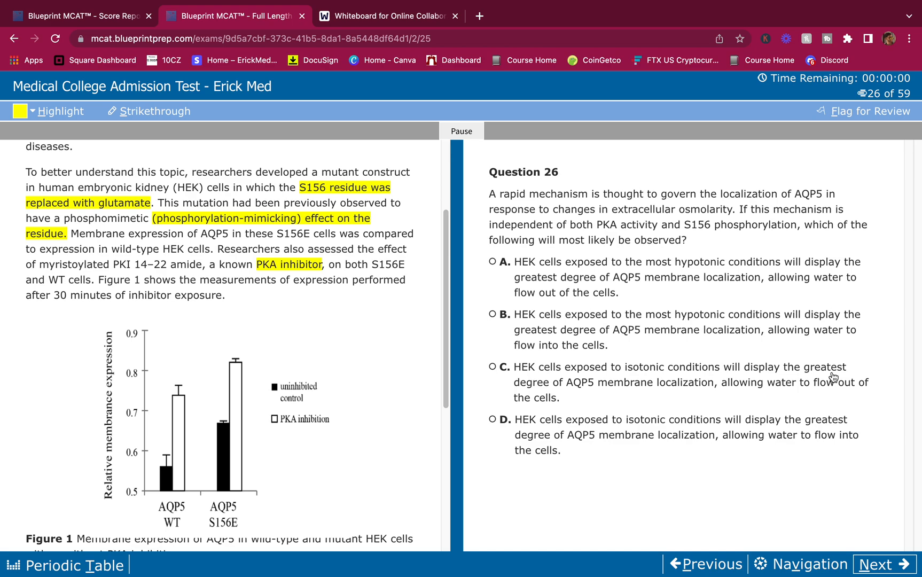
mouse_move(551, 286)
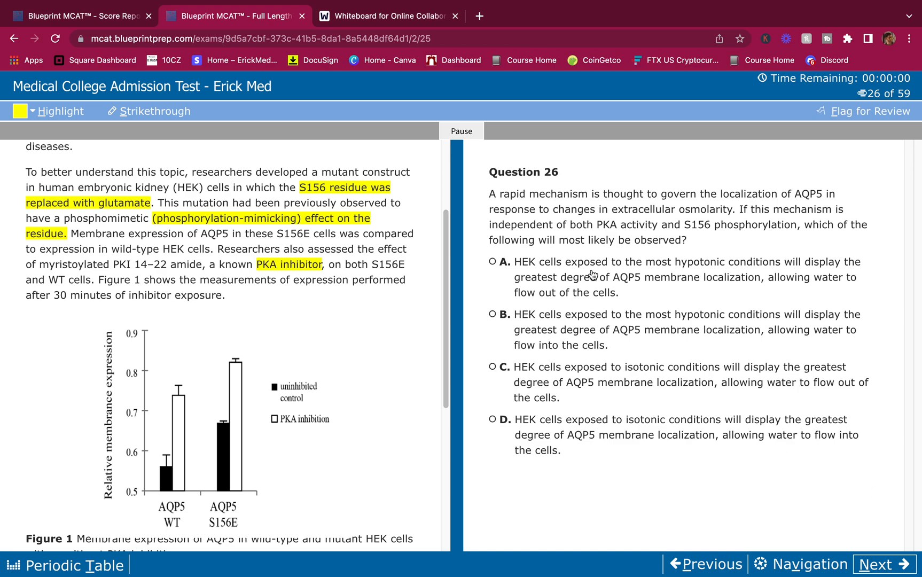
mouse_move(817, 267)
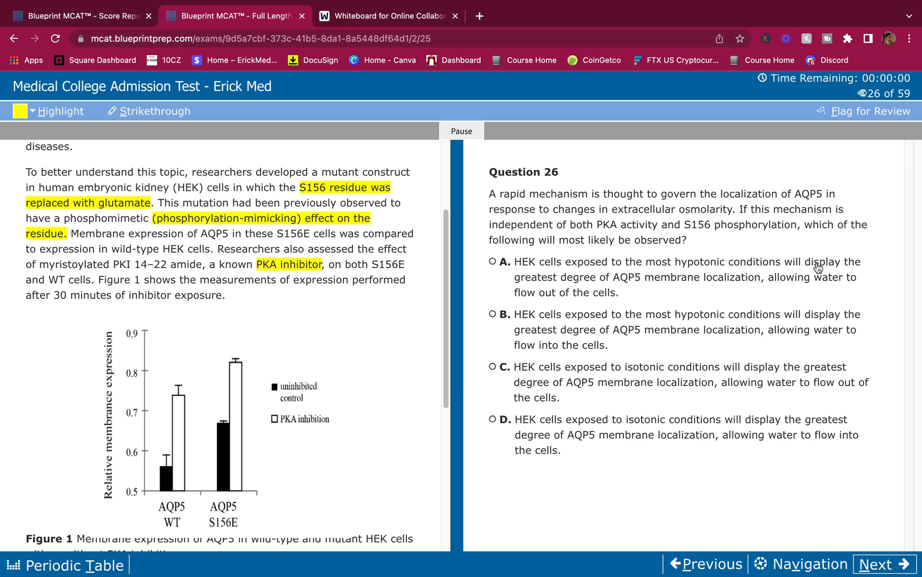
mouse_move(739, 151)
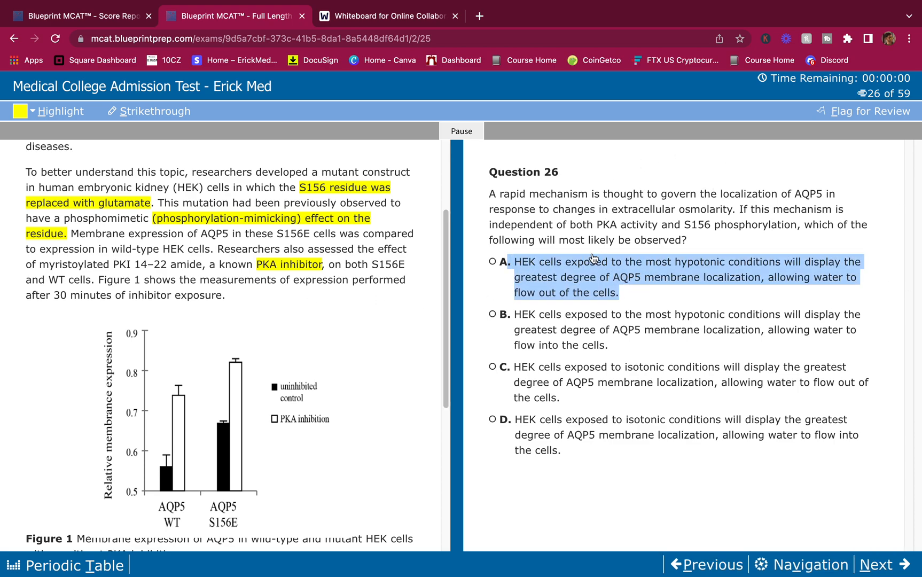
click(155, 111)
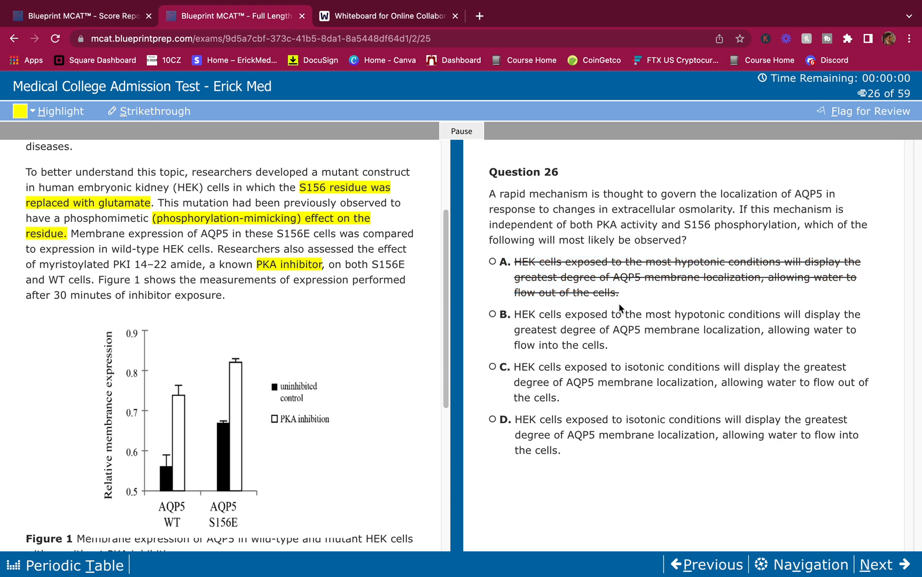
mouse_move(736, 324)
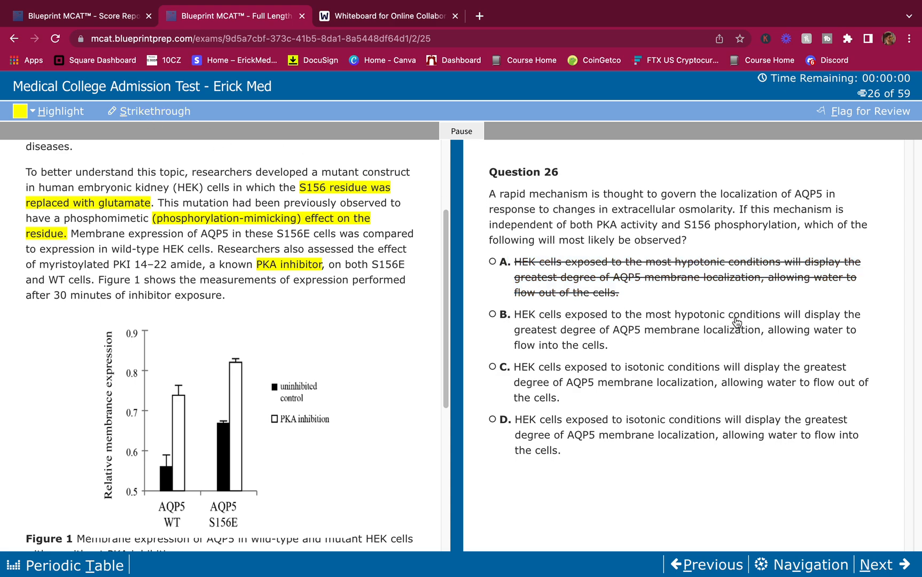
mouse_move(633, 354)
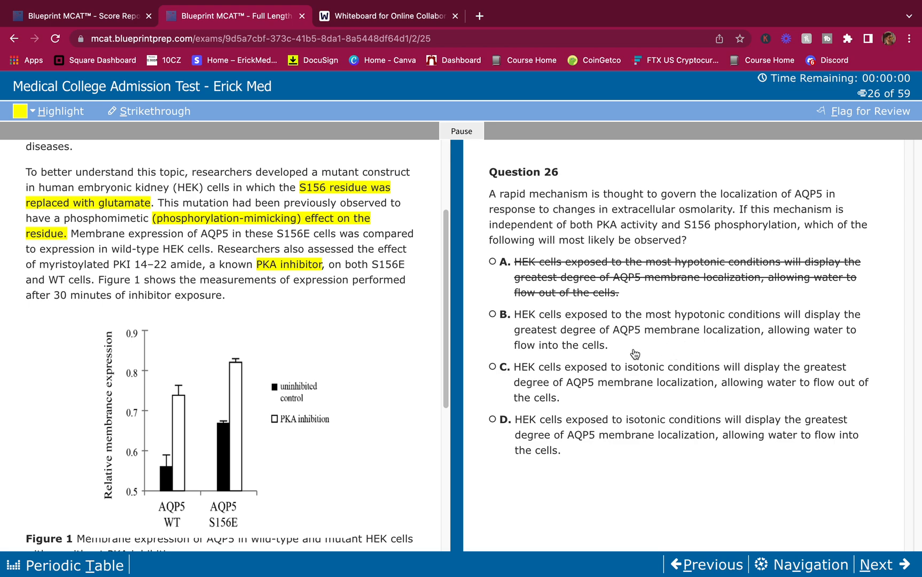
mouse_move(765, 342)
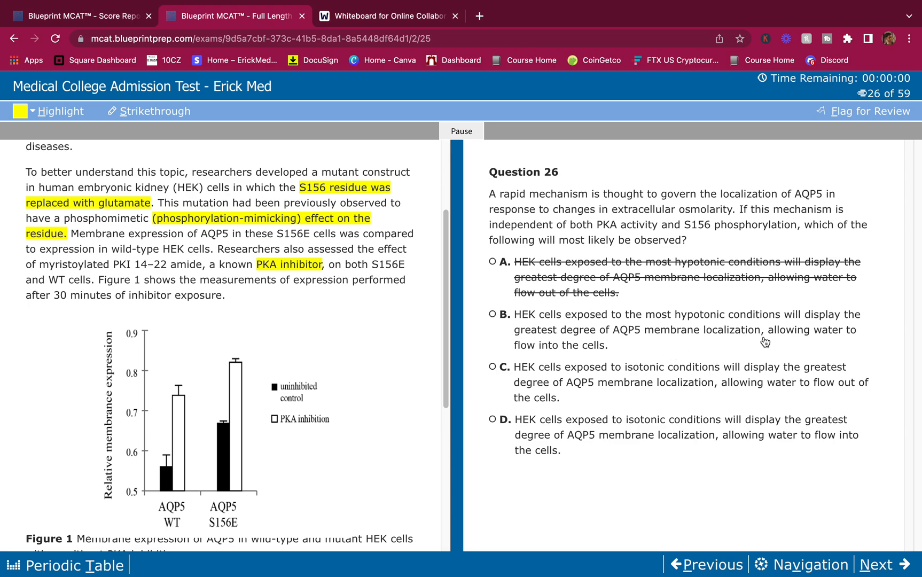
mouse_move(594, 341)
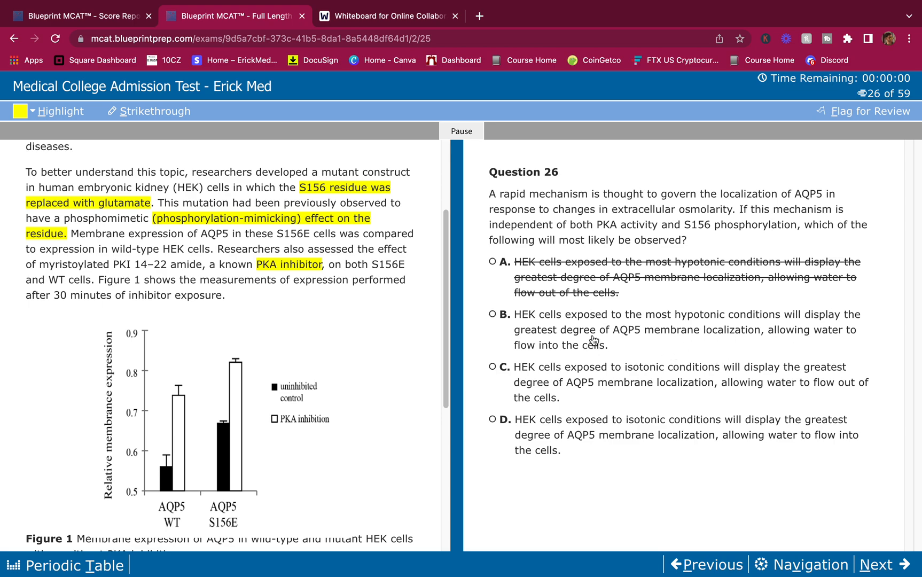
click(492, 314)
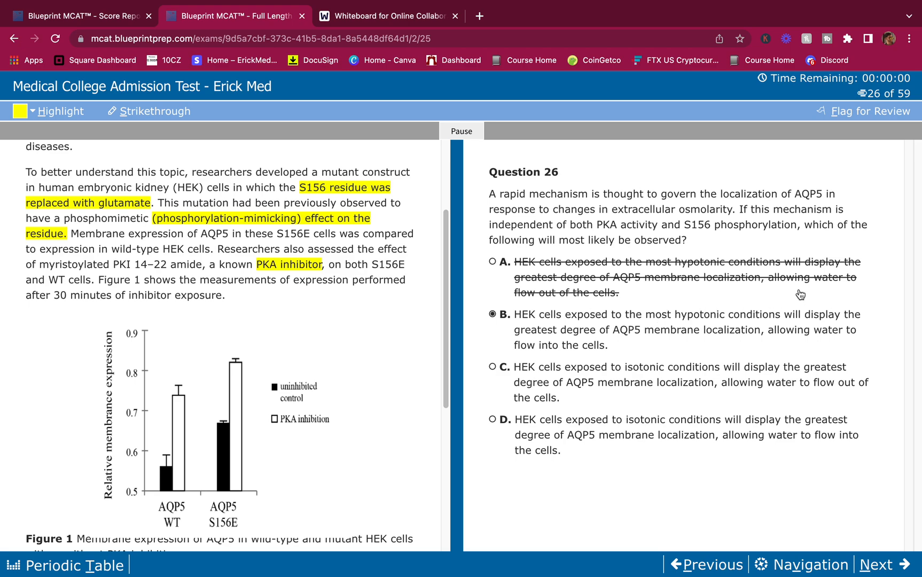
mouse_move(664, 373)
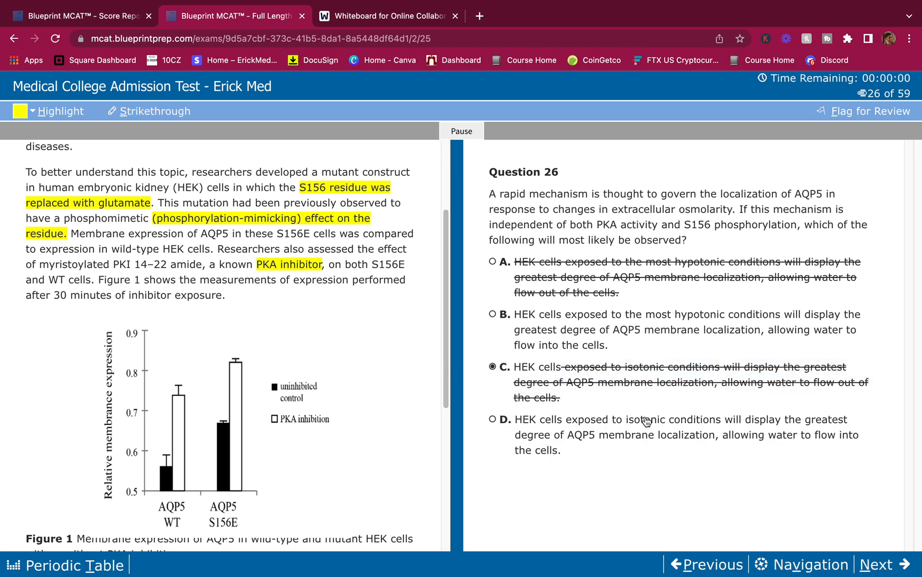
mouse_move(522, 420)
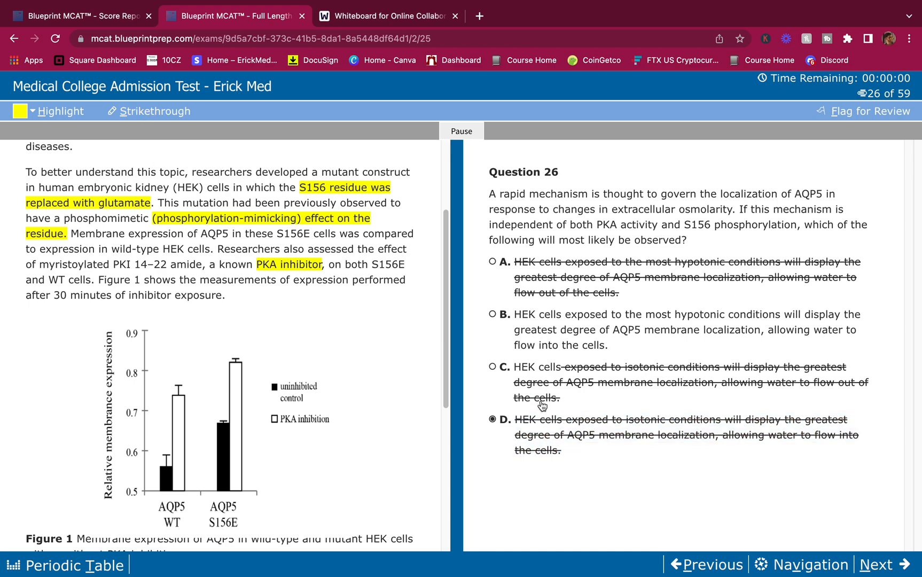
click(492, 314)
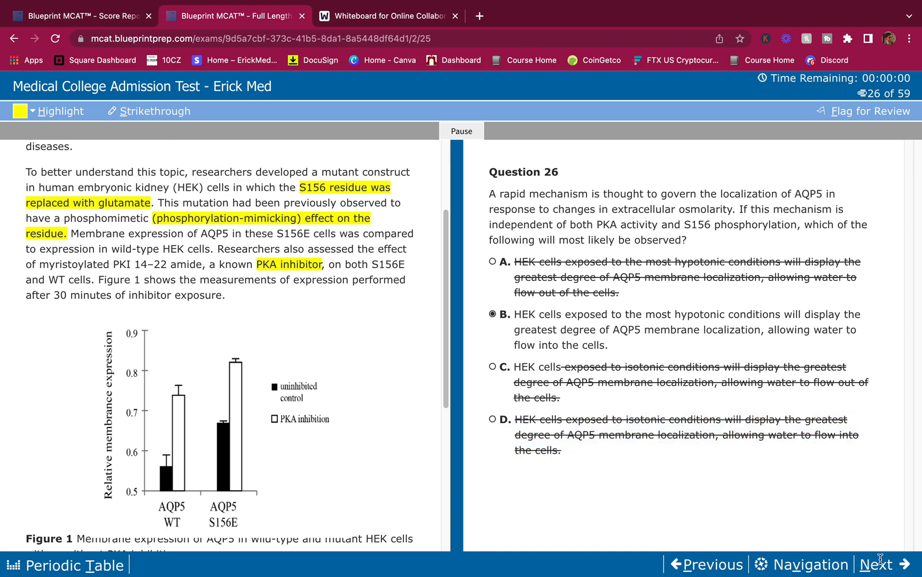
click(883, 565)
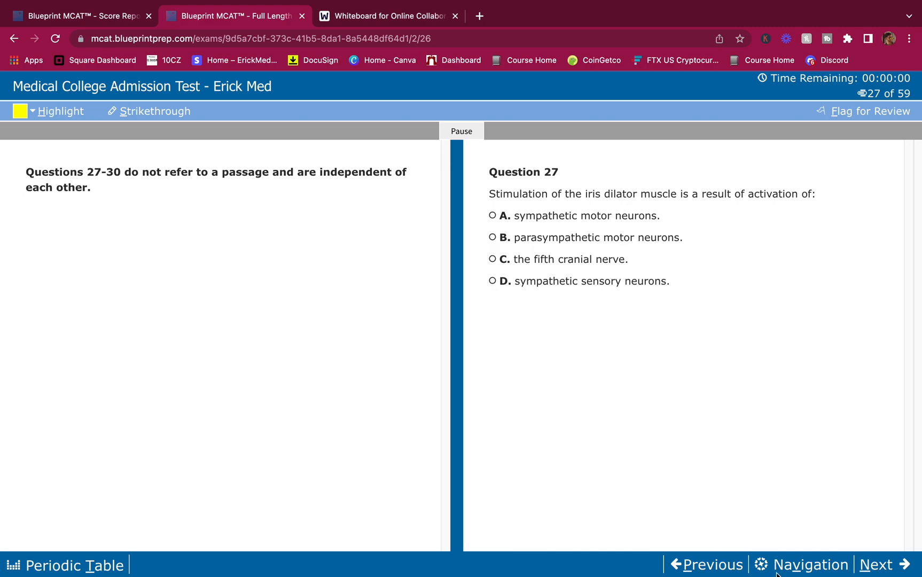
Open the score report and read through the Question 23 and 24 explanations.
click(705, 564)
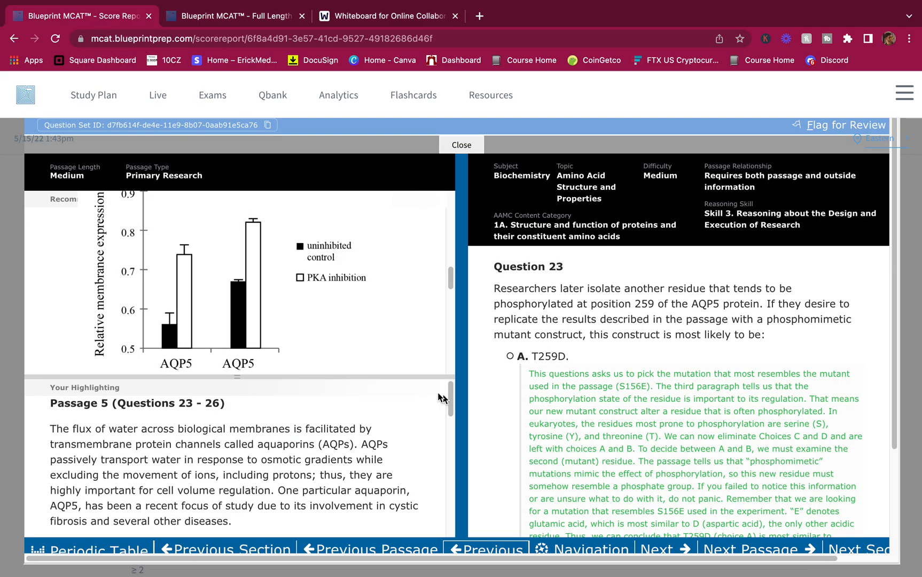
click(665, 550)
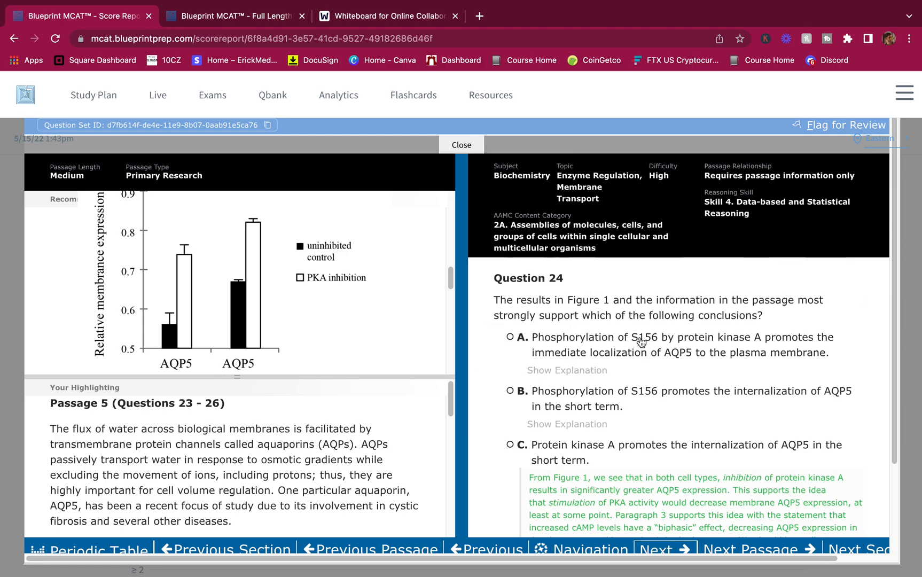
scroll(down, 3)
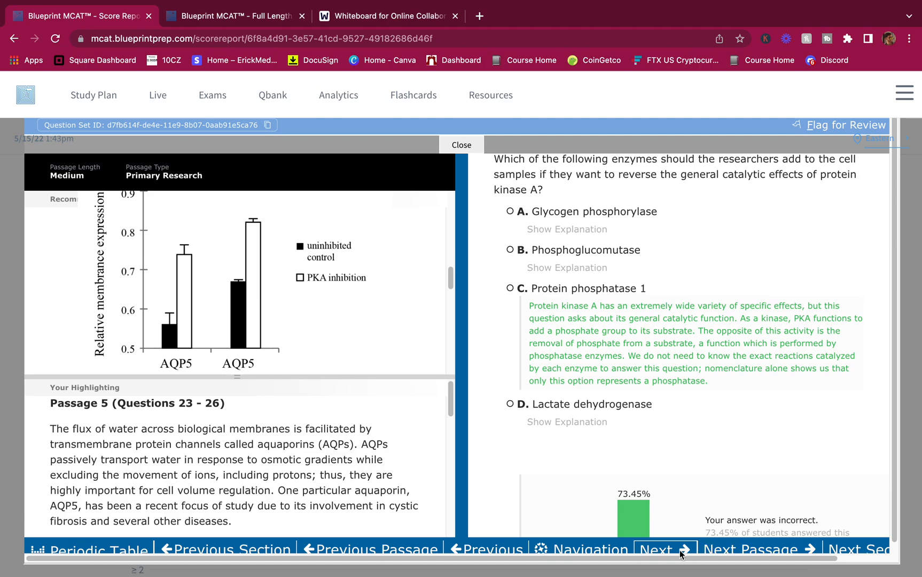
scroll(down, 3)
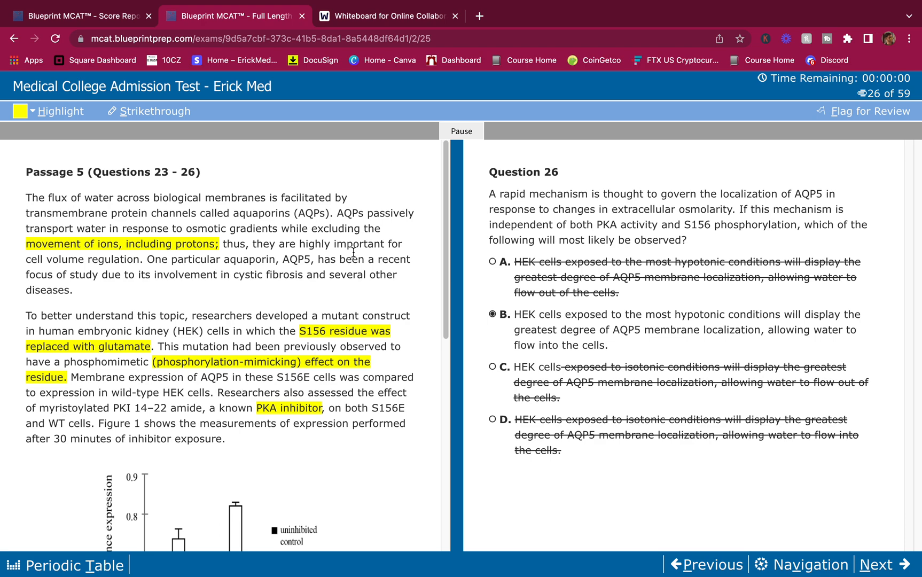
mouse_move(518, 123)
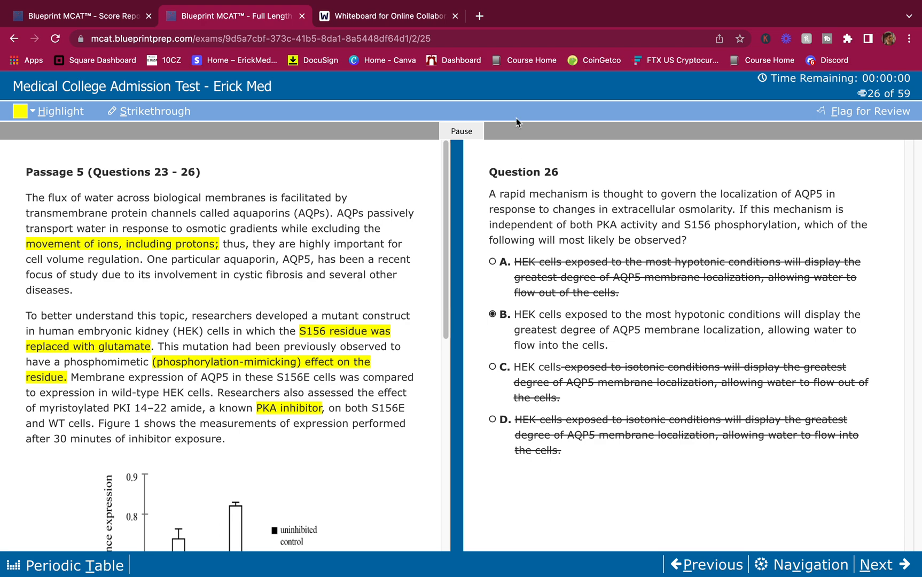